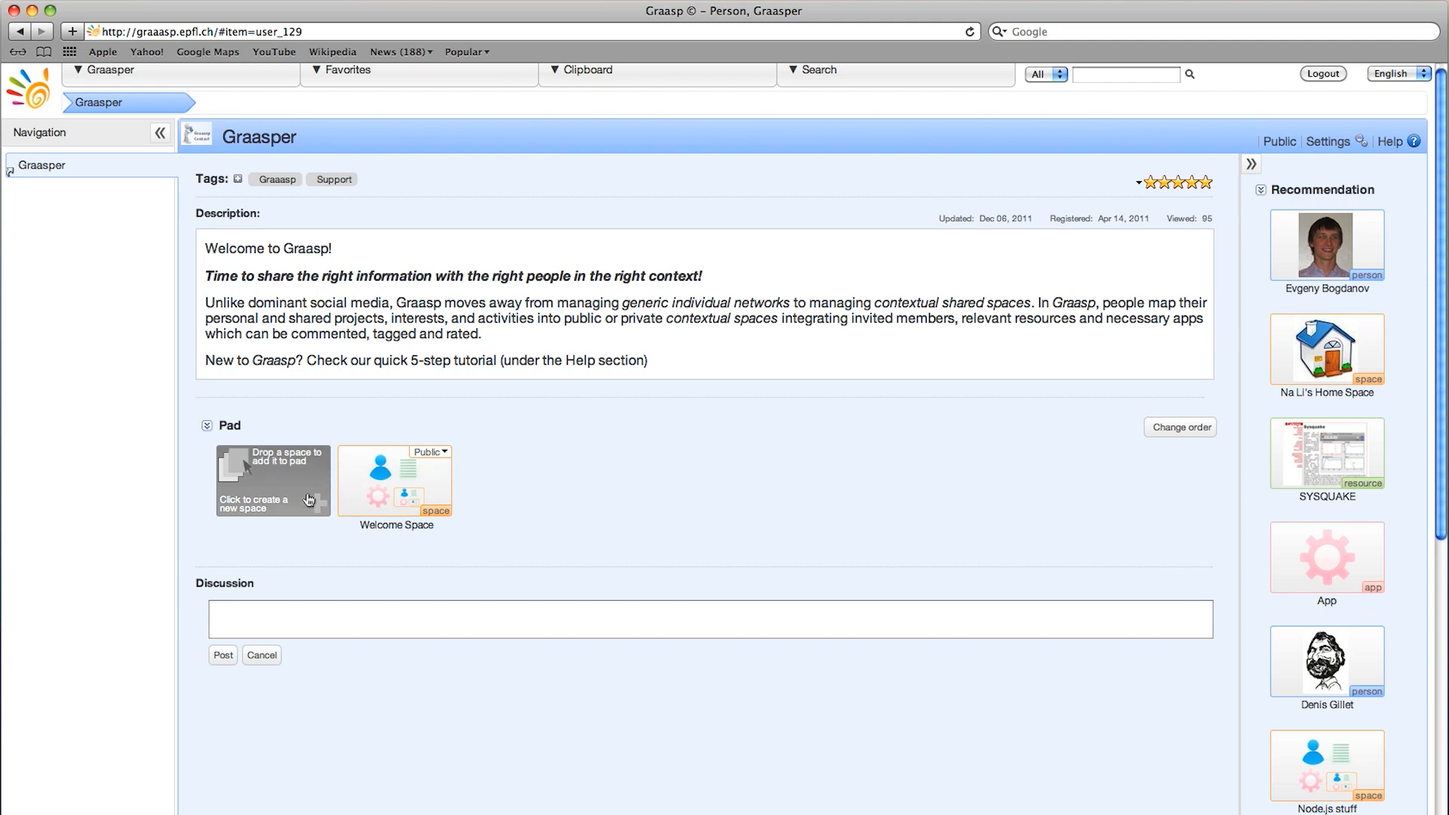
pyautogui.moveTo(305, 509)
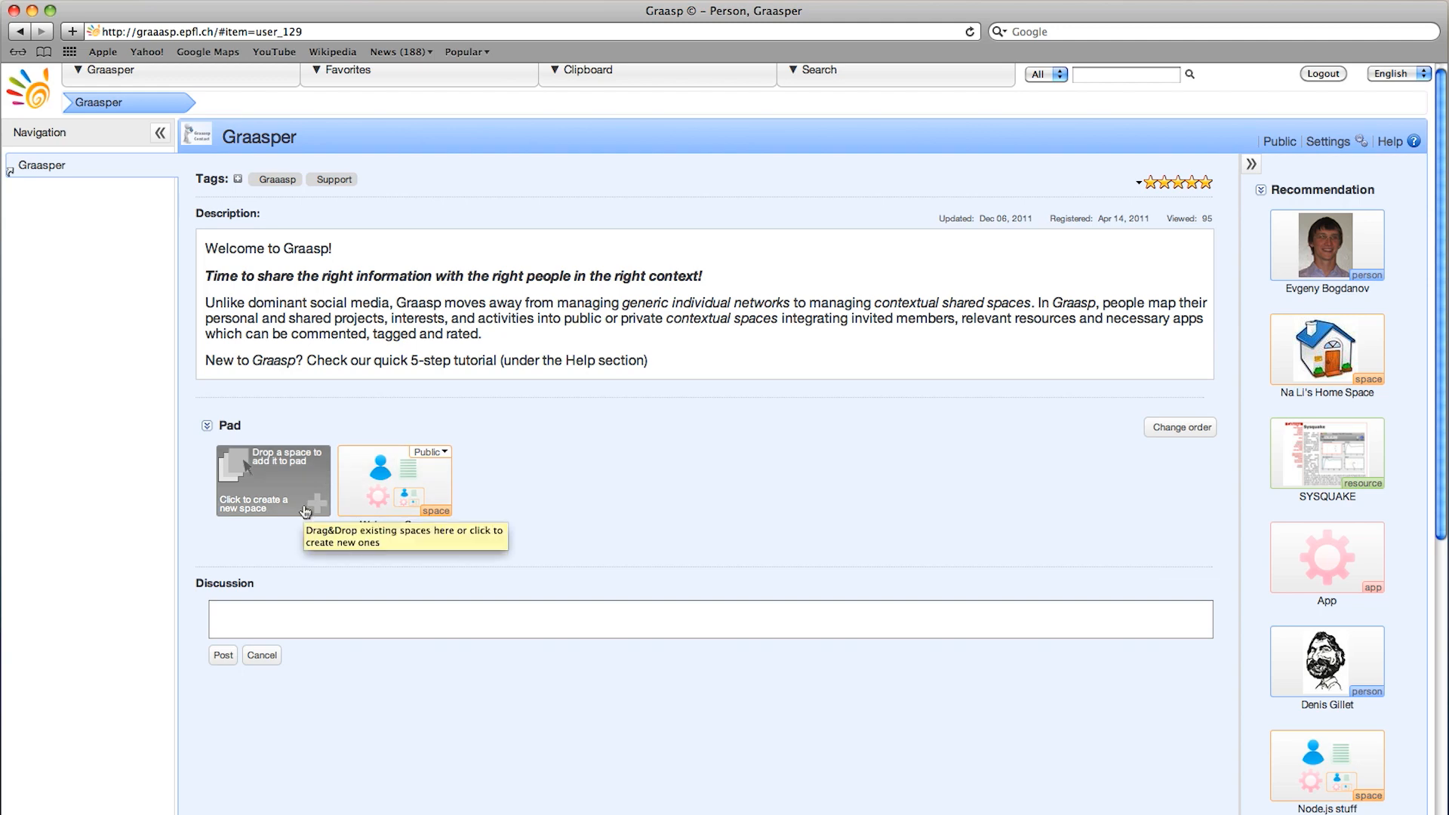
# Create a public space 'Car Insurance' described as 'New Marketing Strategy' from the pad
pyautogui.click(272, 480)
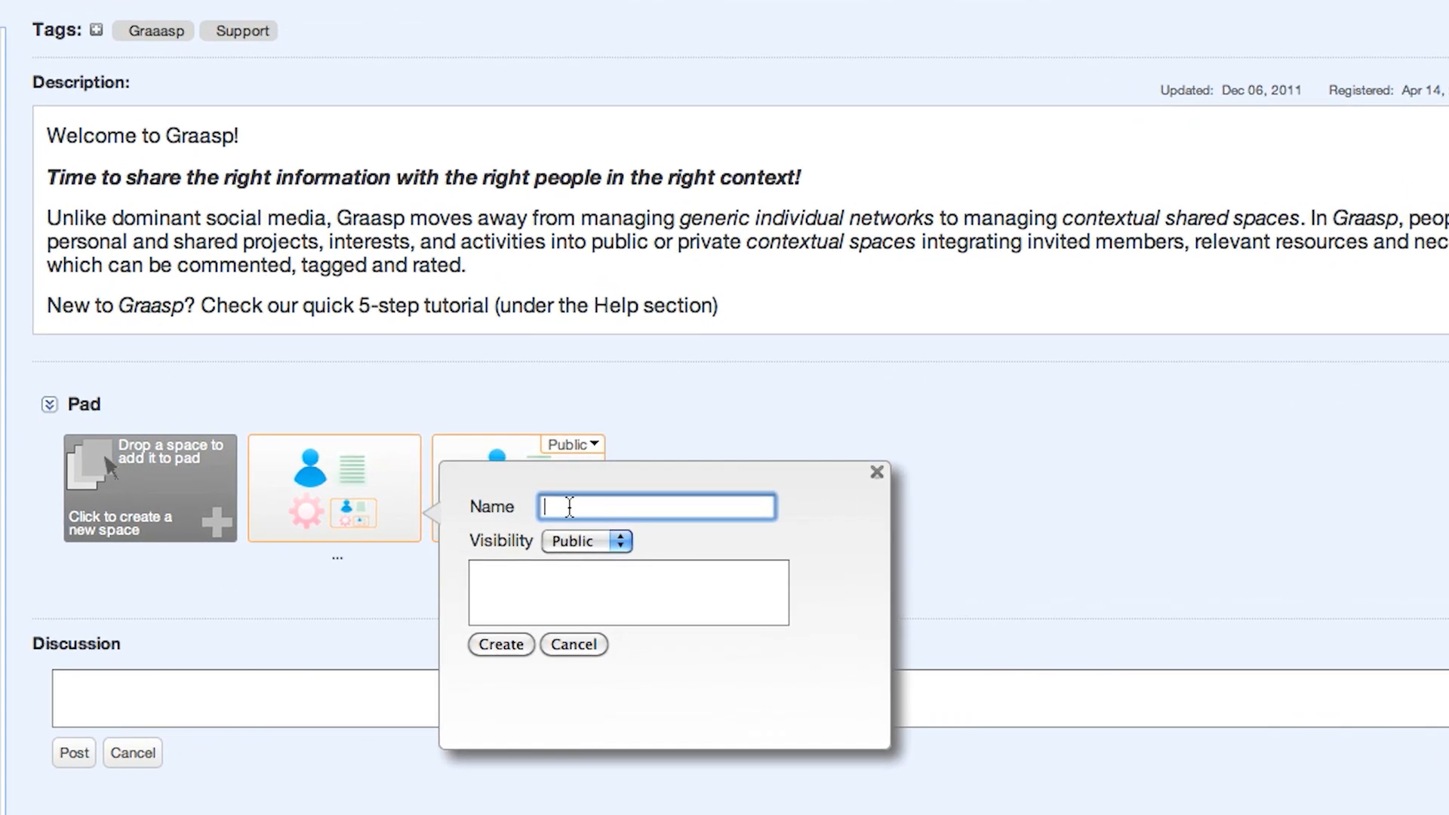
pyautogui.write('Car')
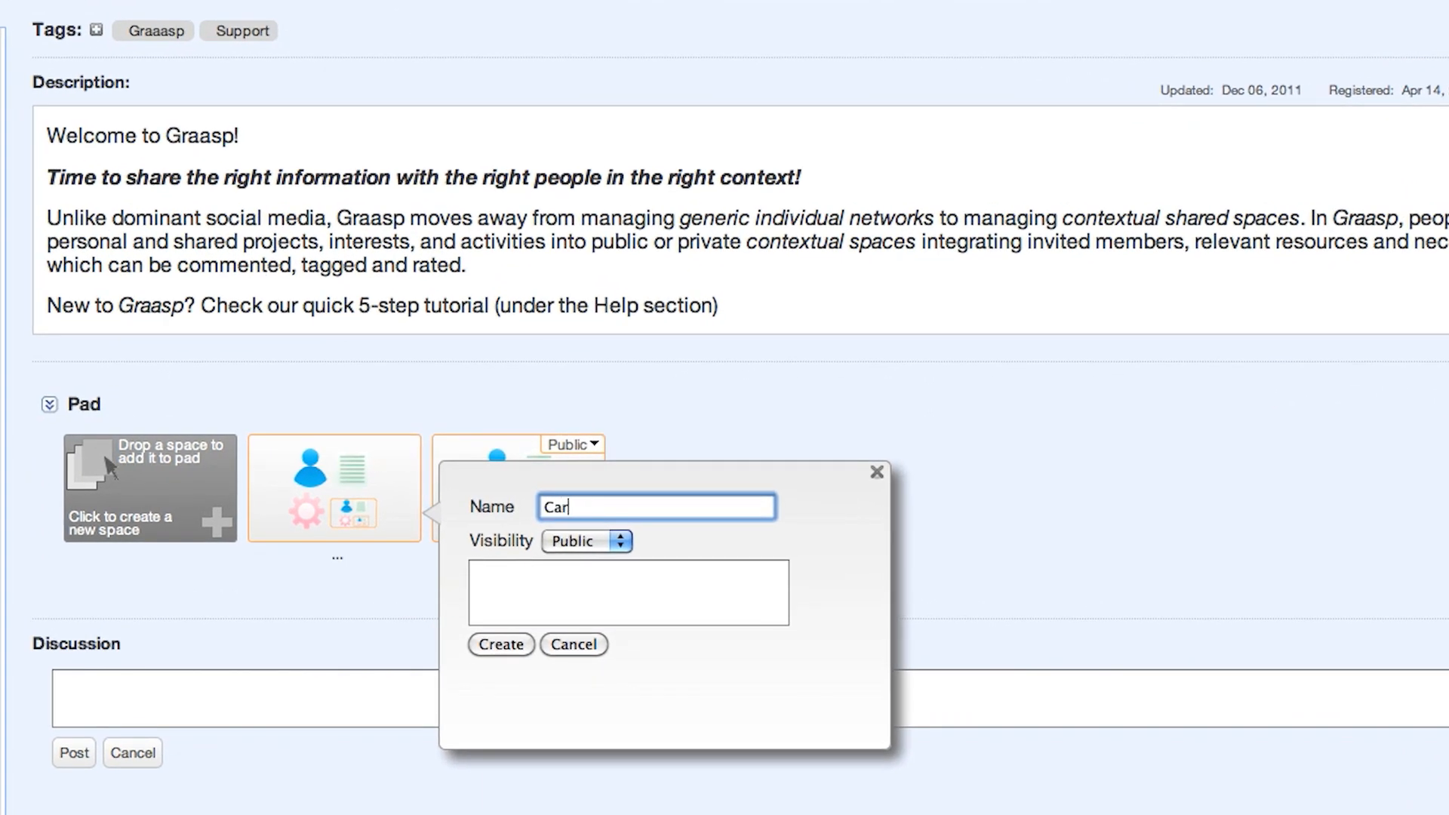
pyautogui.write('Insurance')
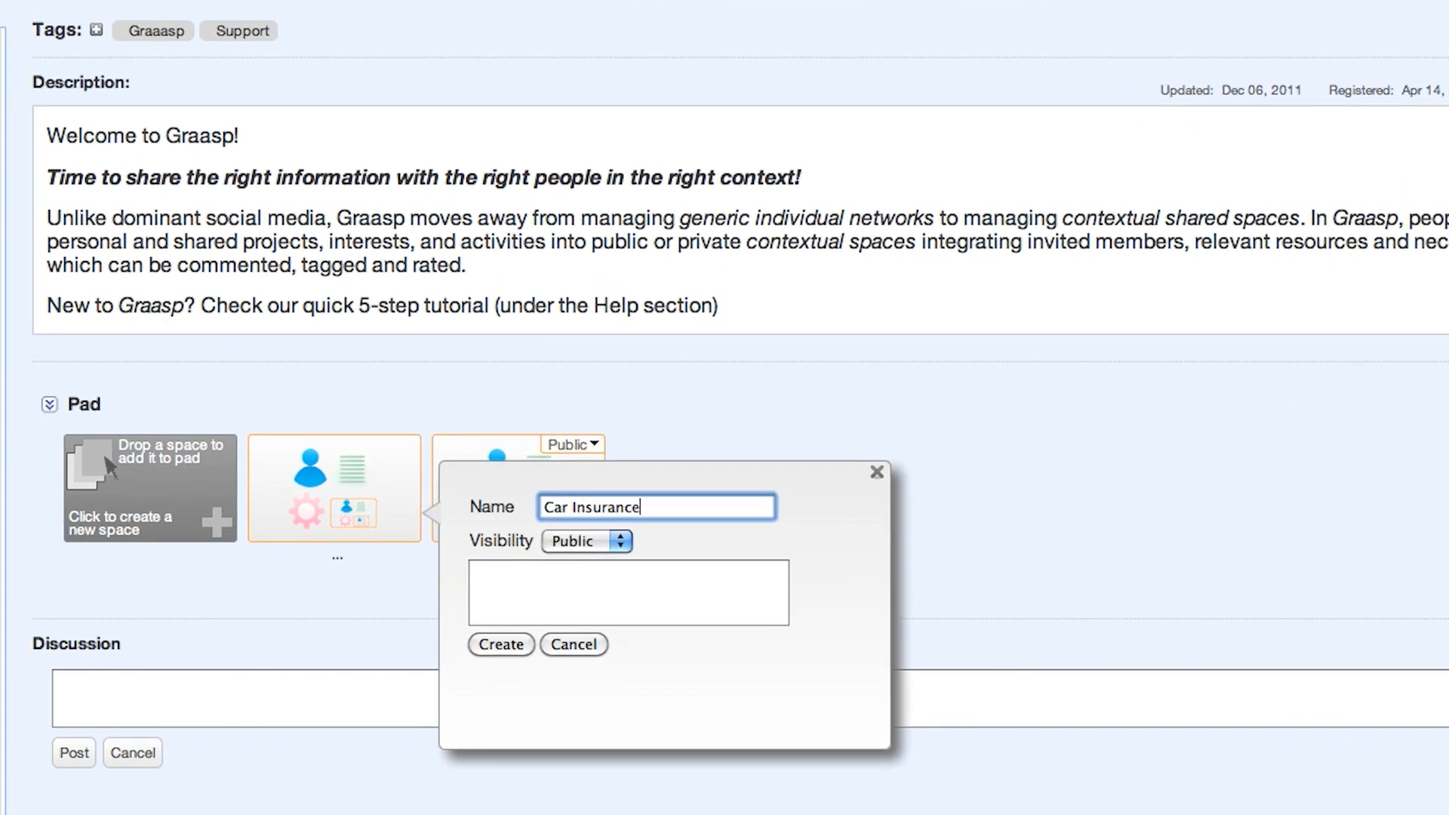
pyautogui.click(585, 540)
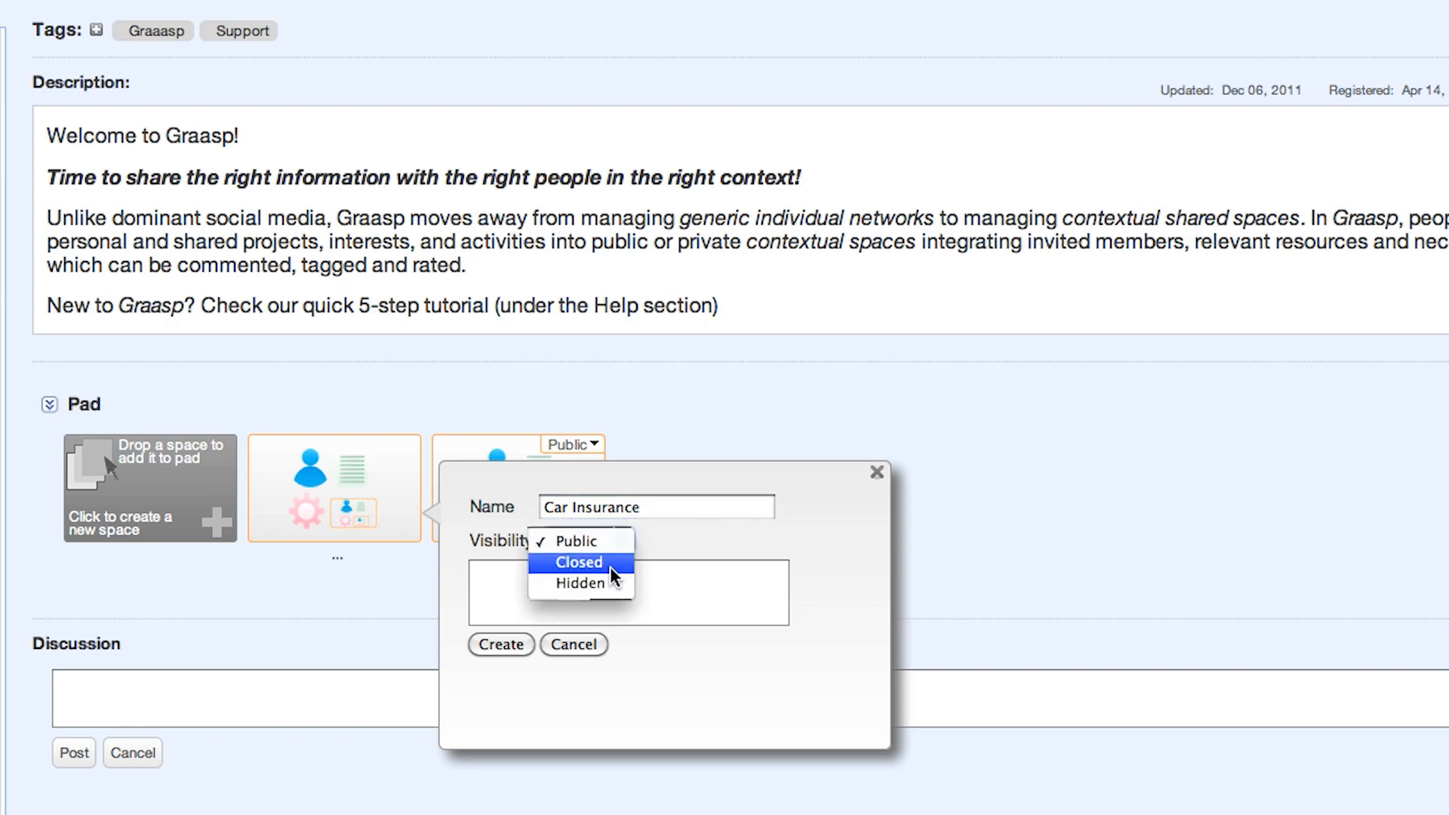
pyautogui.moveTo(616, 583)
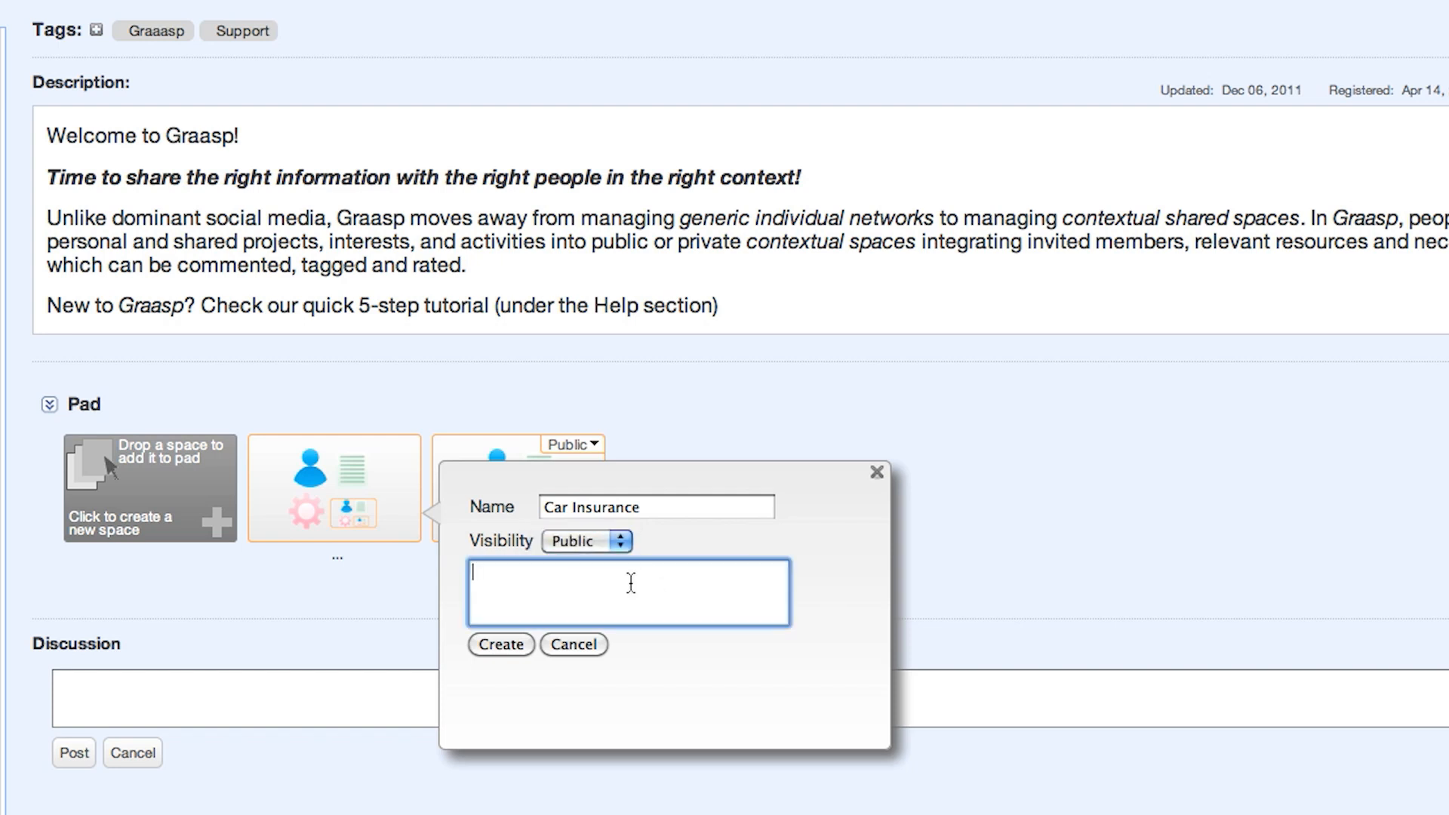
pyautogui.write('New Marketing St')
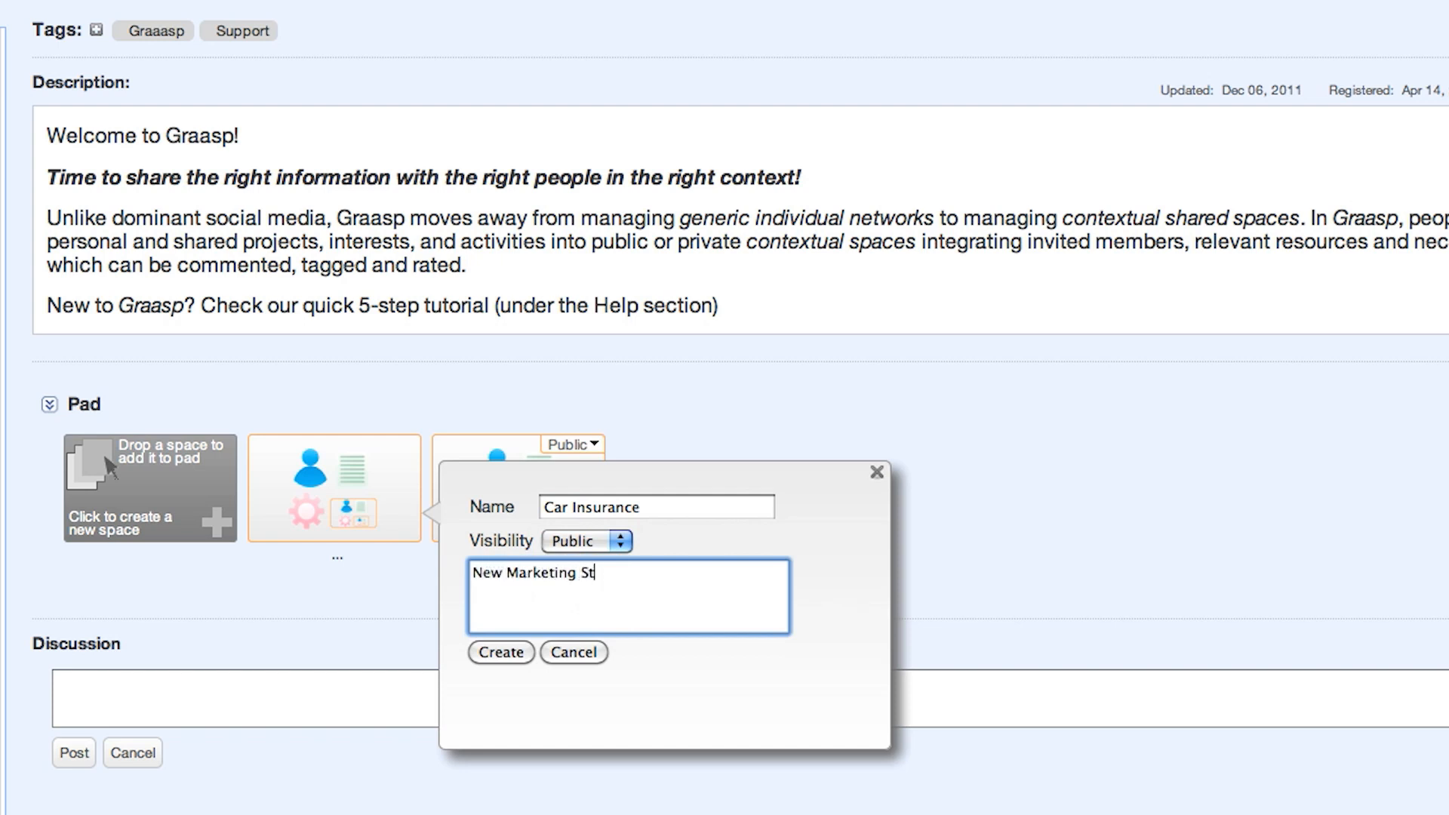
pyautogui.click(500, 652)
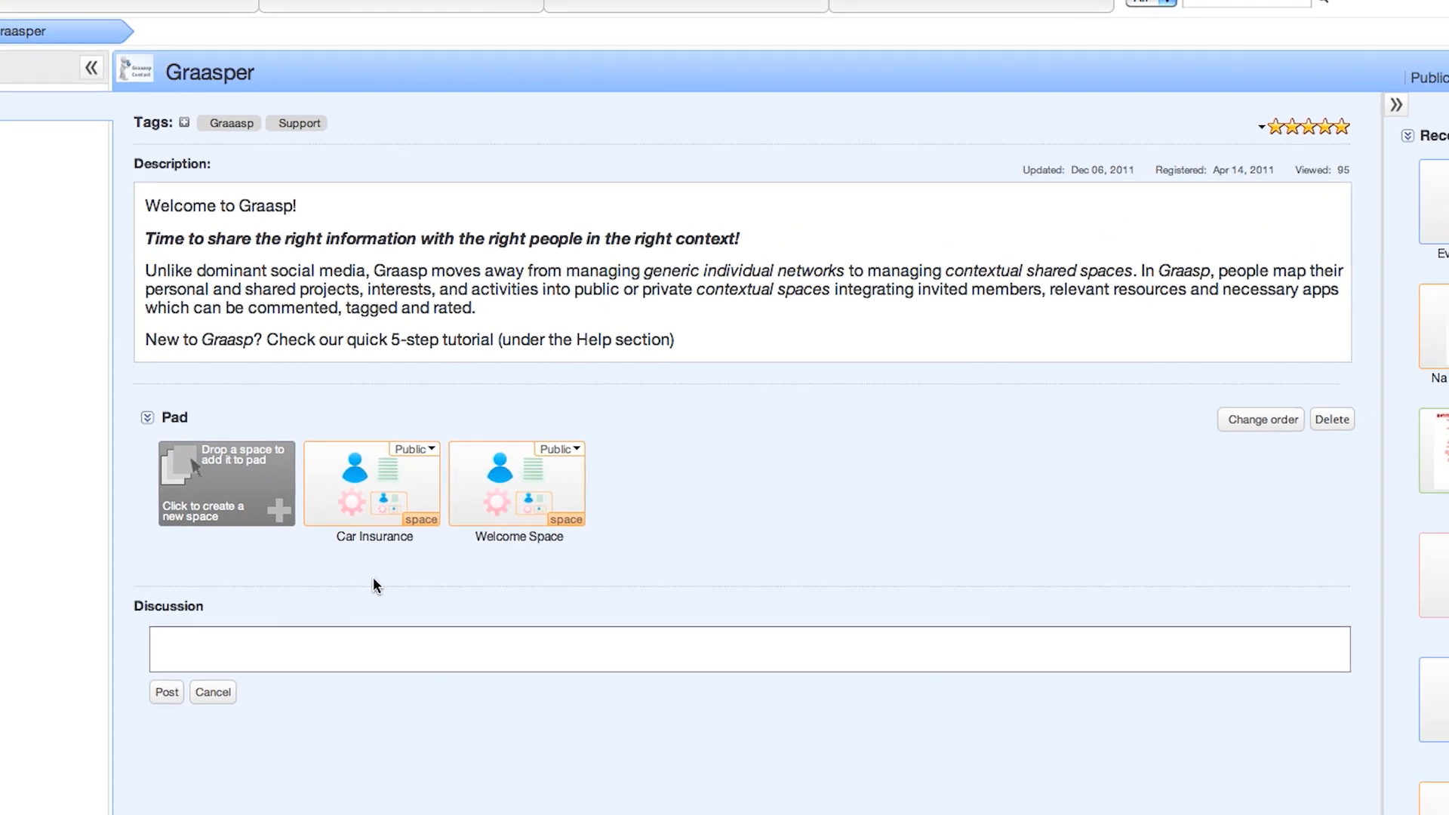
# Enter the Car Insurance space from its pad tile
pyautogui.click(372, 483)
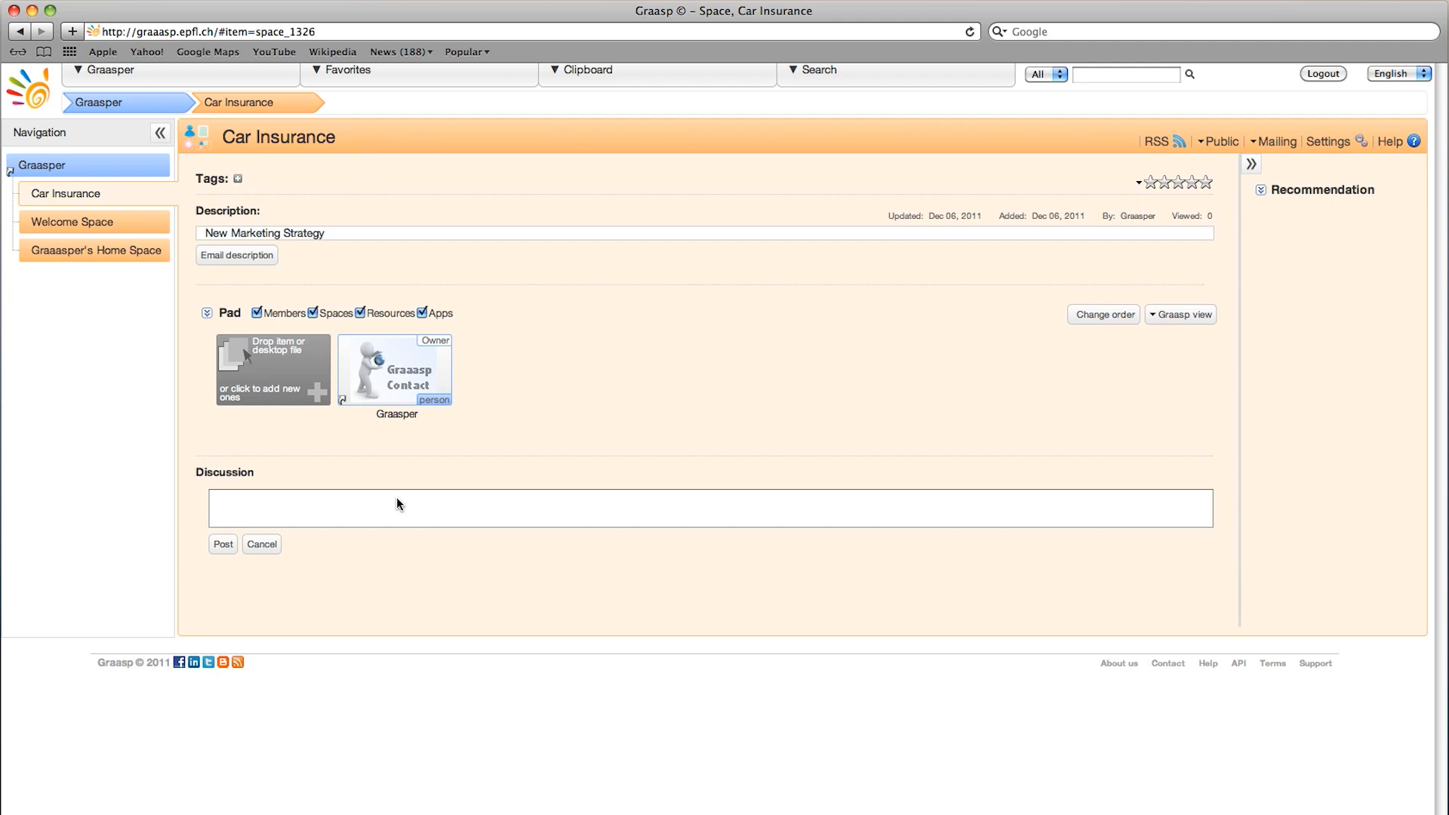
pyautogui.moveTo(140, 204)
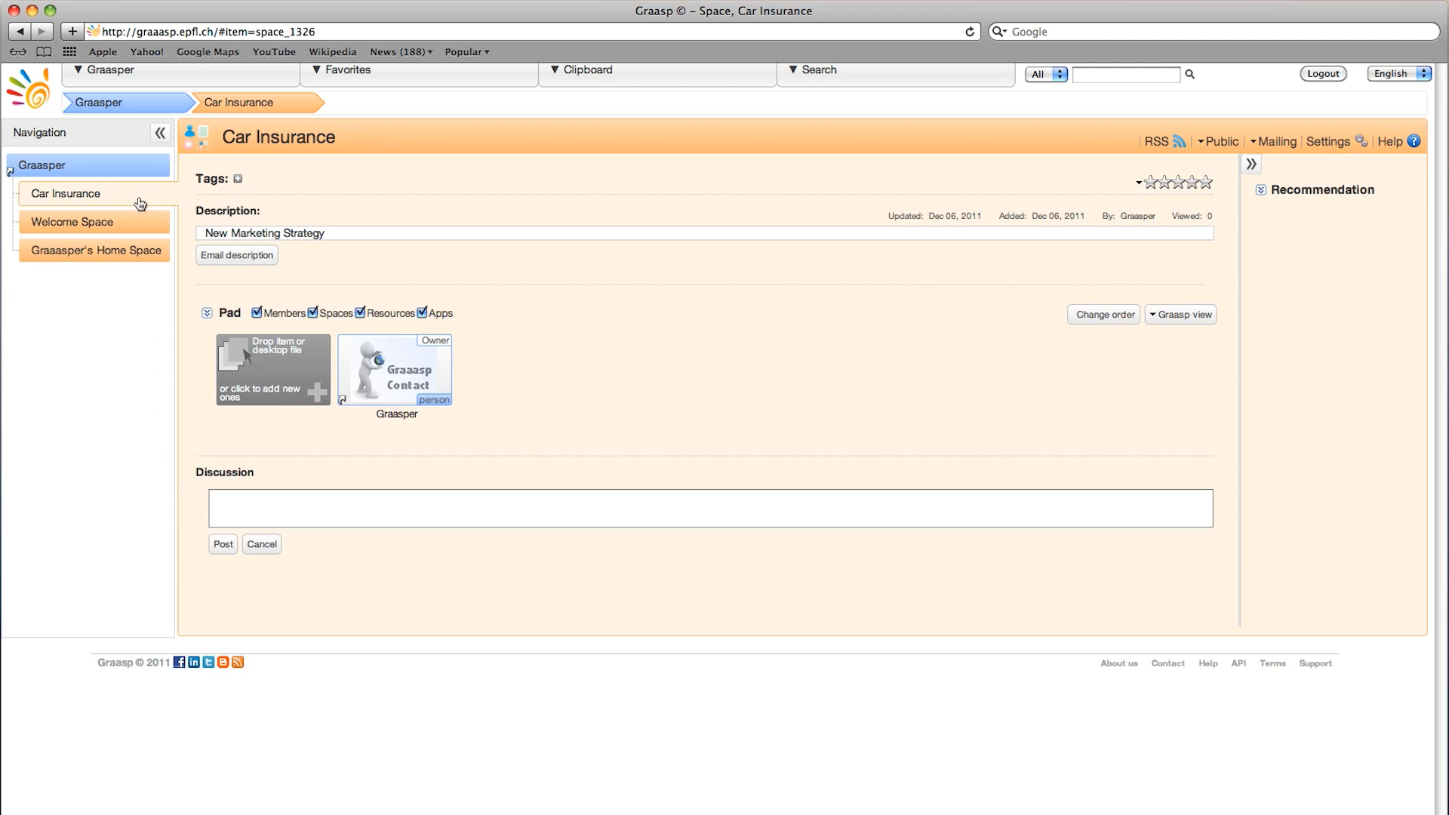
pyautogui.moveTo(139, 324)
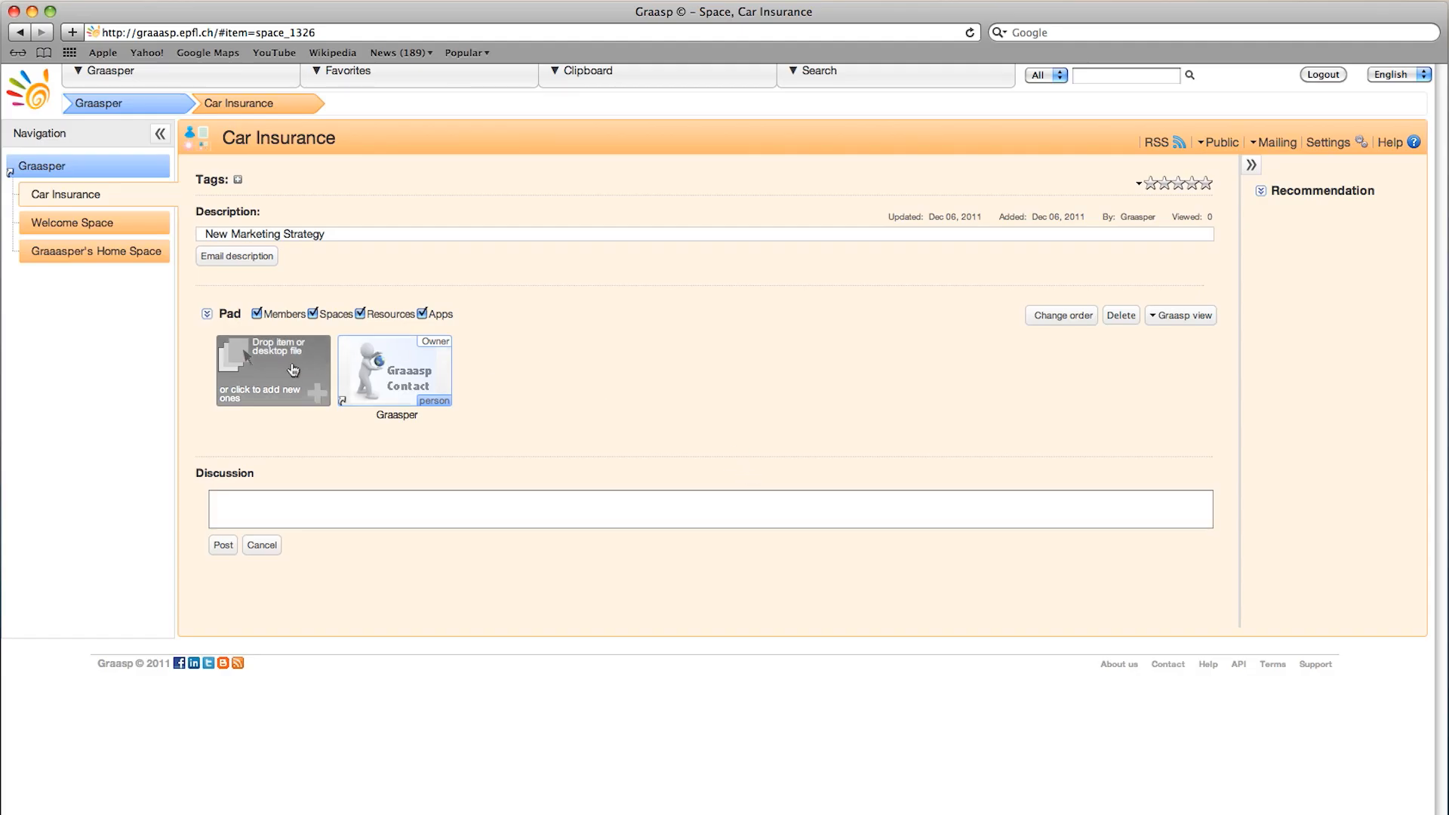
pyautogui.moveTo(294, 385)
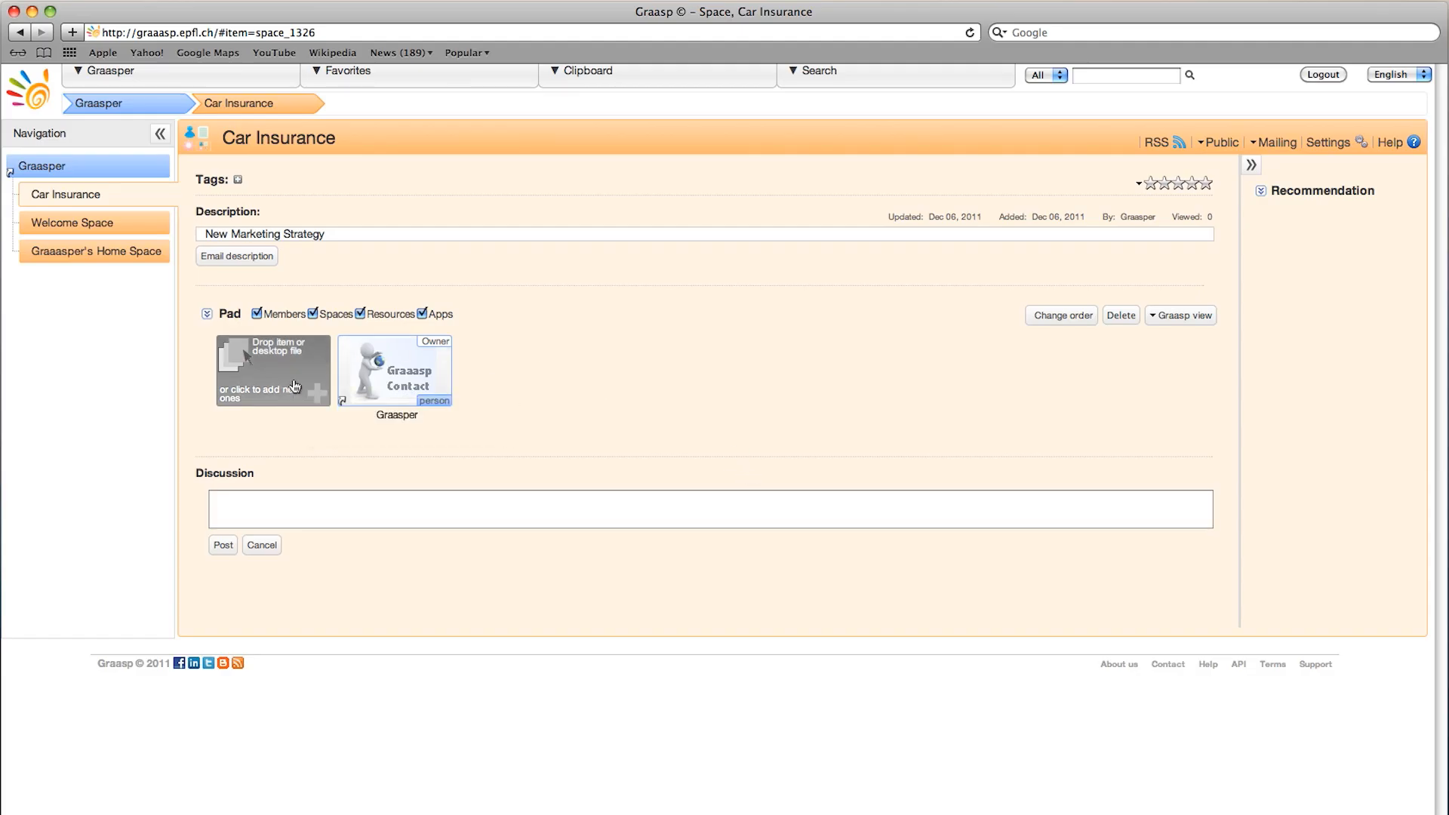
# Add a resource 'Last Project Meeting' with the summary PDF from the desktop attached
pyautogui.click(273, 370)
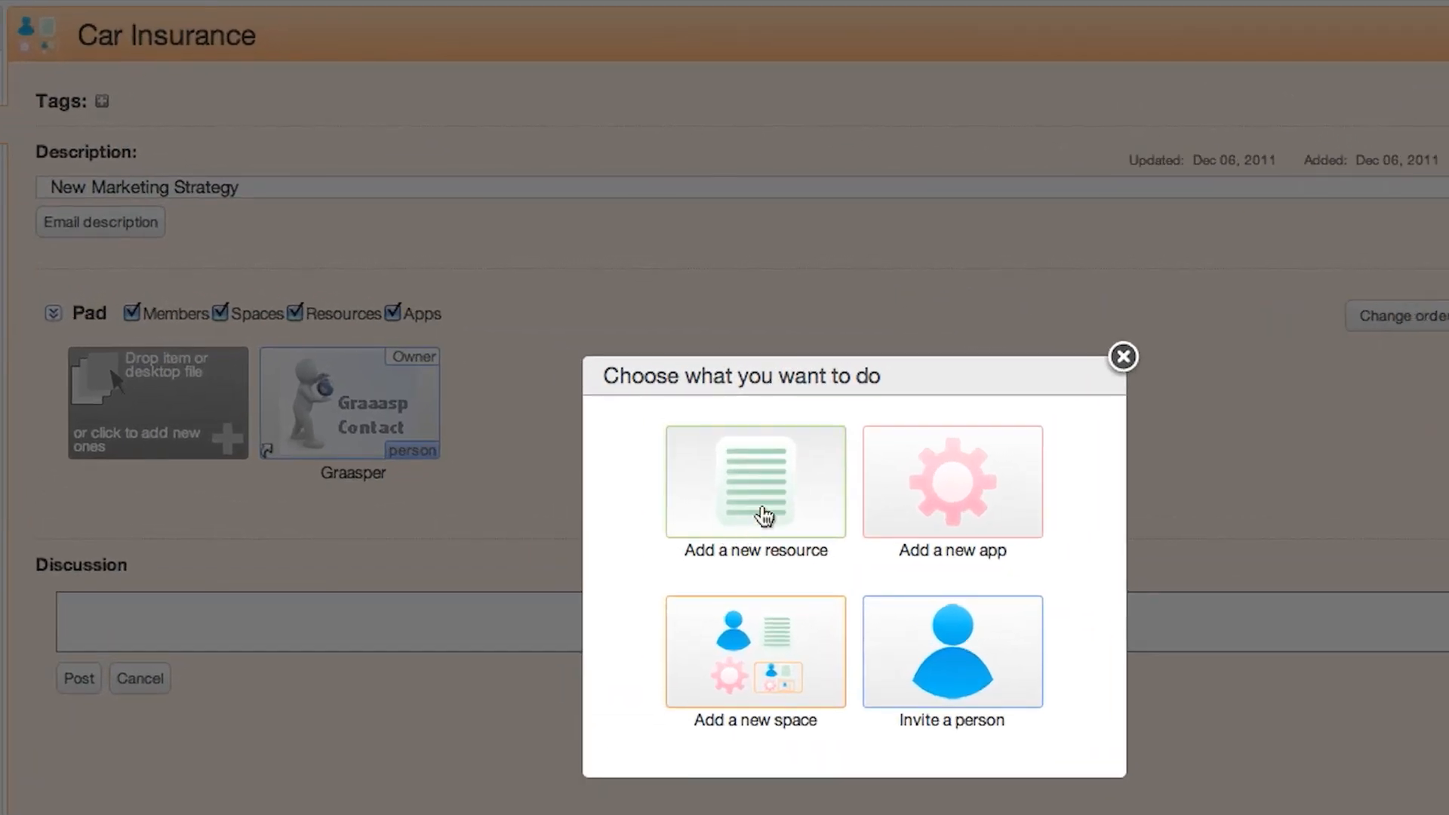
pyautogui.click(755, 482)
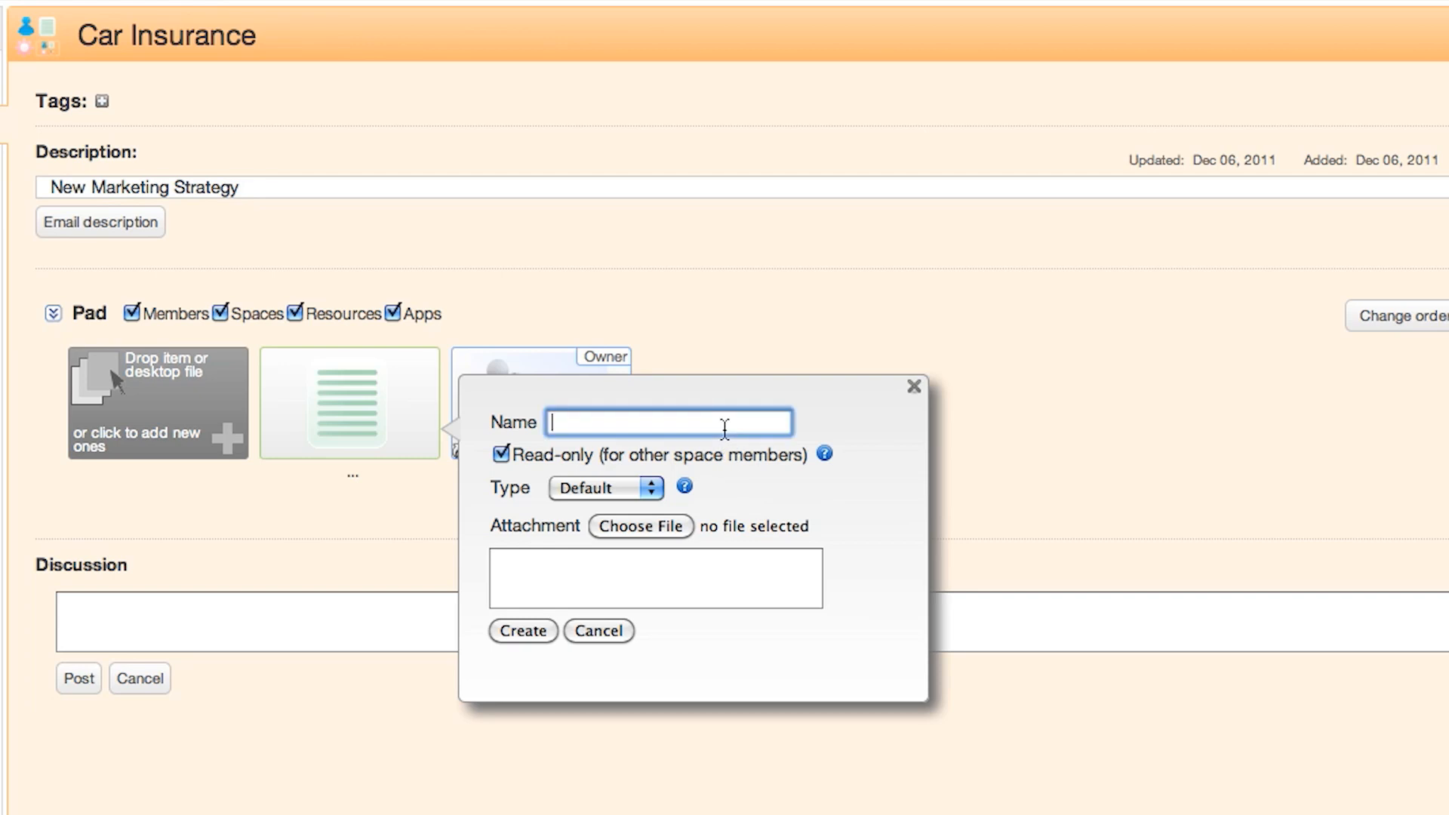
pyautogui.write('Last Pr')
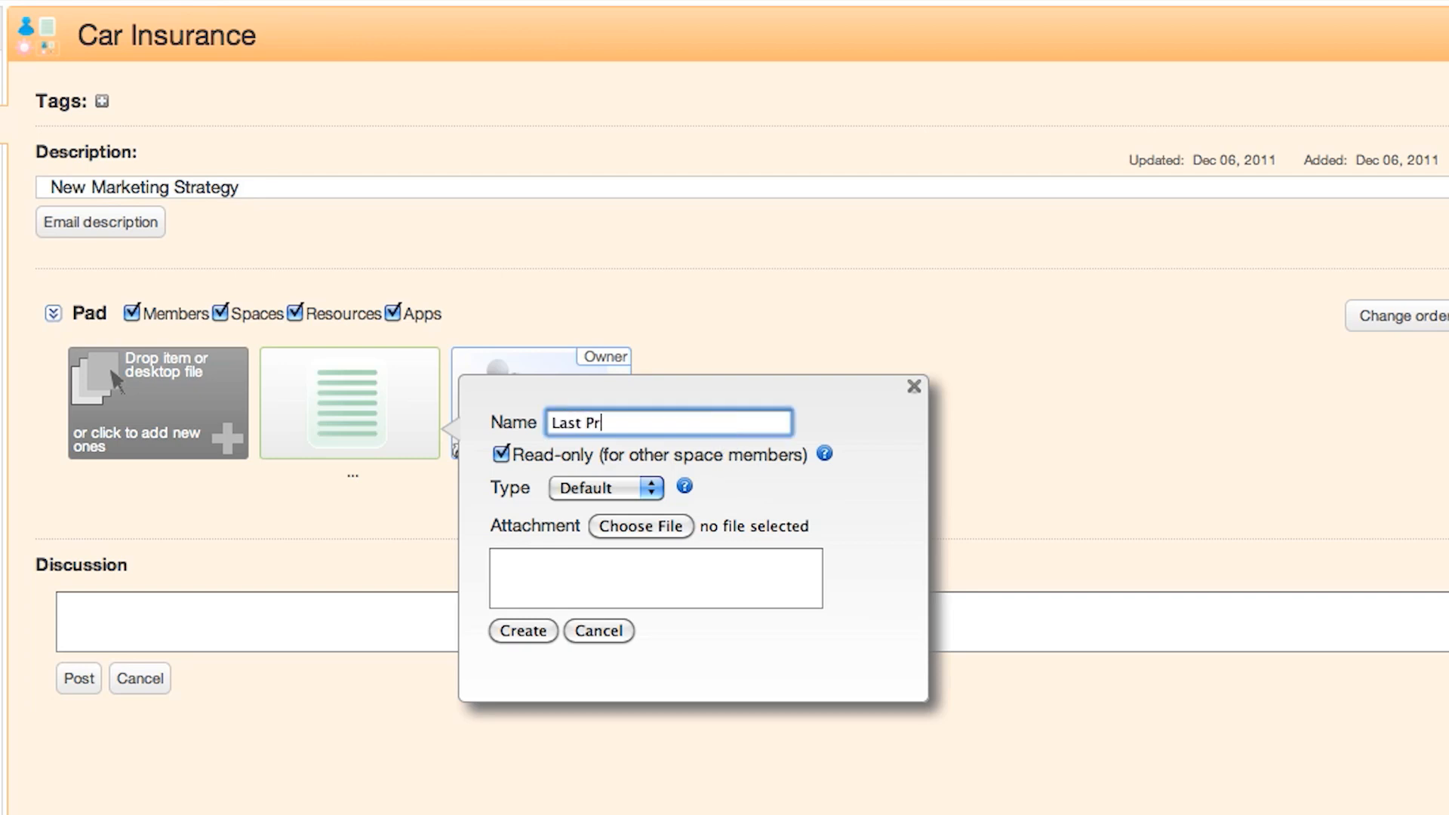
pyautogui.write('oject Meet')
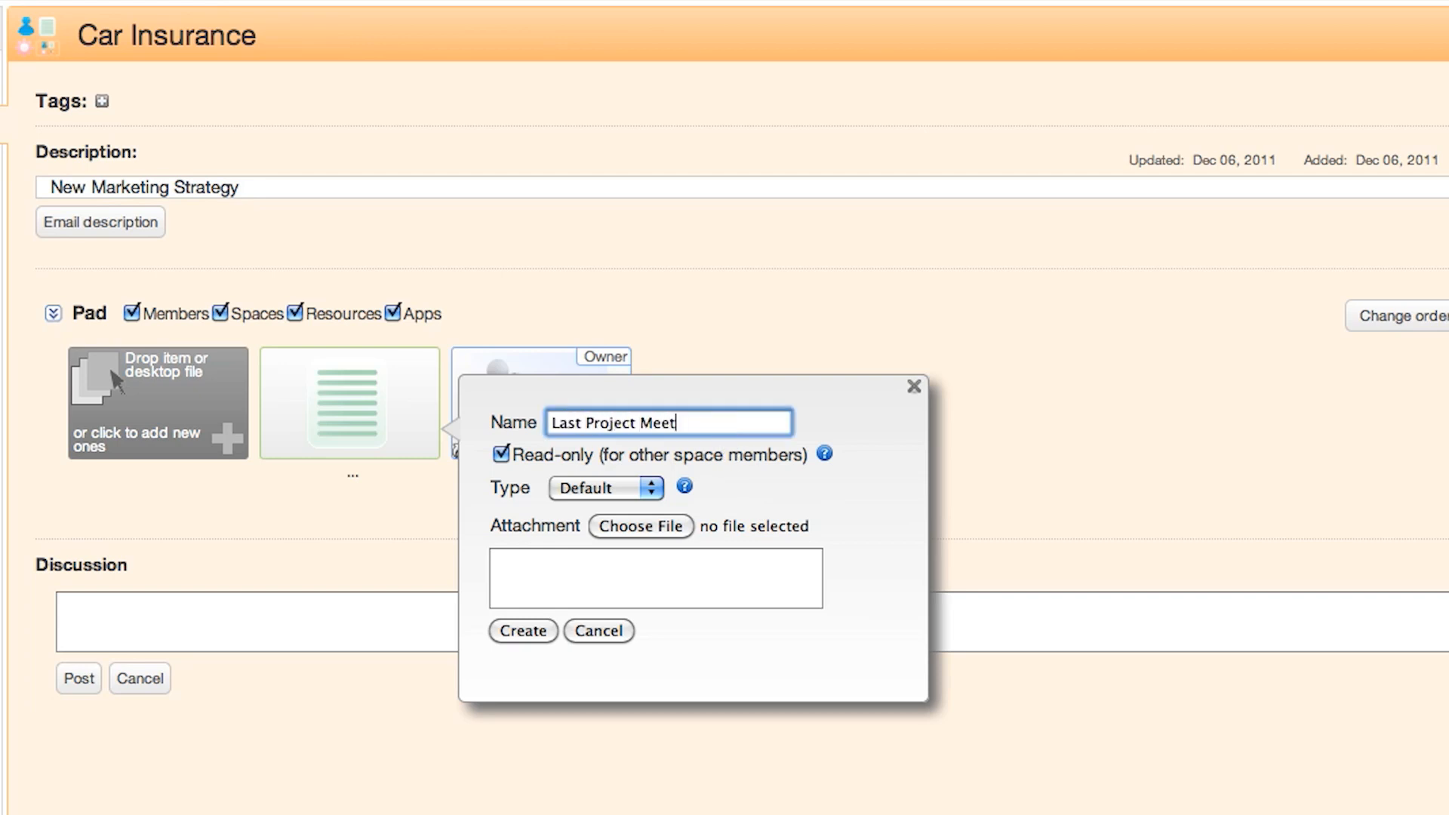
pyautogui.click(640, 525)
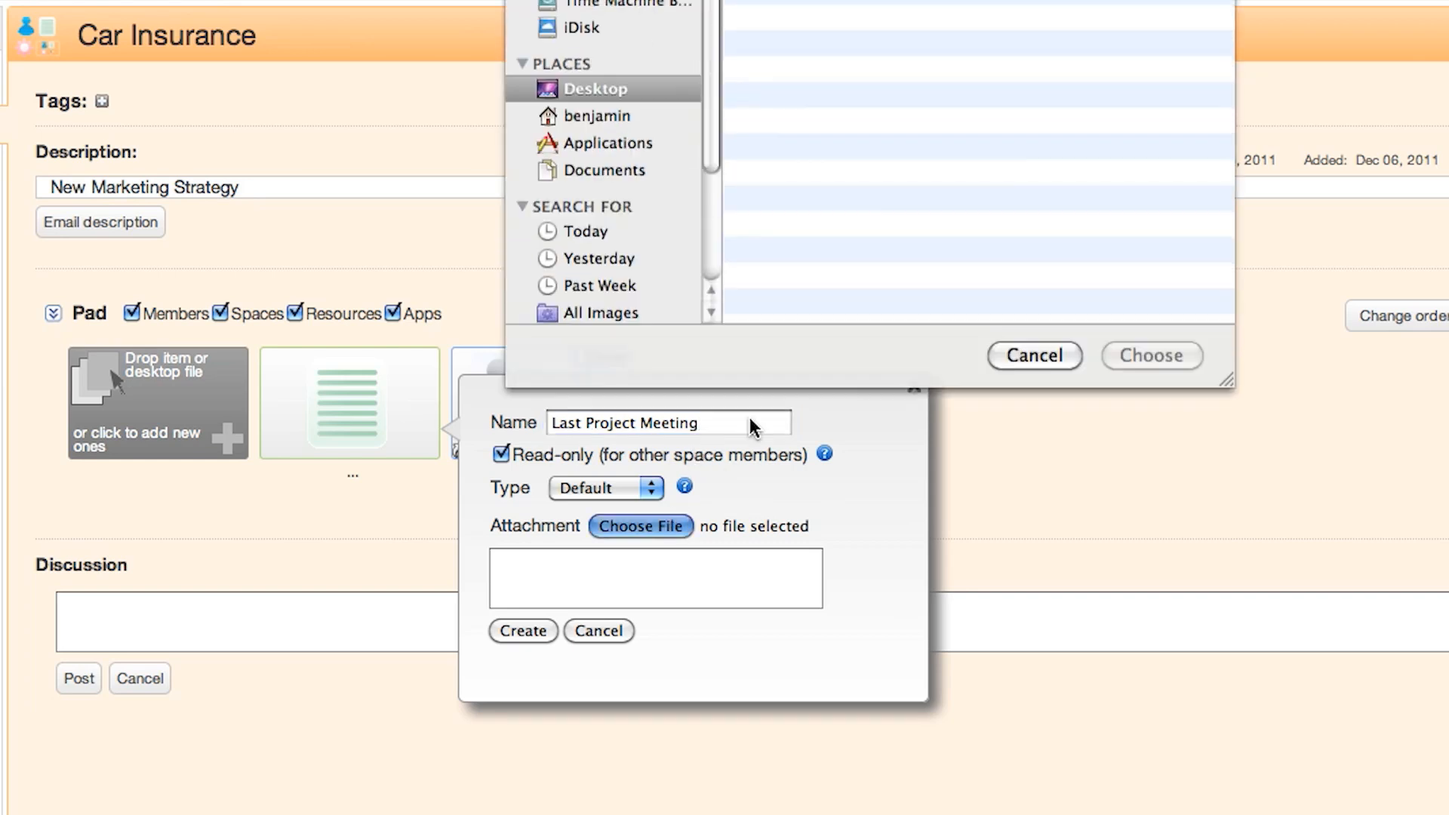
pyautogui.click(1150, 357)
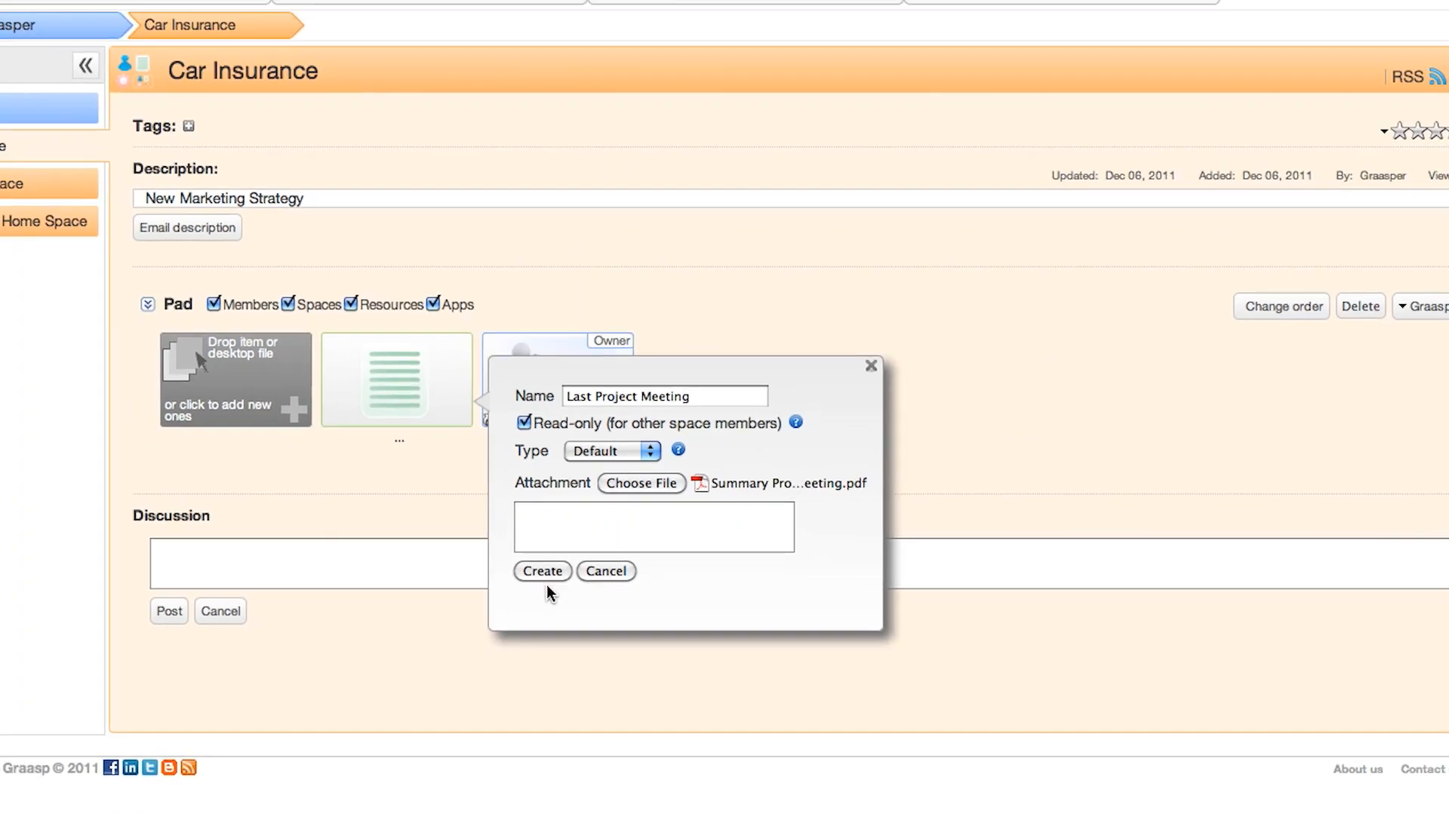
pyautogui.click(542, 571)
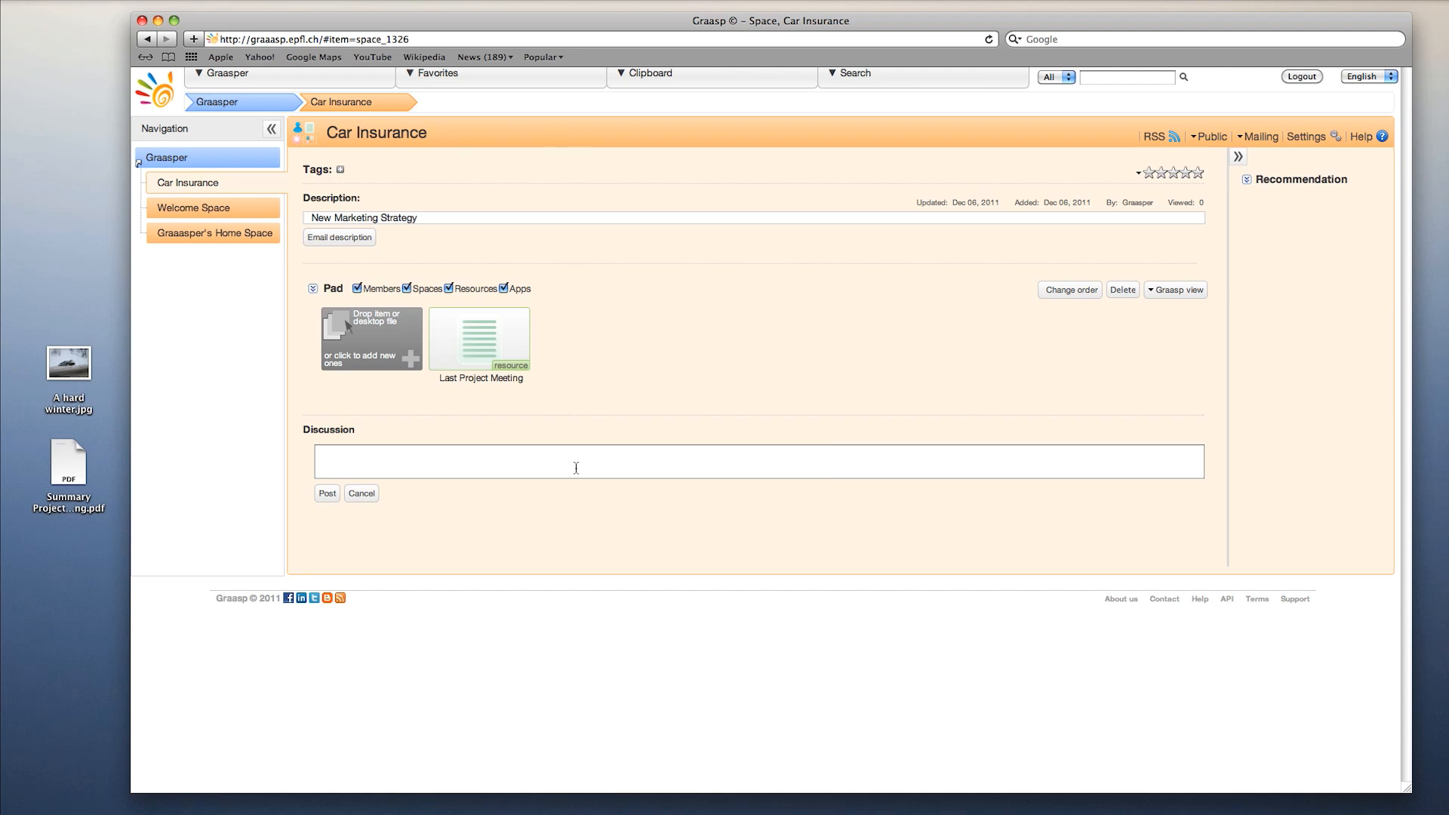
pyautogui.moveTo(50, 385)
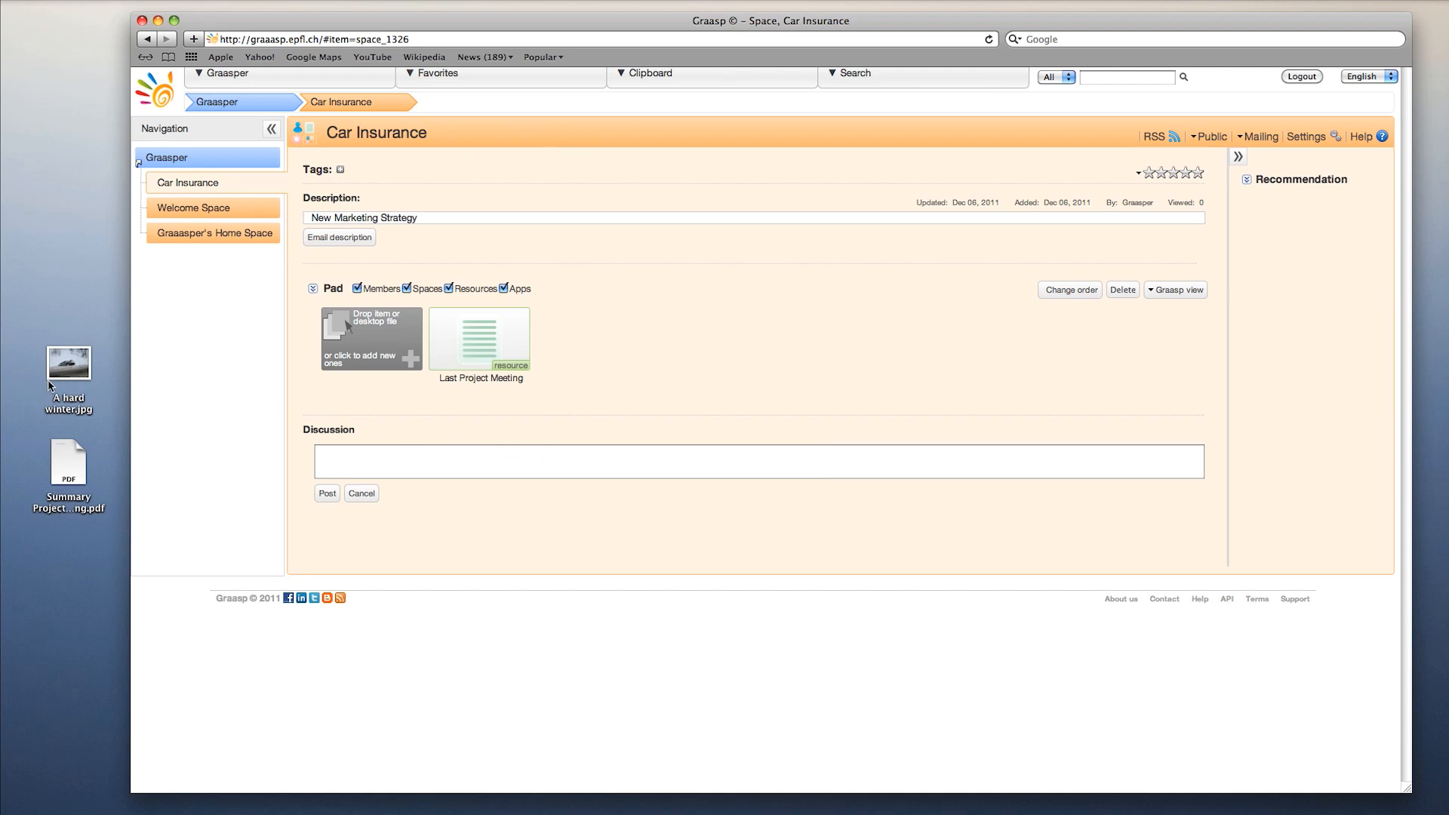
pyautogui.click(68, 361)
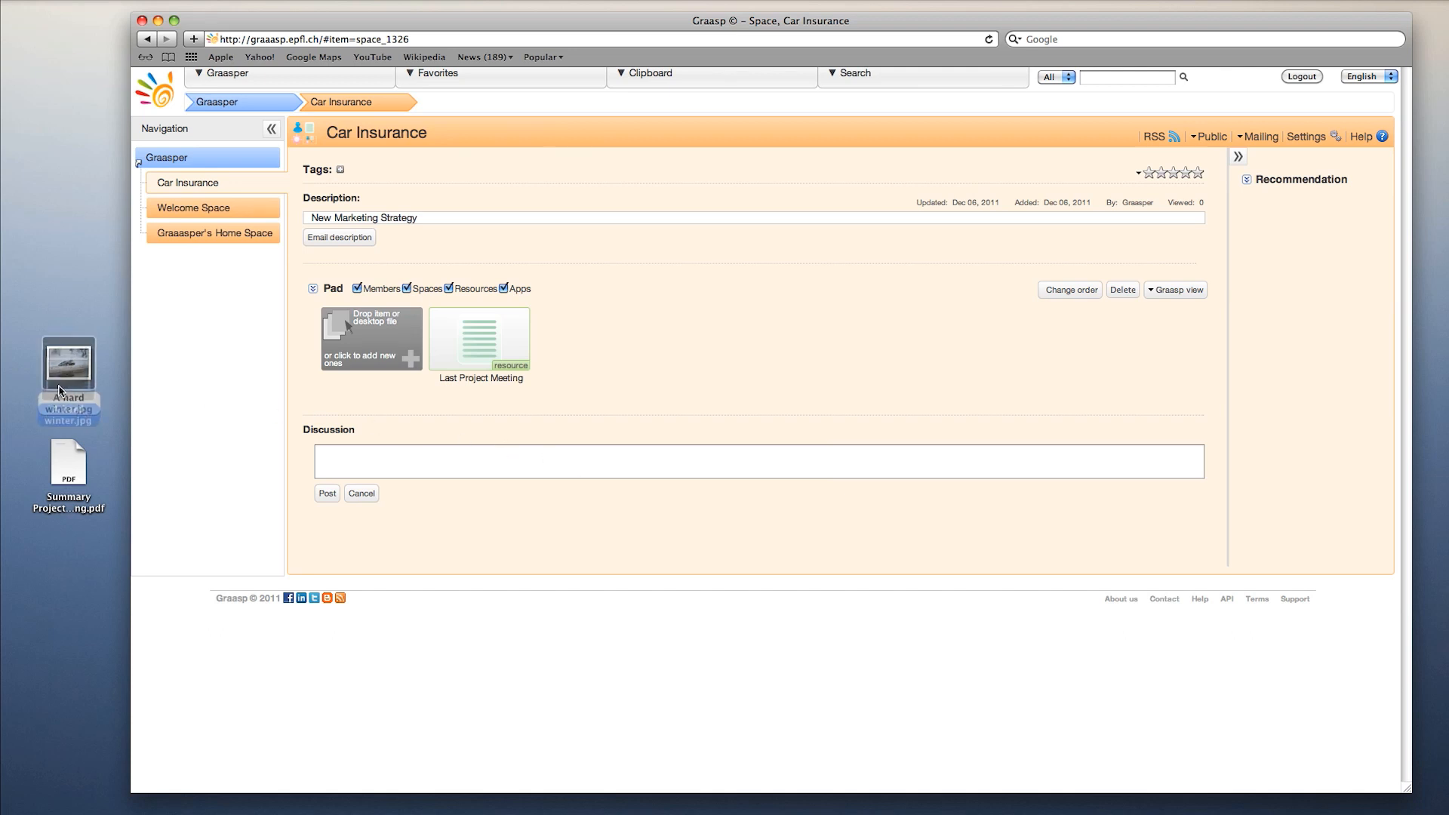
pyautogui.moveTo(68, 363); pyautogui.dragTo(370, 347)
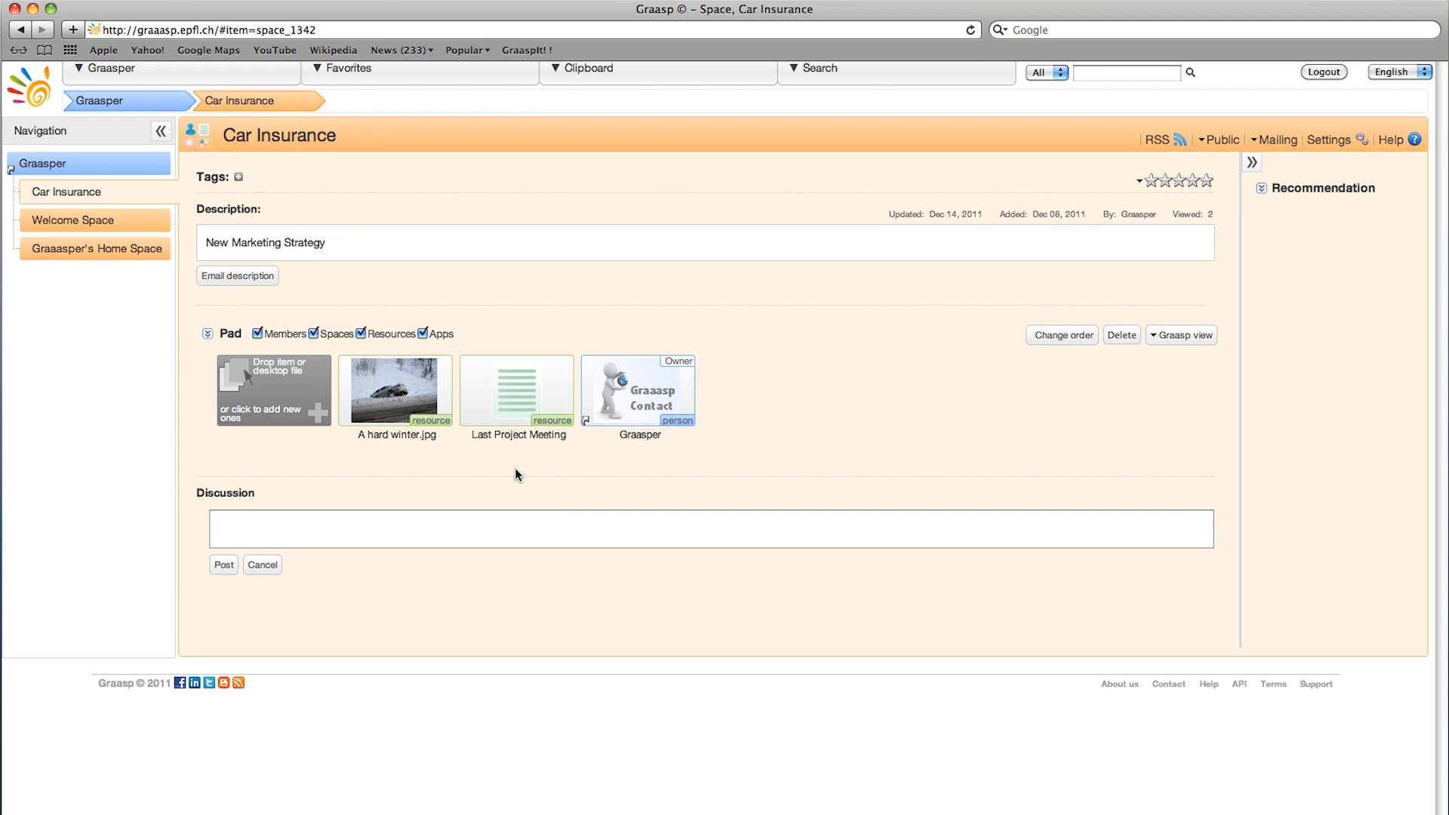
pyautogui.moveTo(519, 477)
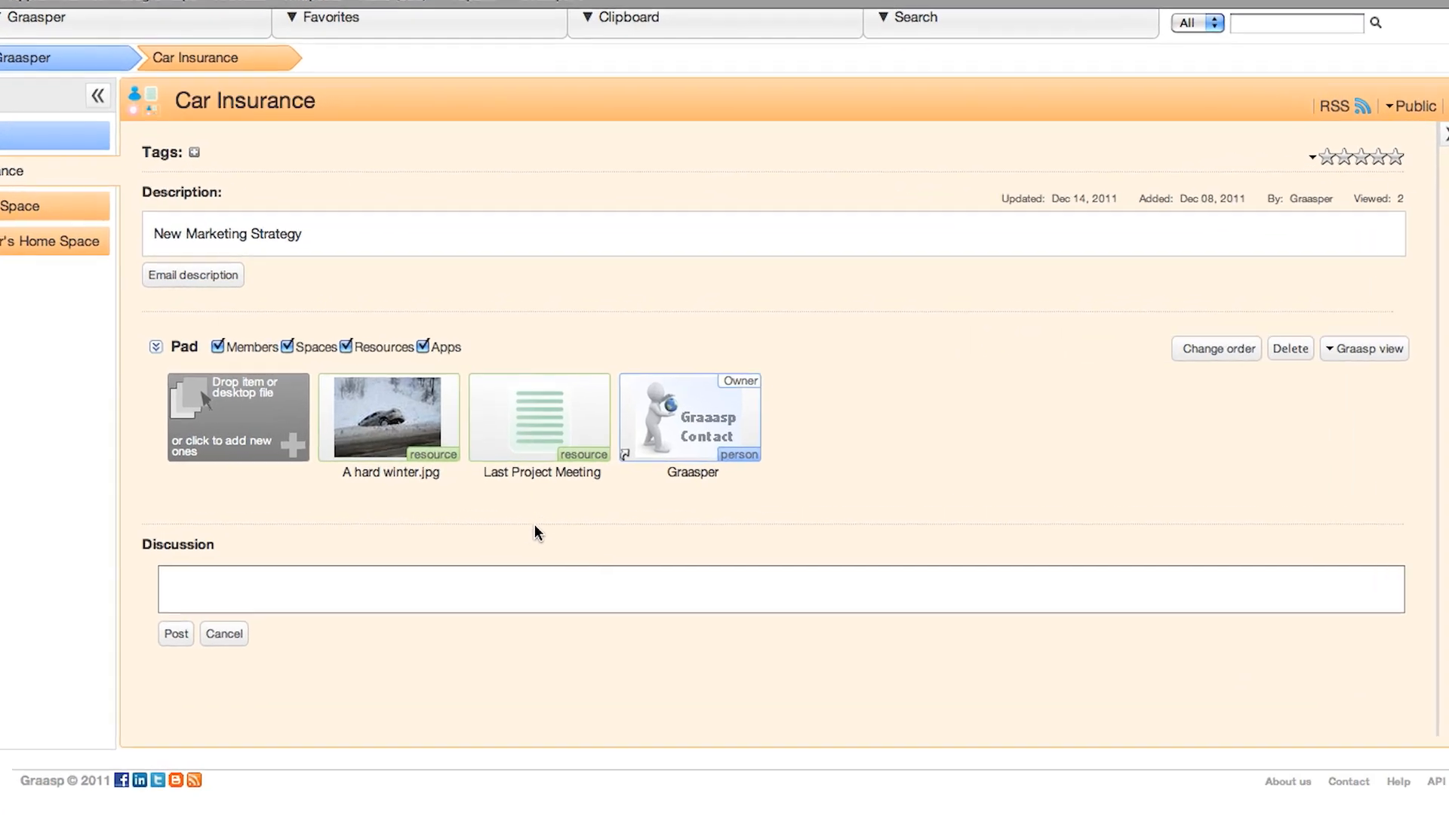
# Add a 'to-do list' app from its gadget URL and start a first empty task in it
pyautogui.click(237, 417)
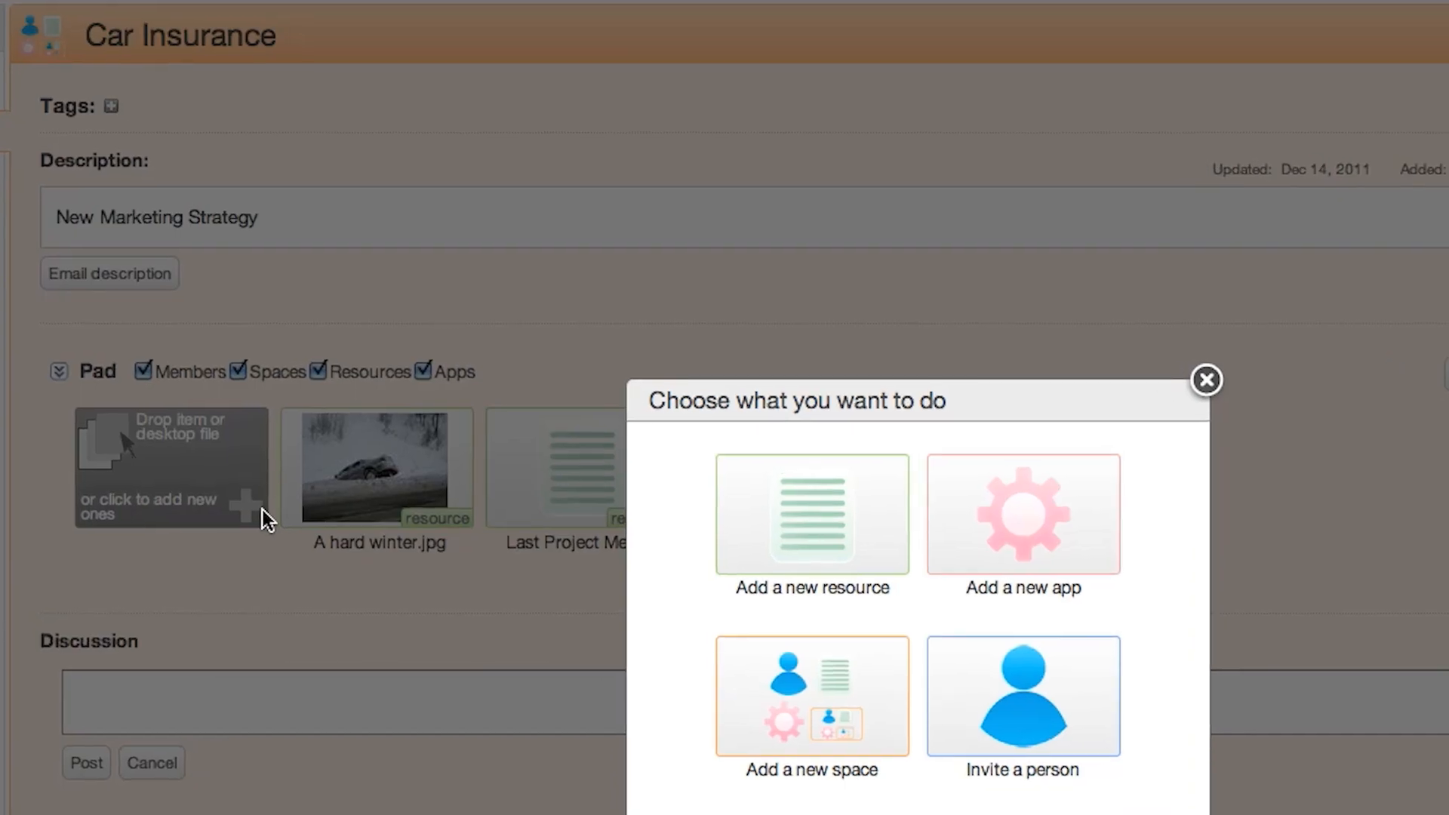
pyautogui.click(1022, 513)
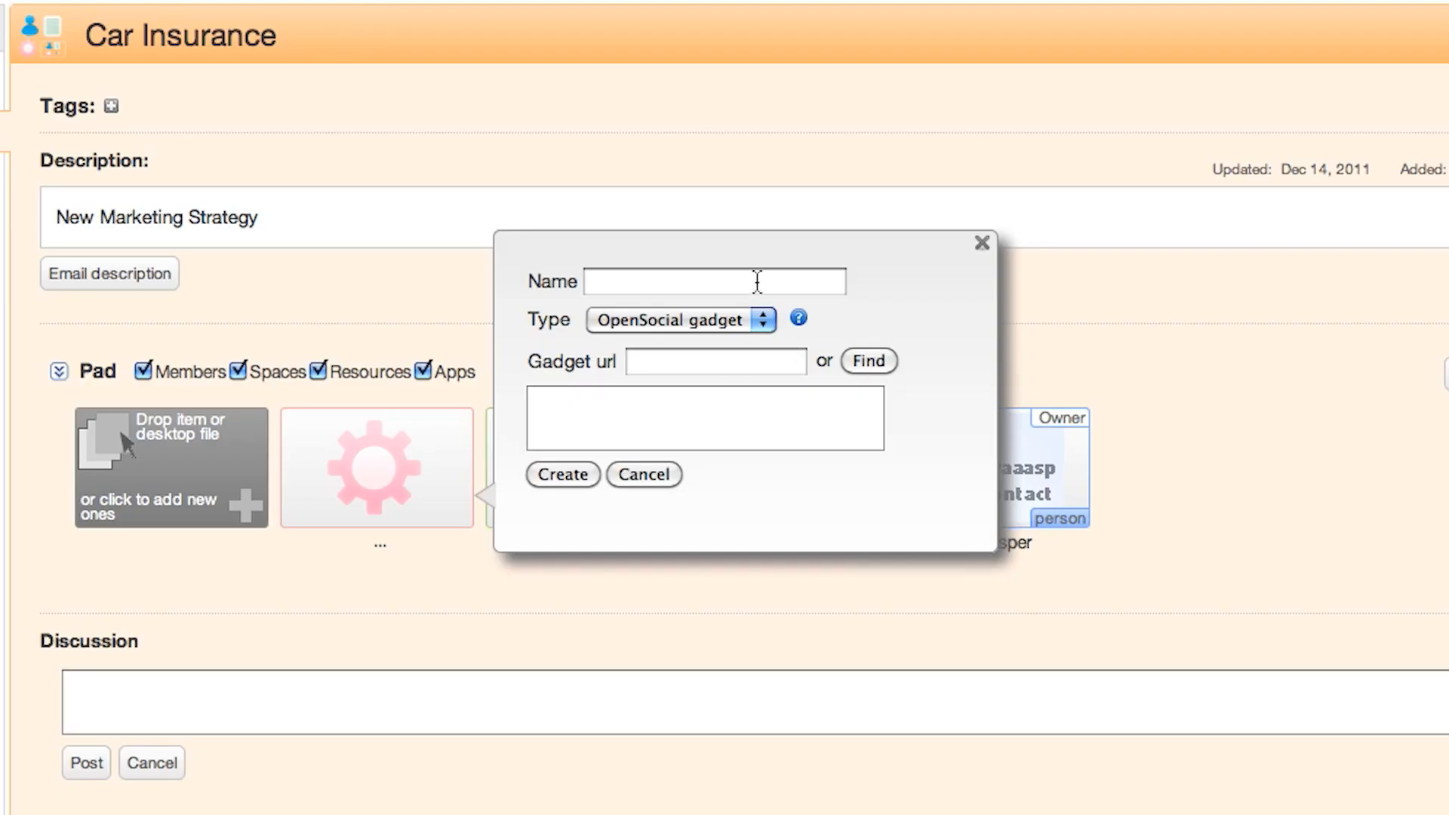
pyautogui.write('to-do list')
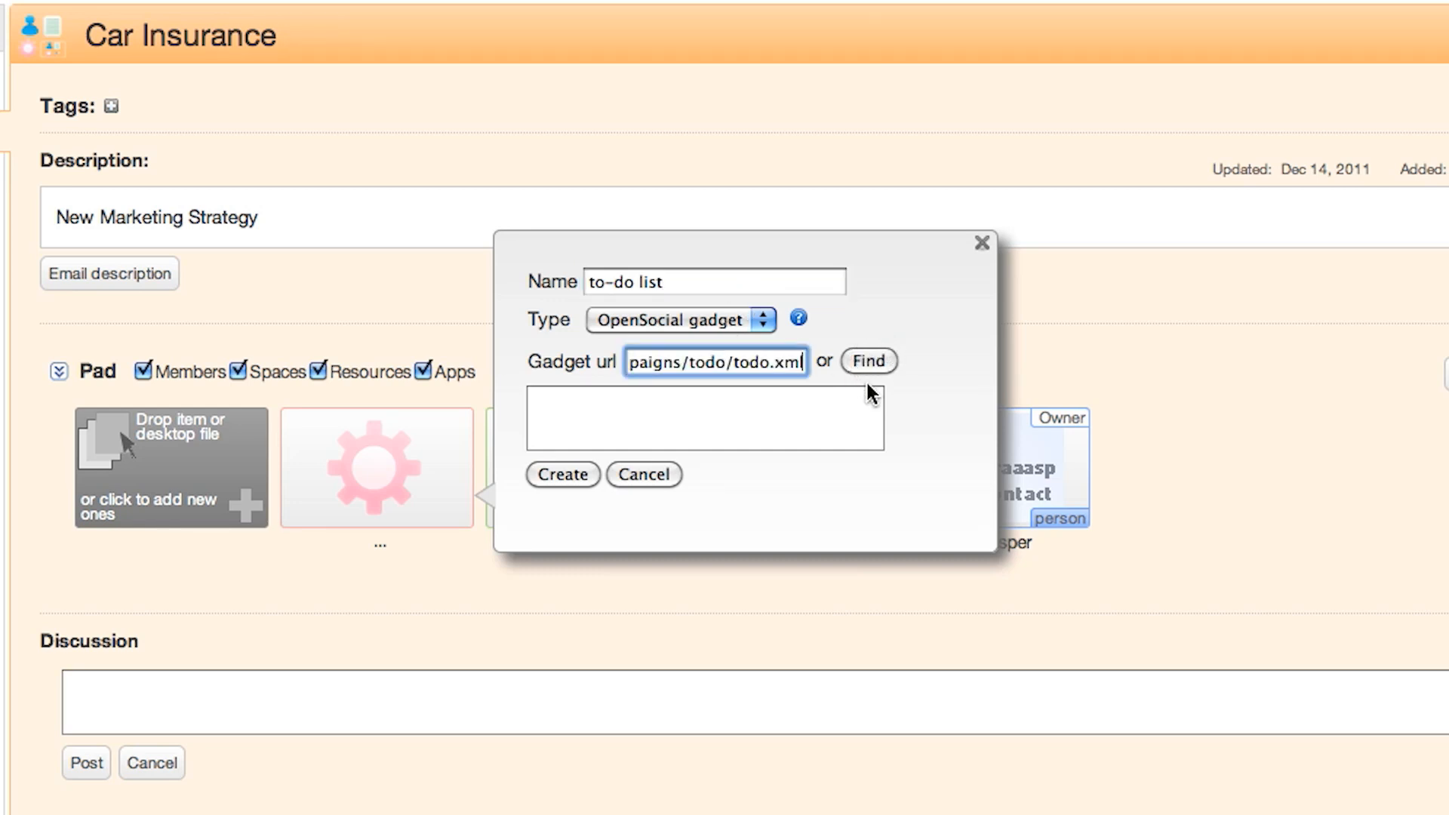
pyautogui.moveTo(802, 392)
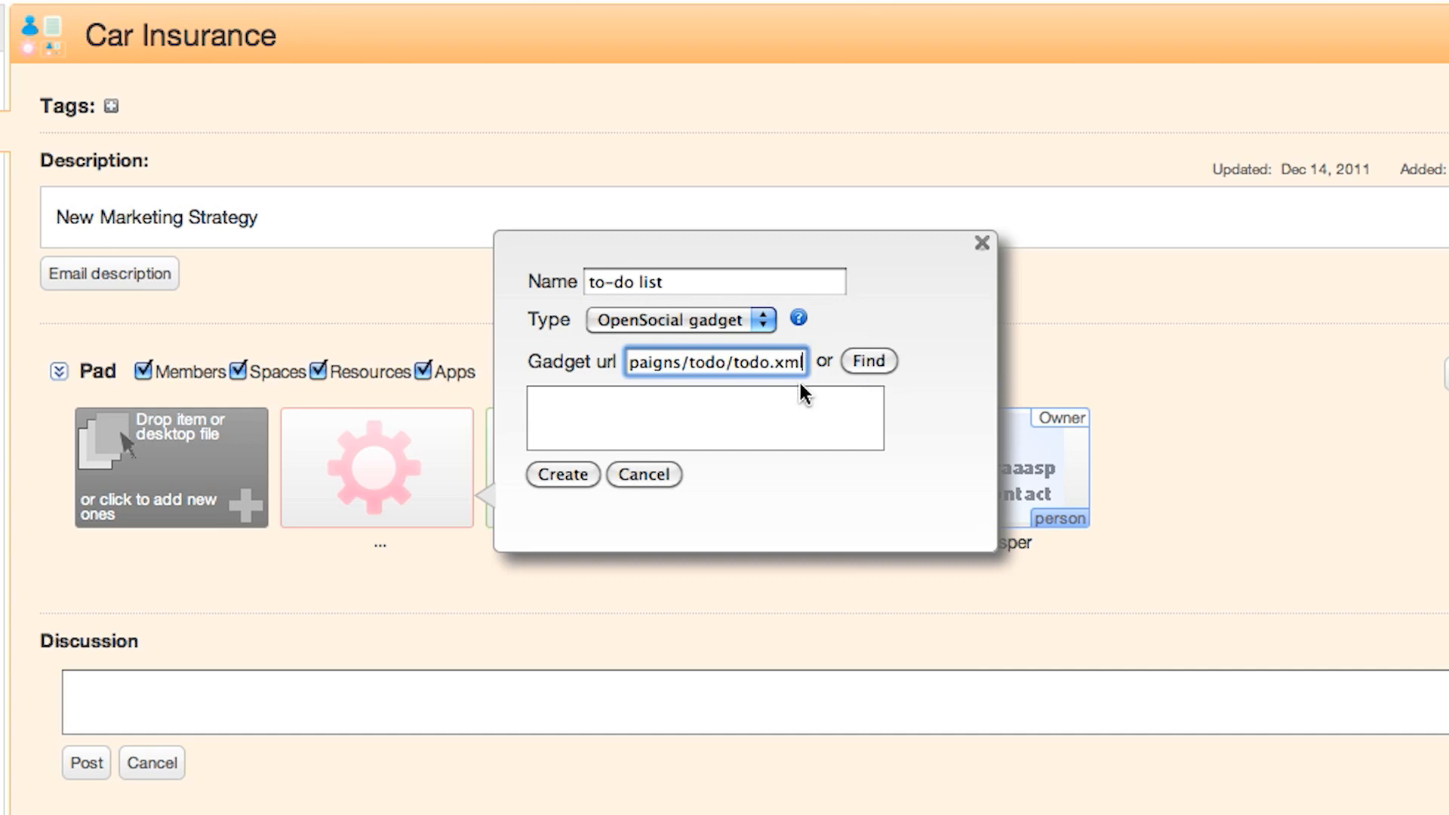
pyautogui.click(562, 475)
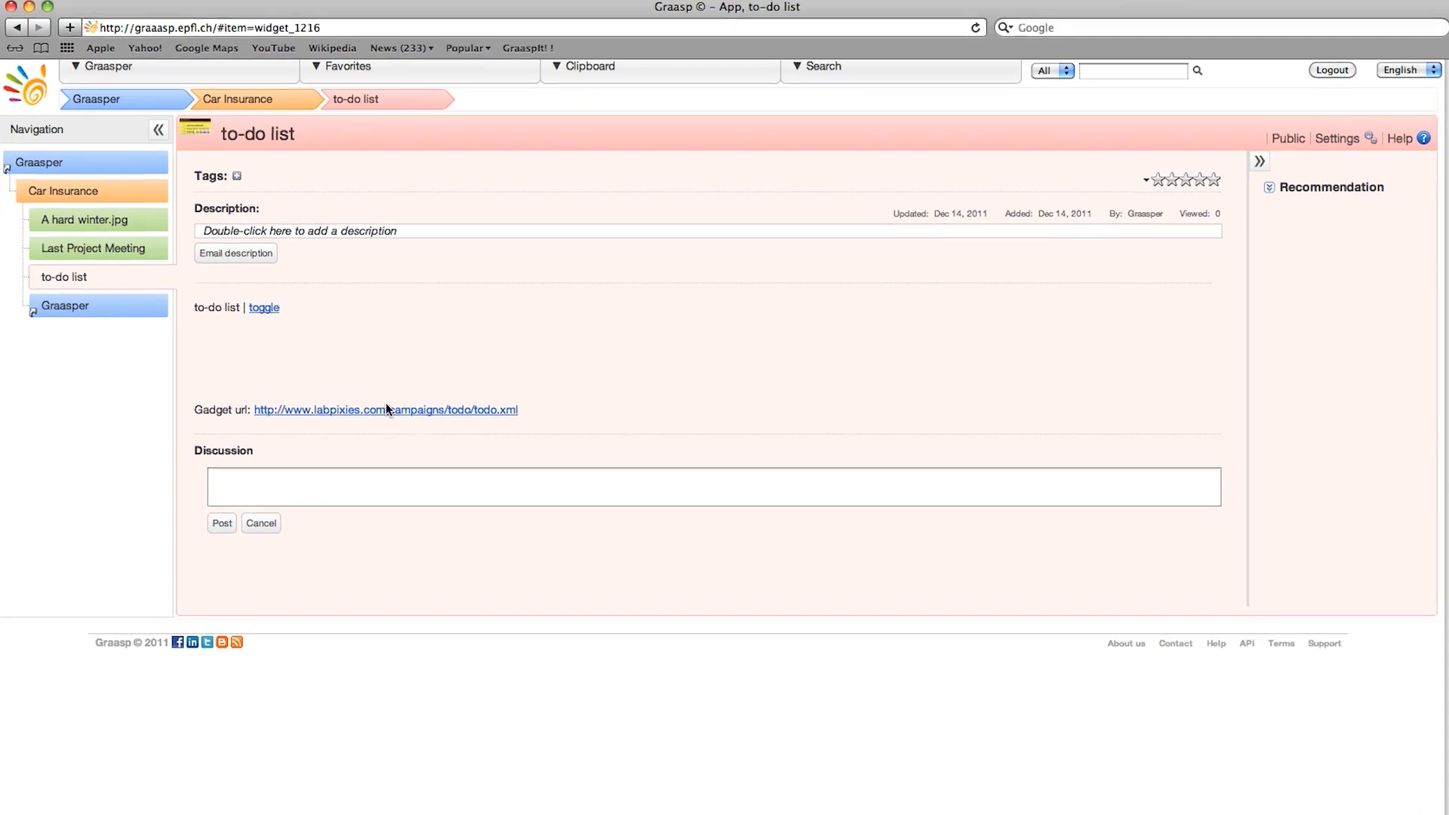
pyautogui.click(266, 306)
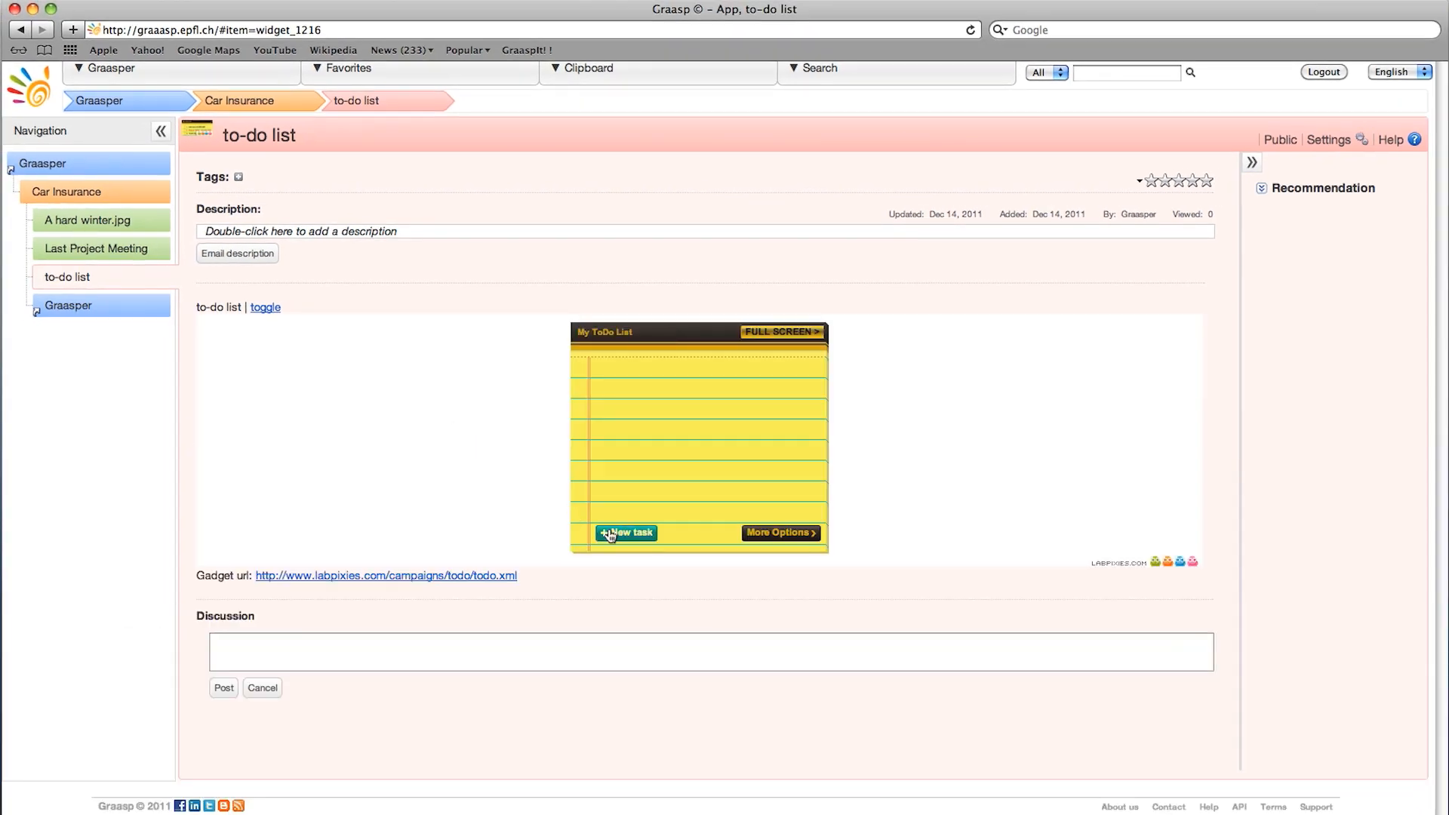
pyautogui.click(625, 533)
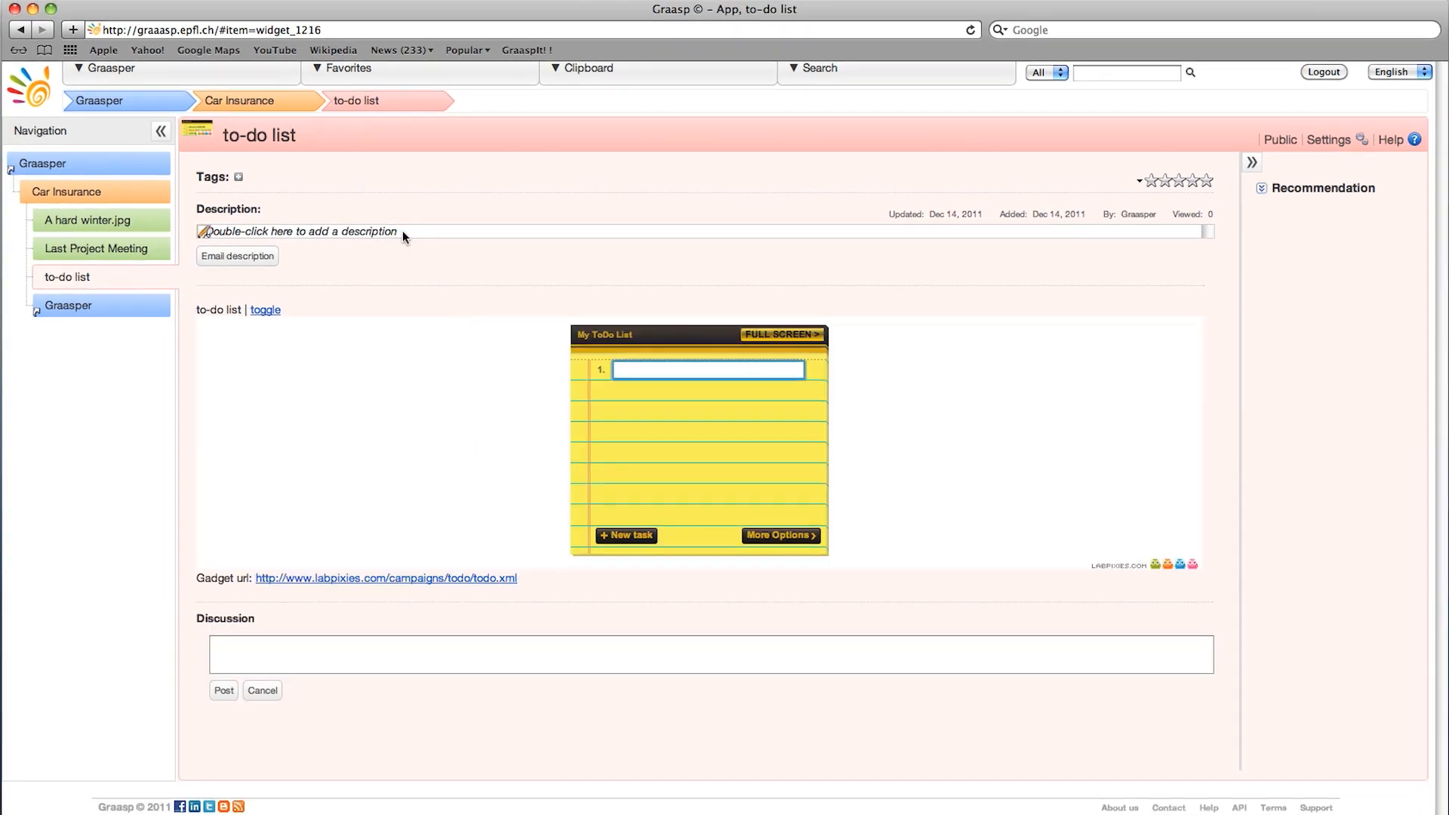
# Invite jane.doe by email to the space and review her Viewer role choices
pyautogui.click(242, 101)
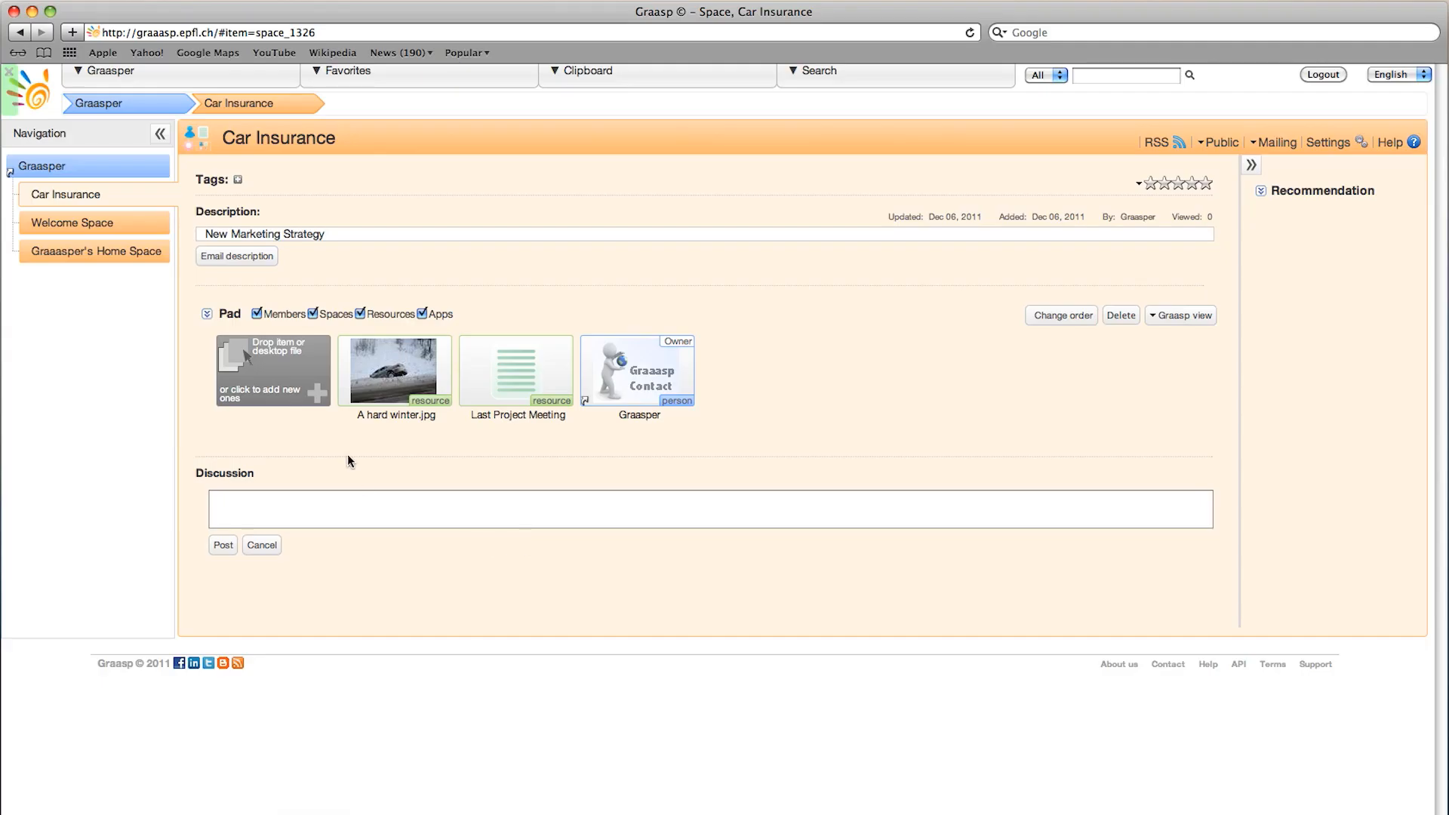
pyautogui.click(272, 371)
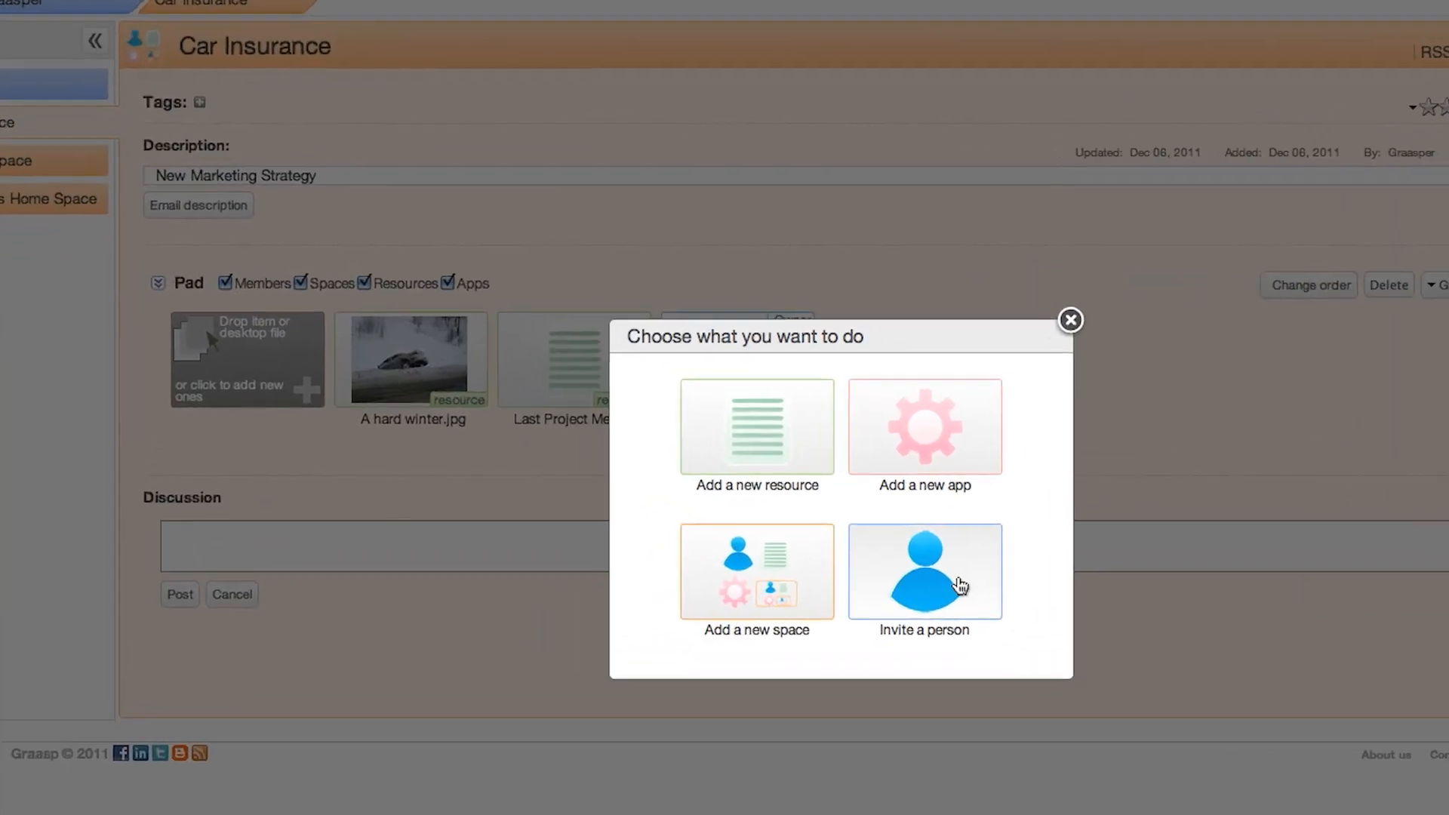
pyautogui.click(924, 571)
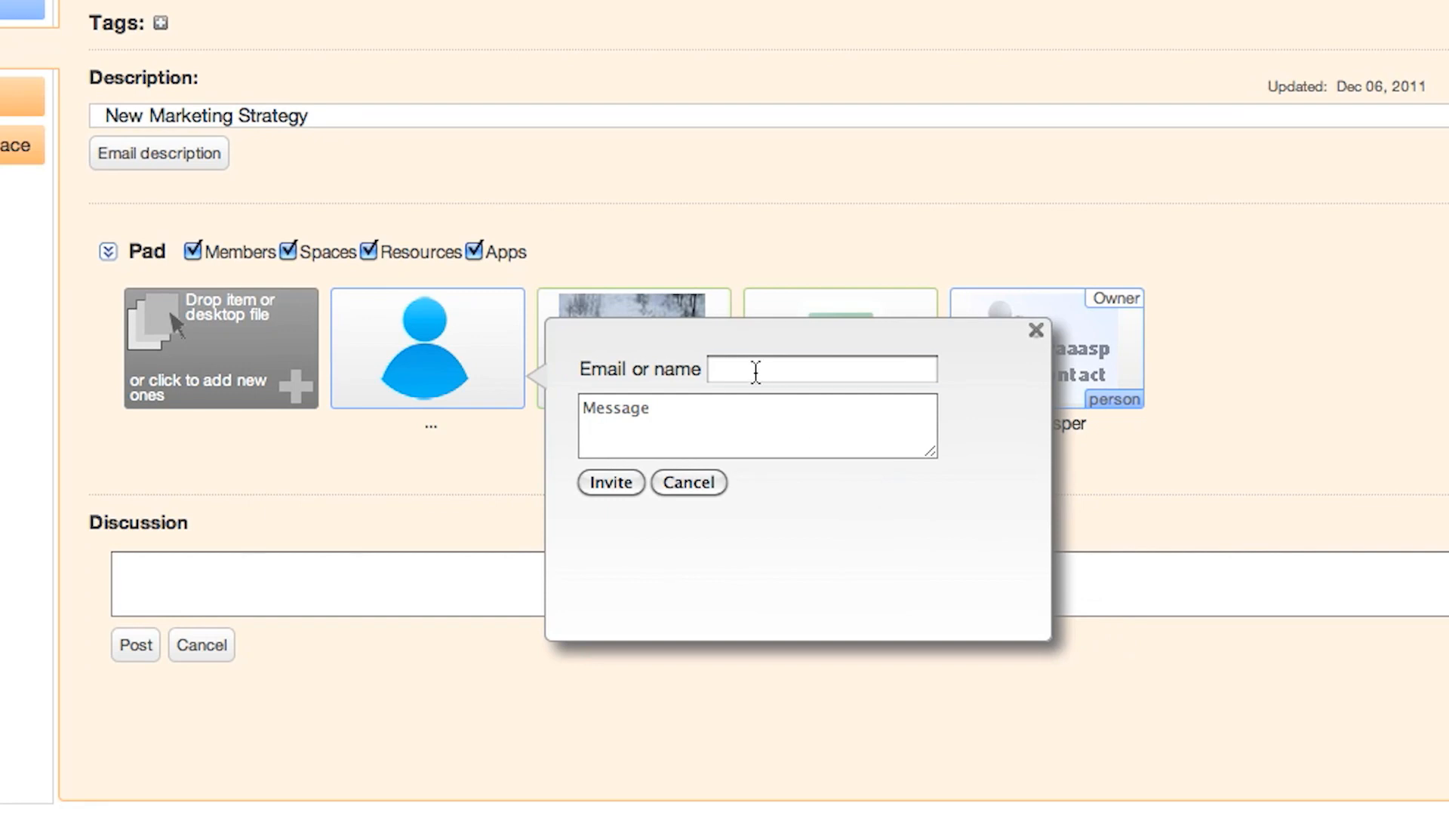
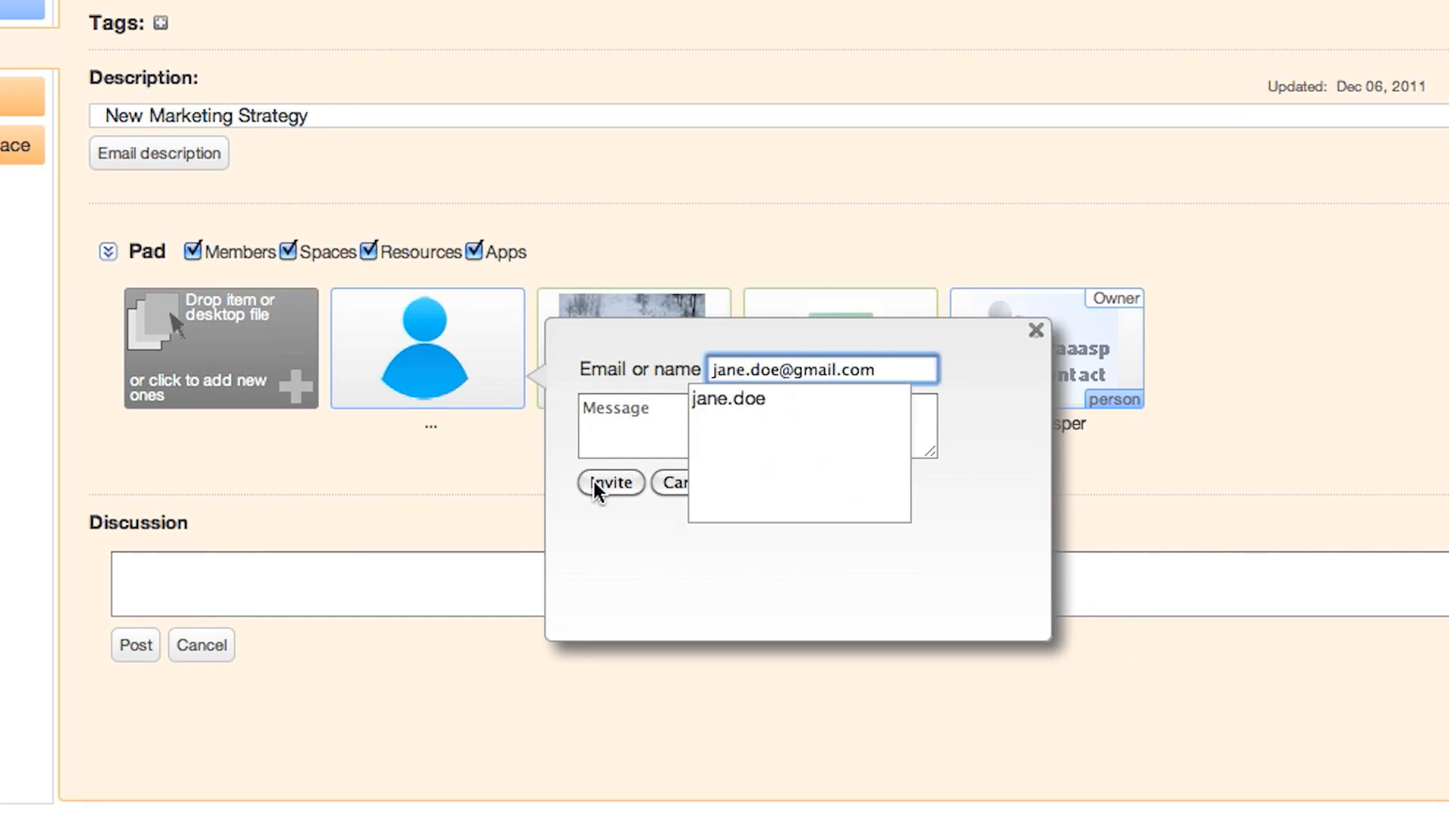
pyautogui.click(608, 483)
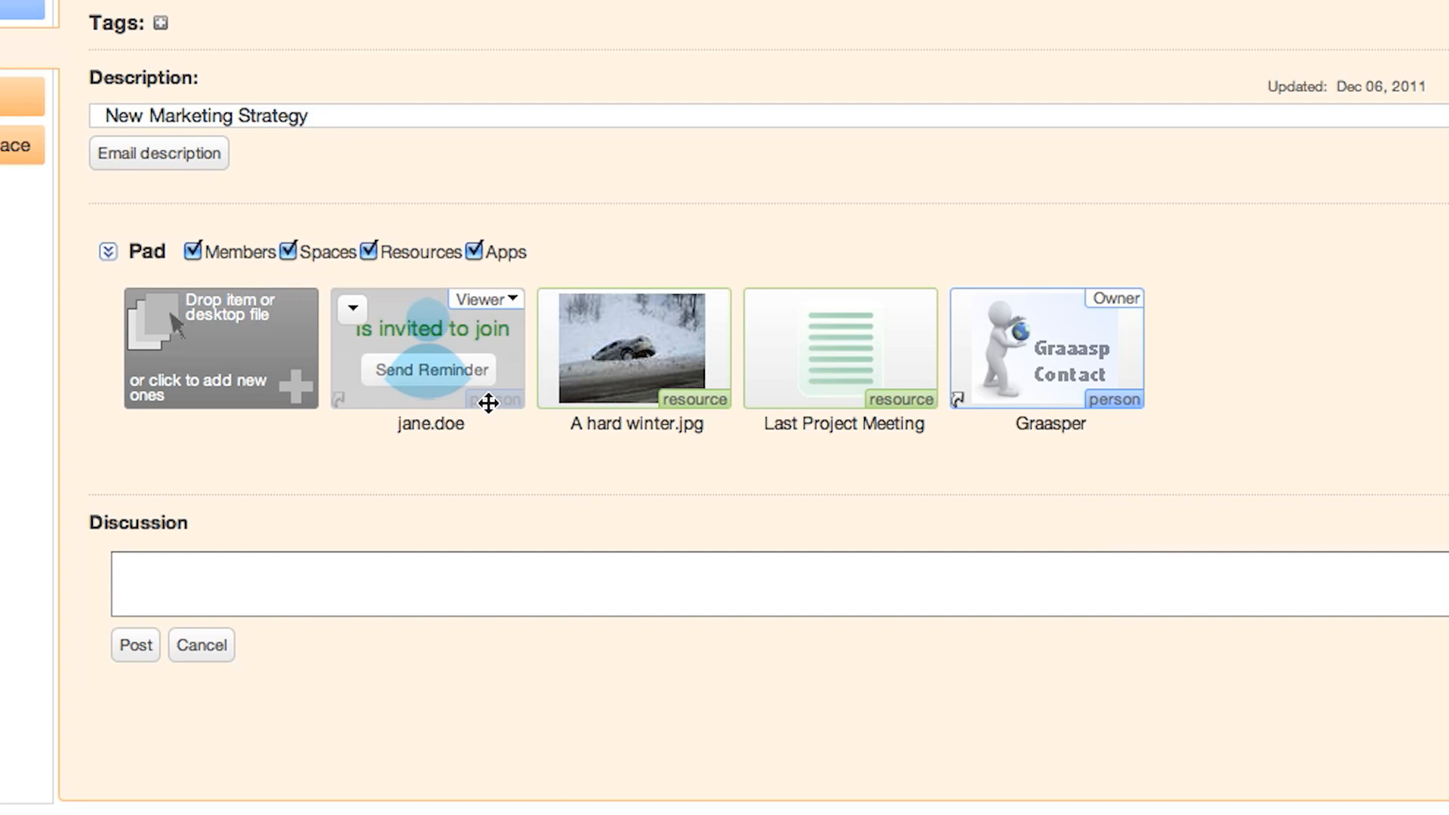
pyautogui.moveTo(514, 302)
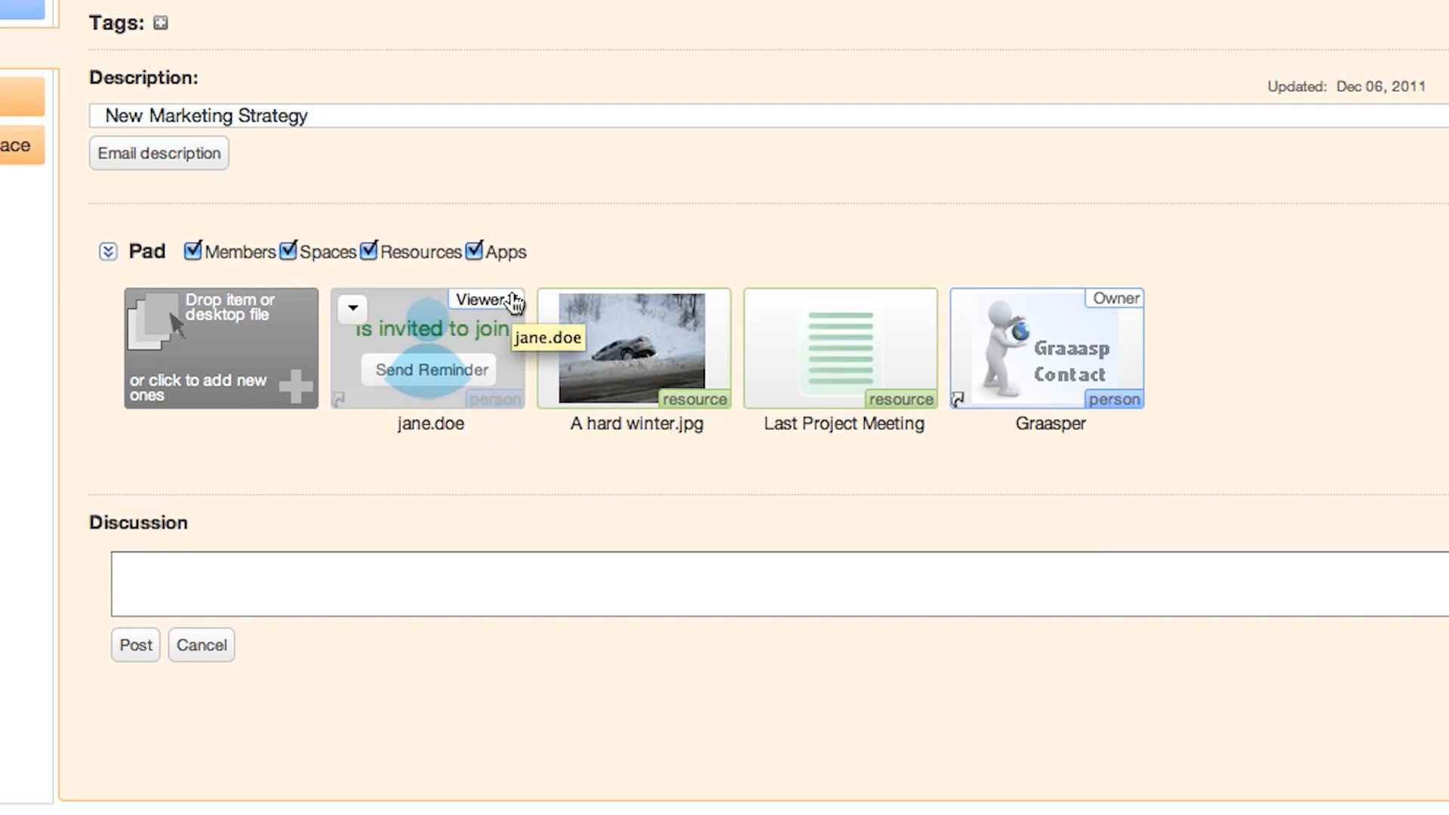
pyautogui.click(485, 298)
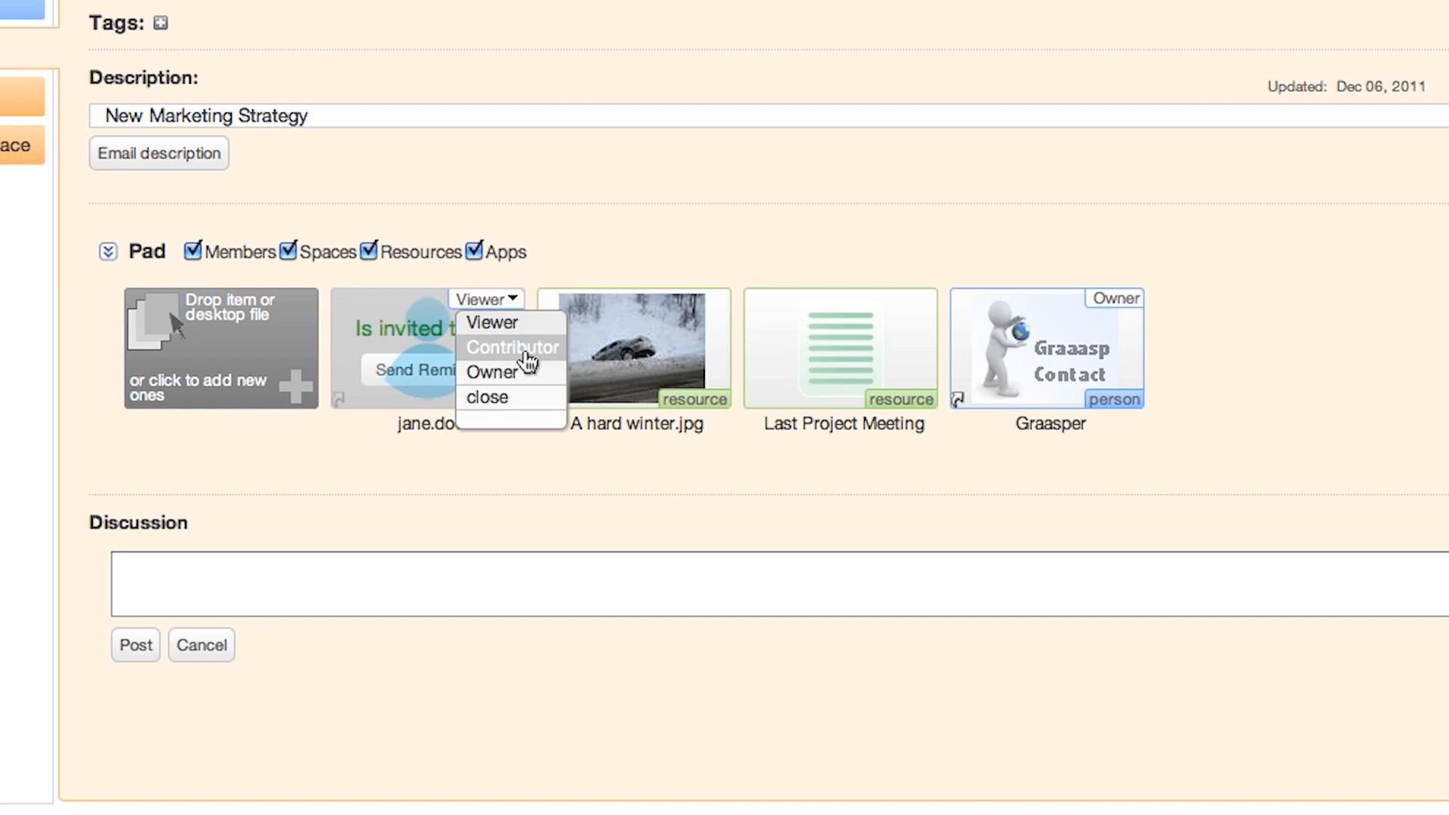
pyautogui.moveTo(495, 373)
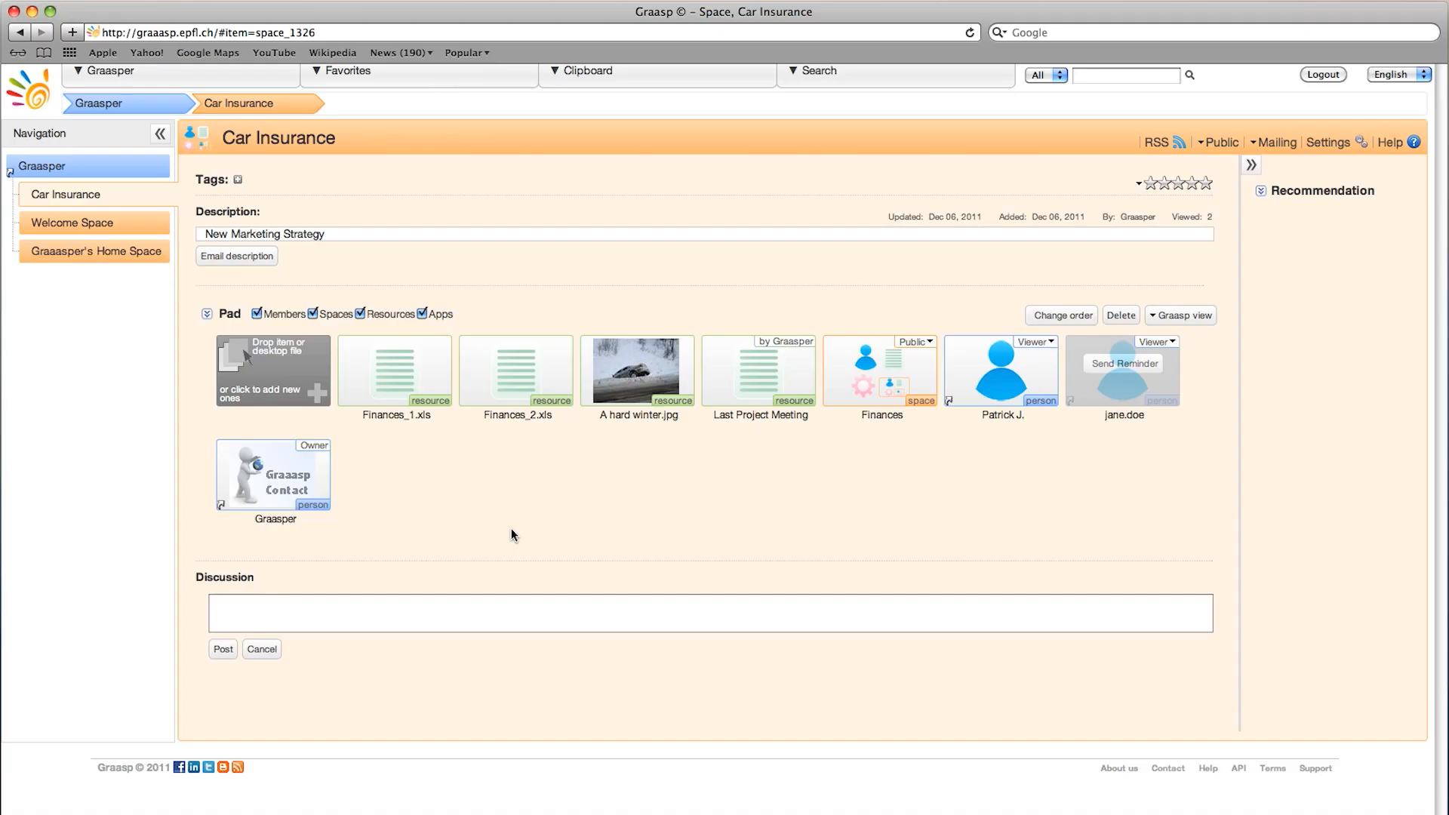
pyautogui.moveTo(936, 493)
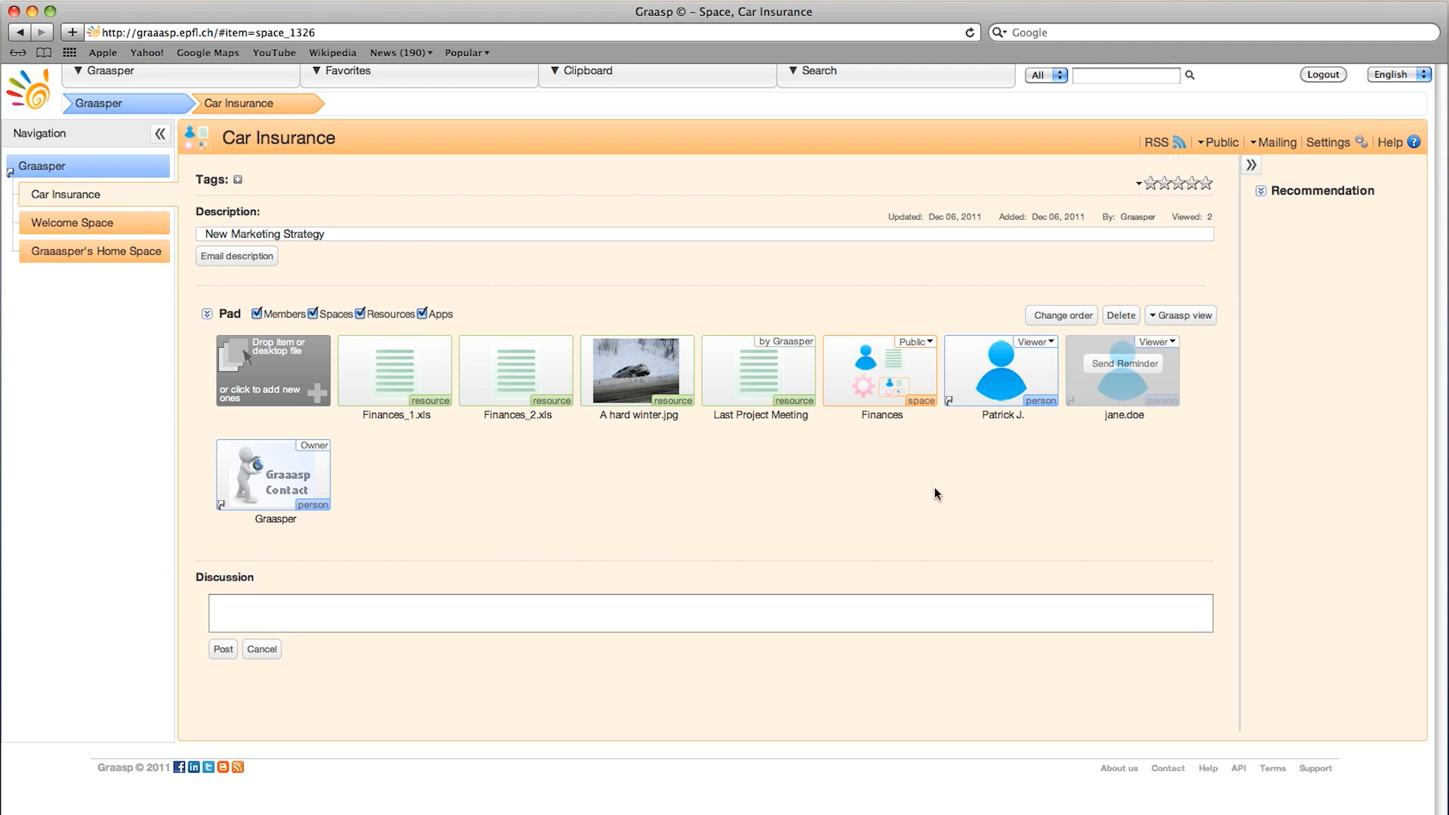
pyautogui.moveTo(640, 526)
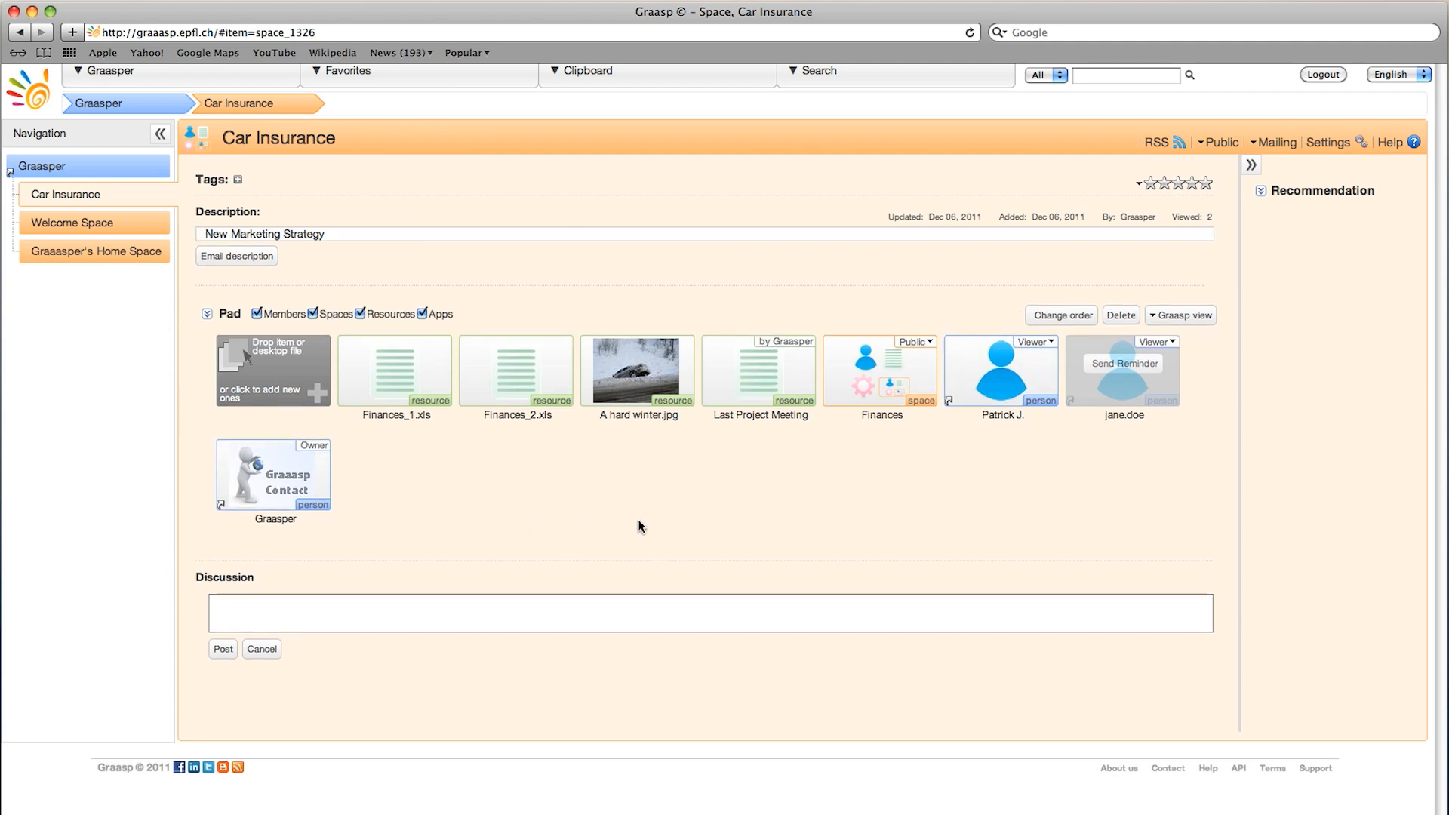
pyautogui.moveTo(628, 521)
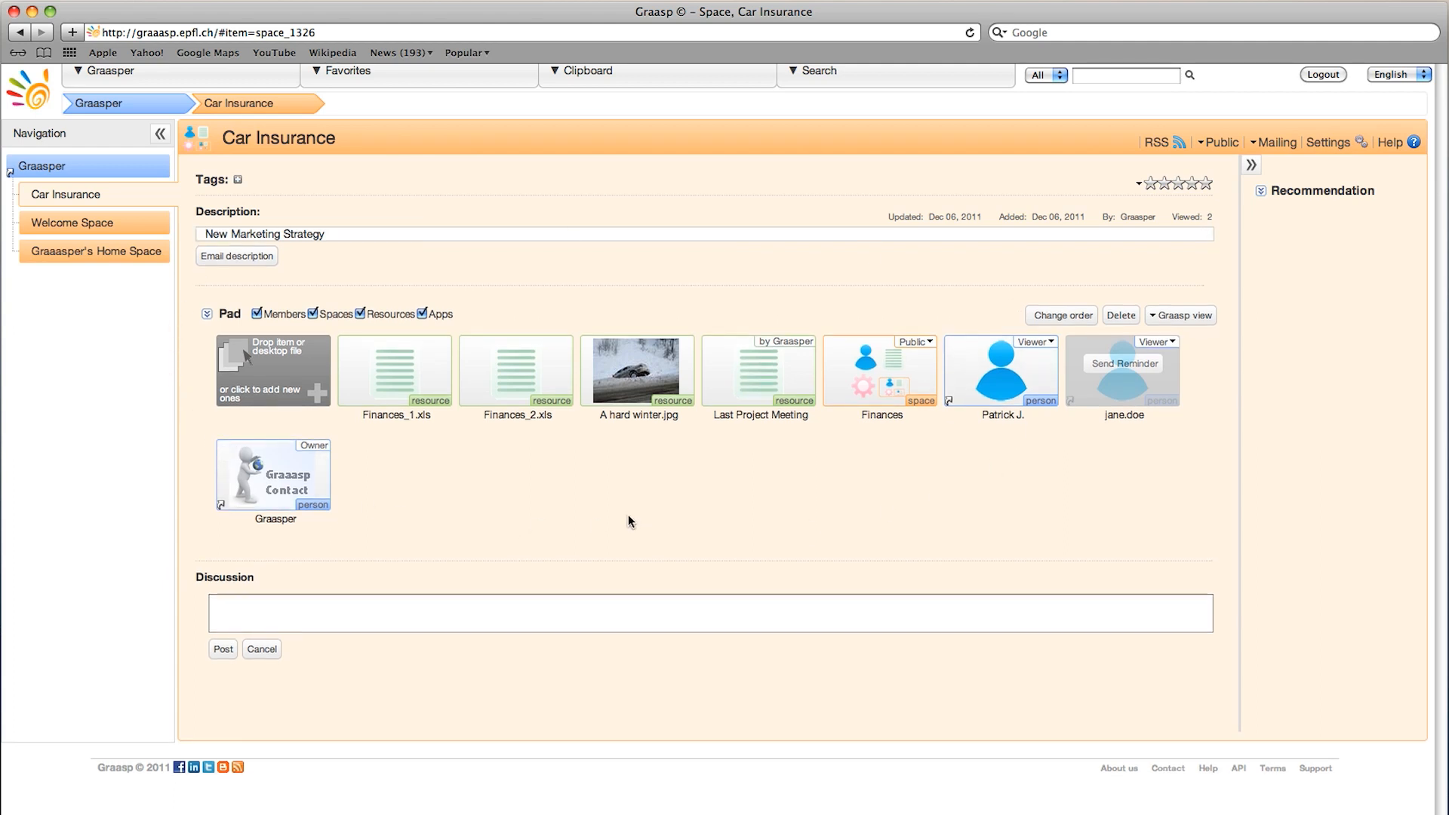
pyautogui.moveTo(633, 521)
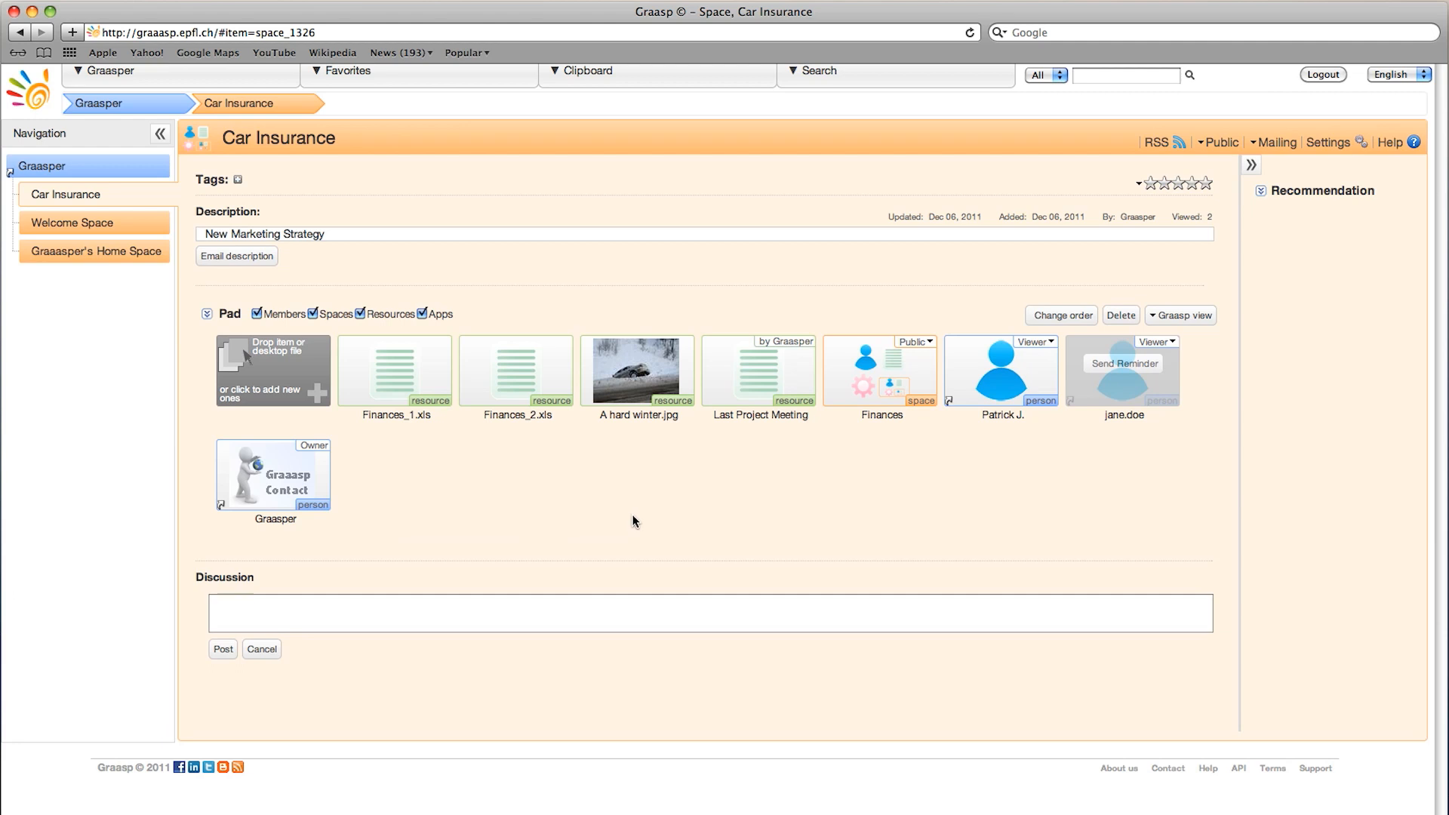
pyautogui.moveTo(583, 503)
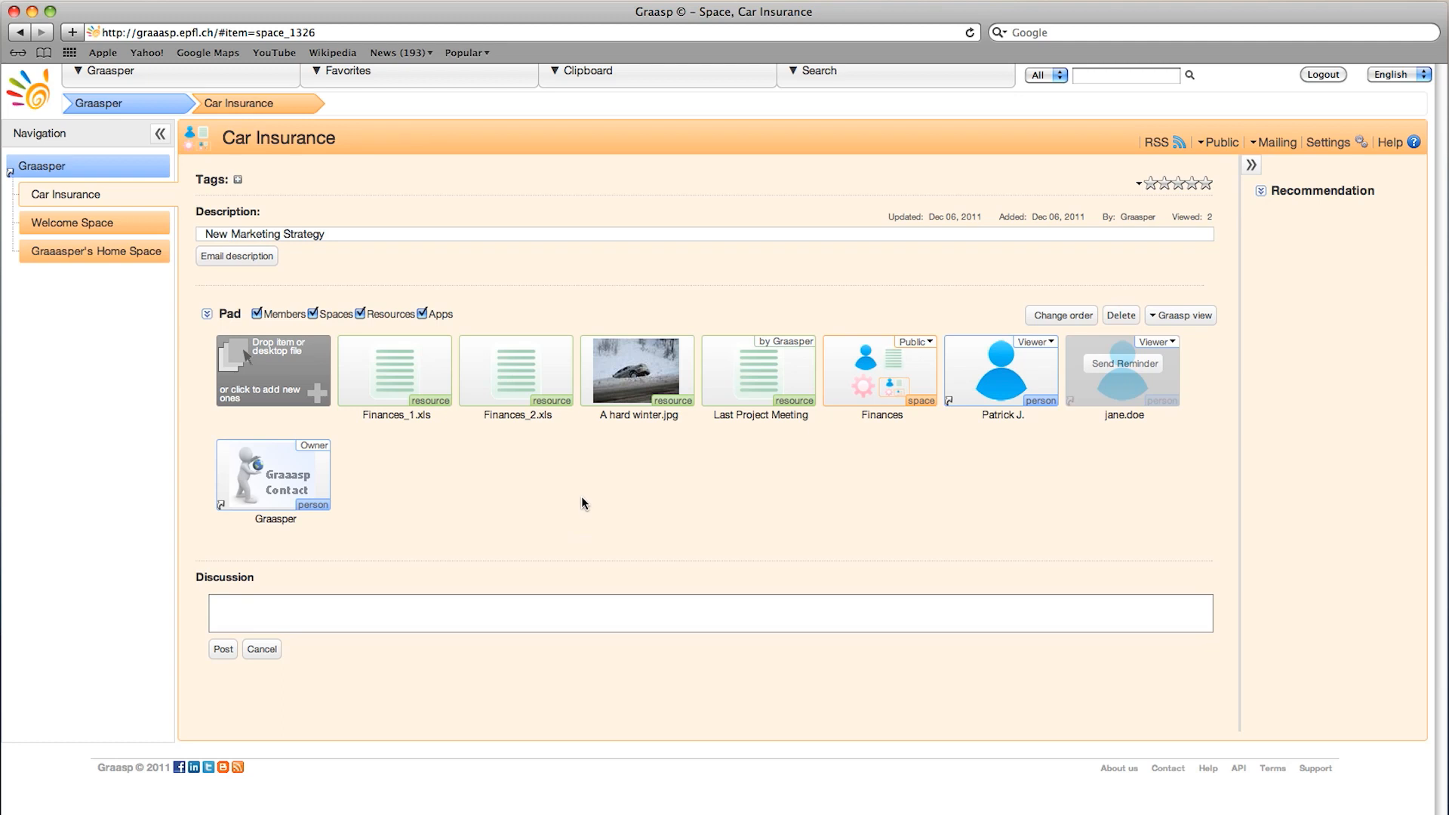
pyautogui.moveTo(574, 499)
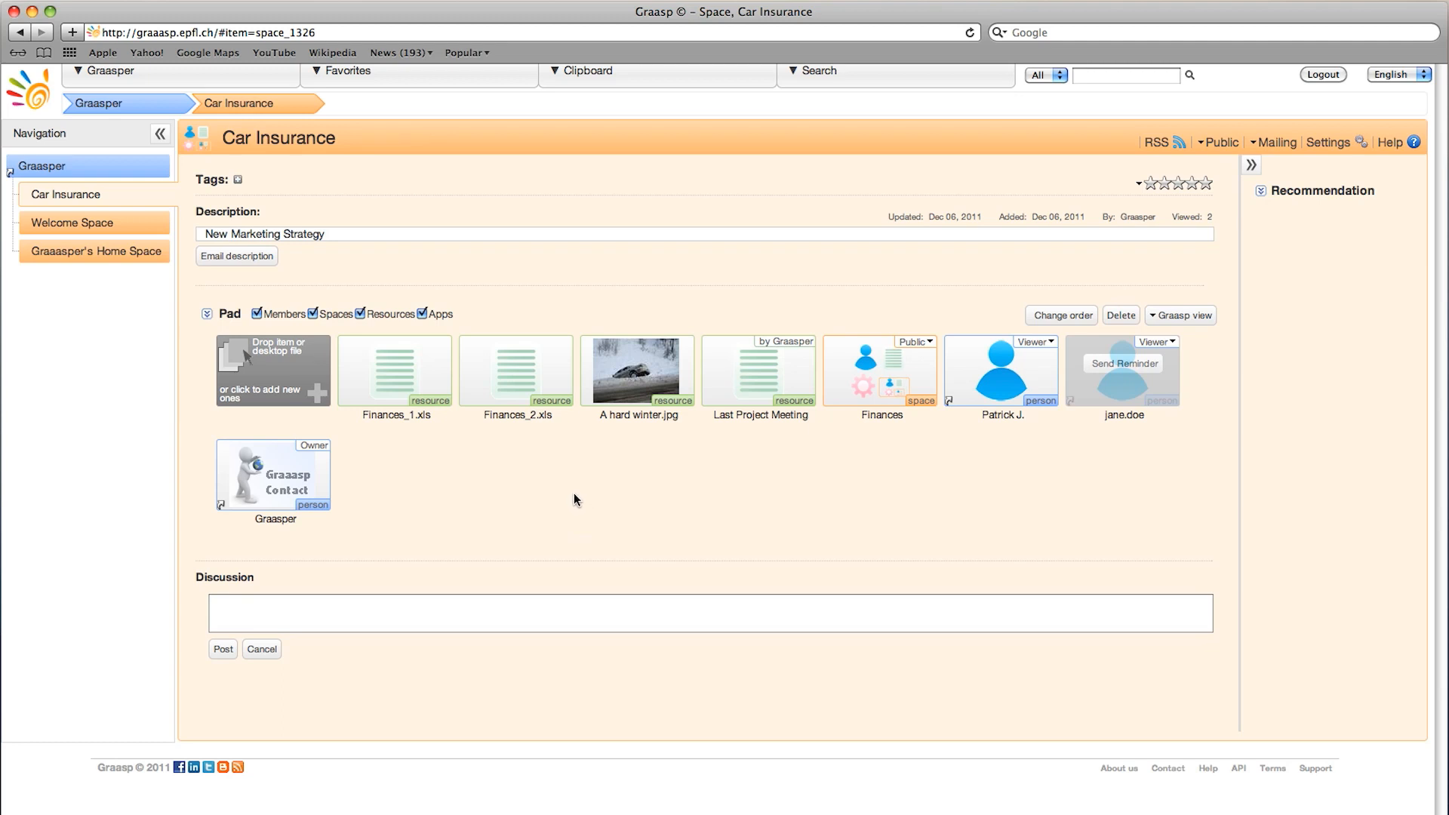
pyautogui.moveTo(453, 447)
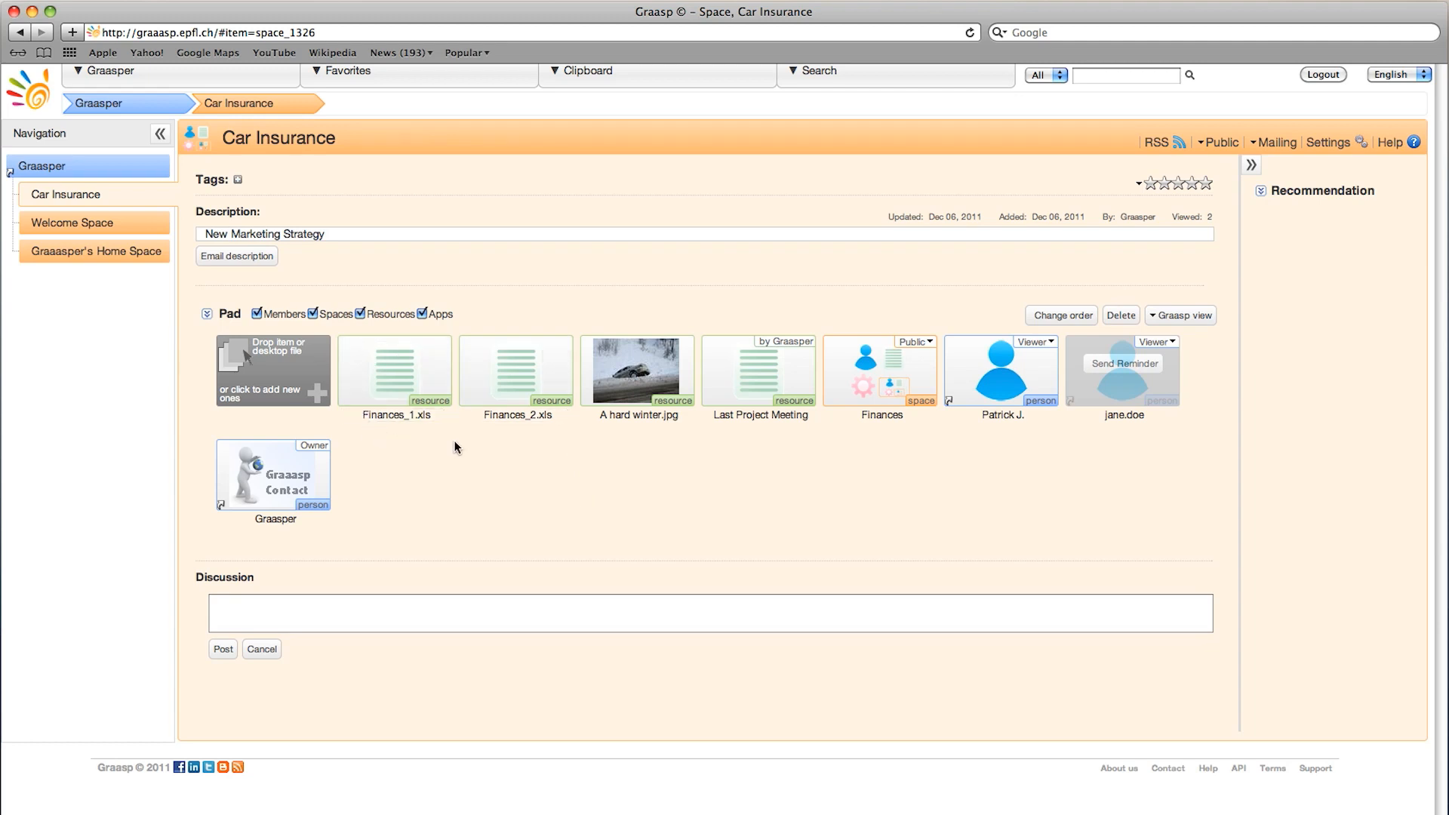
pyautogui.moveTo(412, 456)
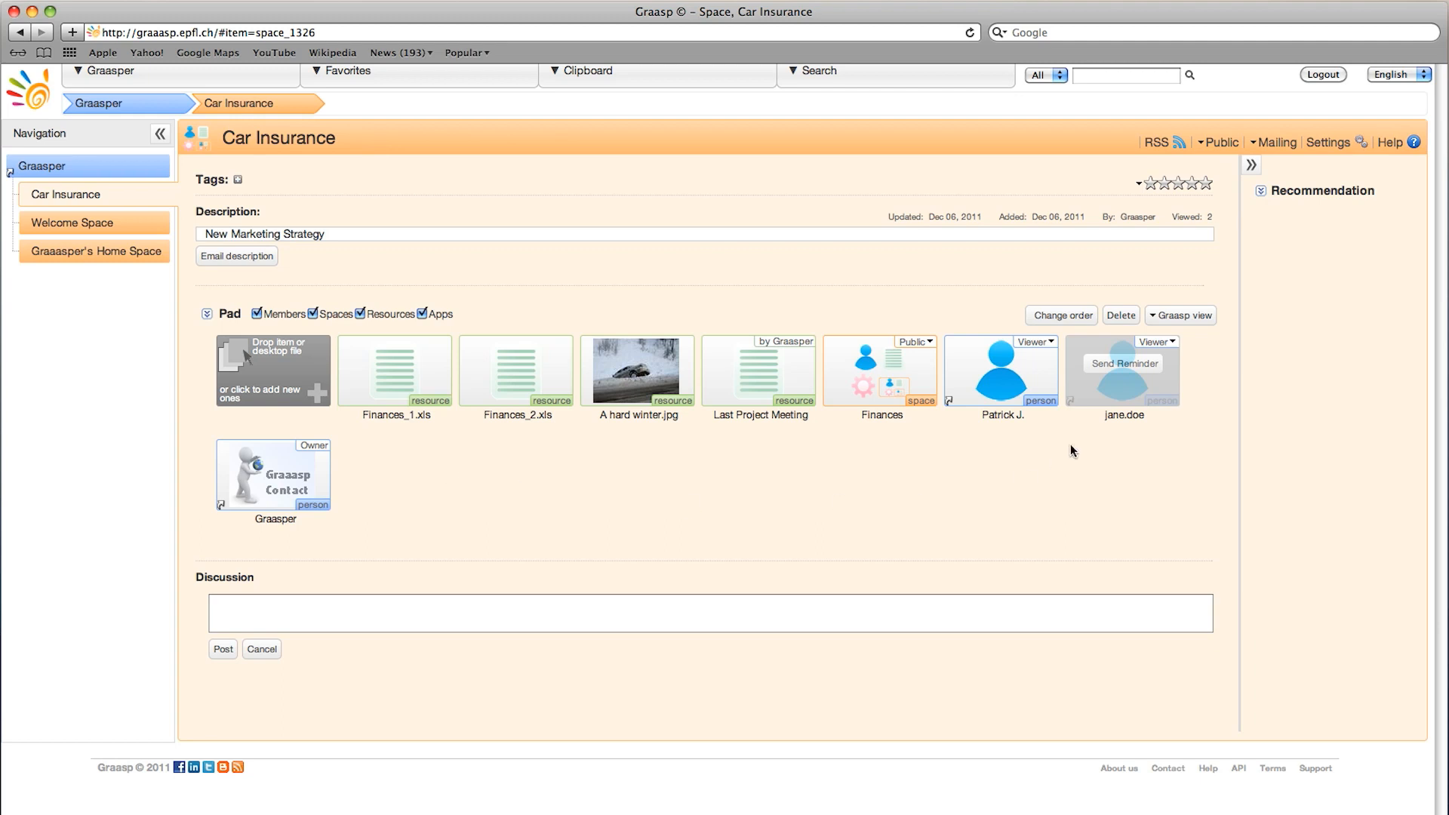
# Reorder the pad items so the winter image comes first, via Change order
pyautogui.click(1060, 316)
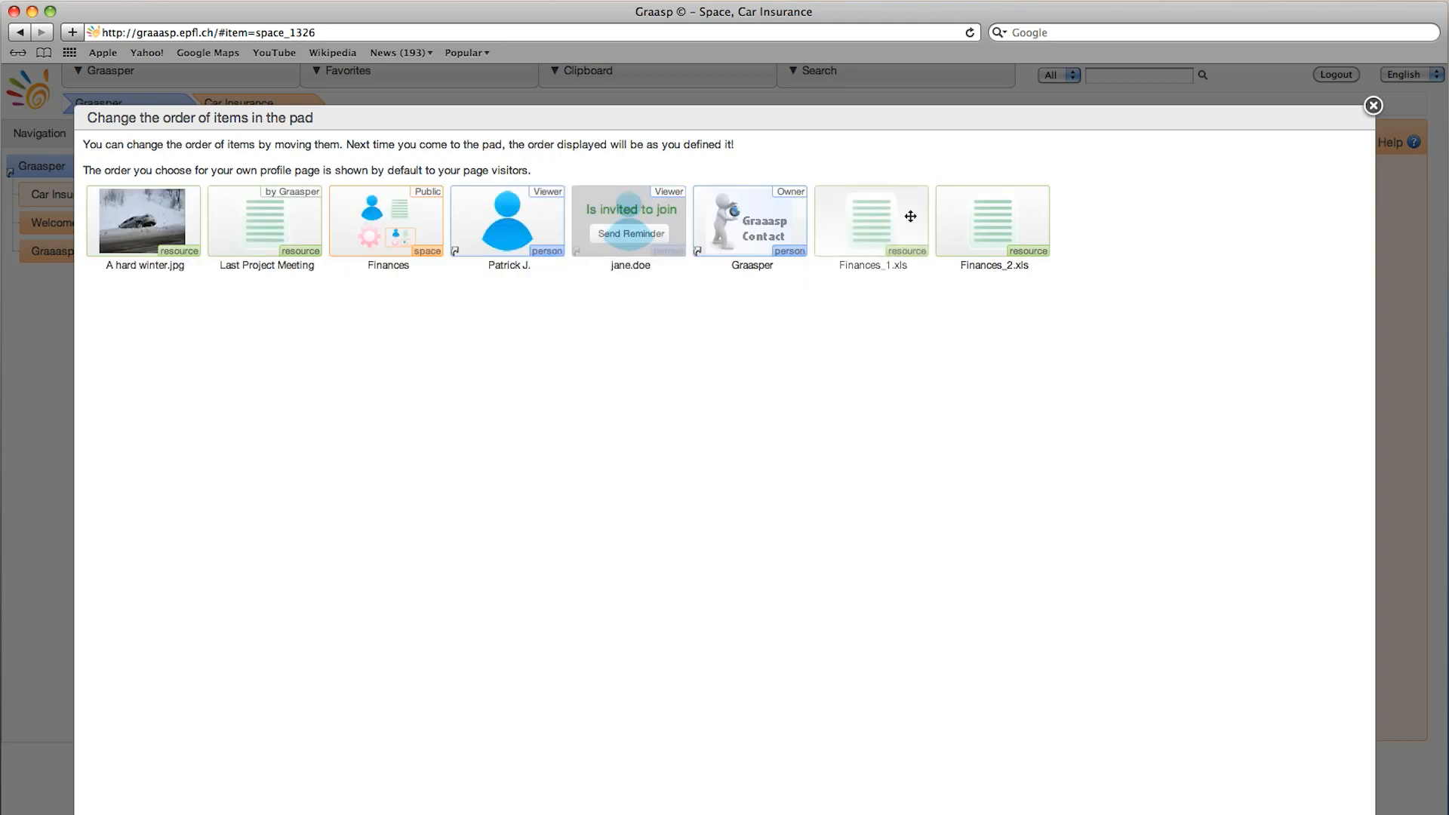
pyautogui.click(1372, 105)
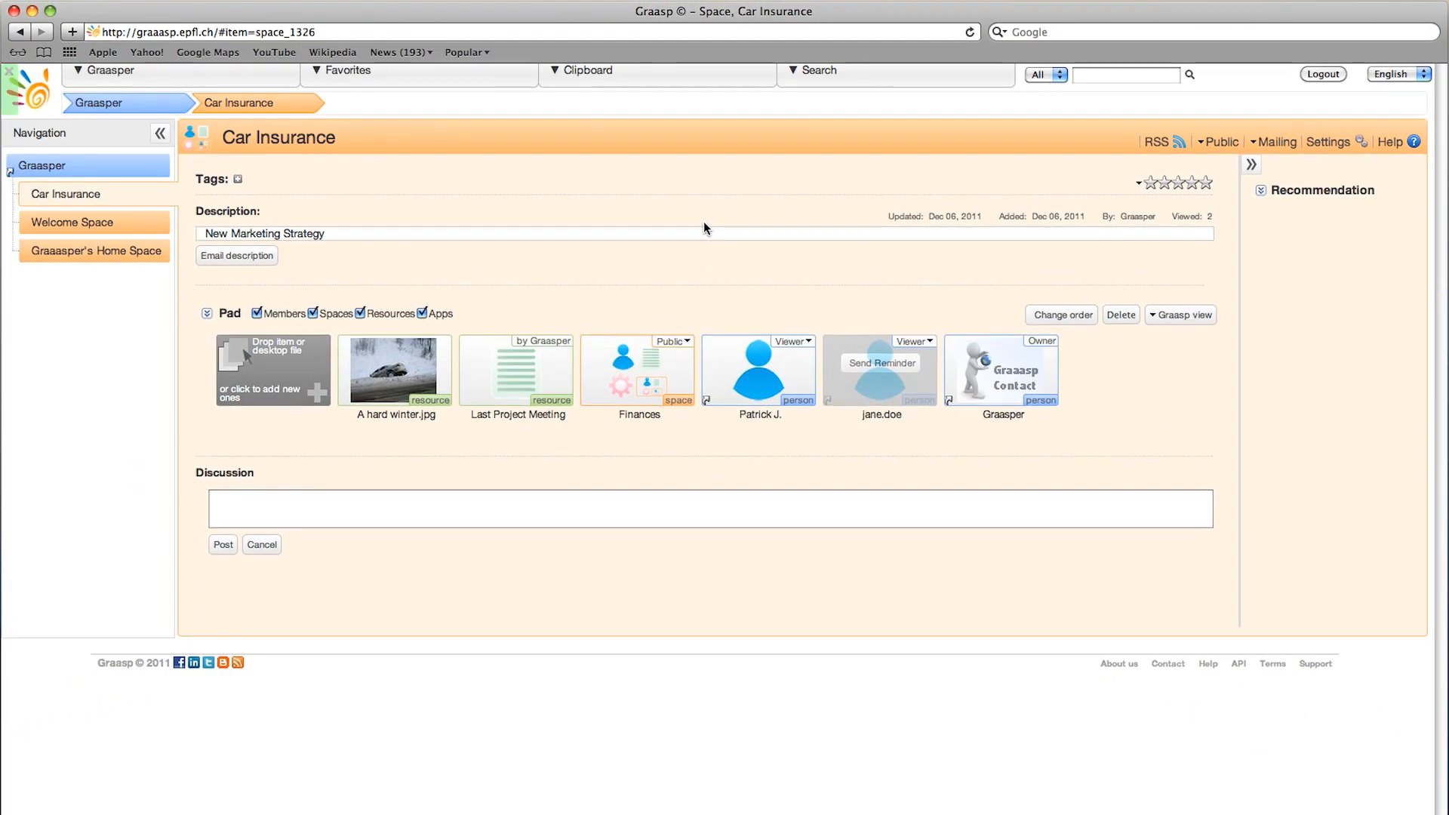
pyautogui.moveTo(701, 77)
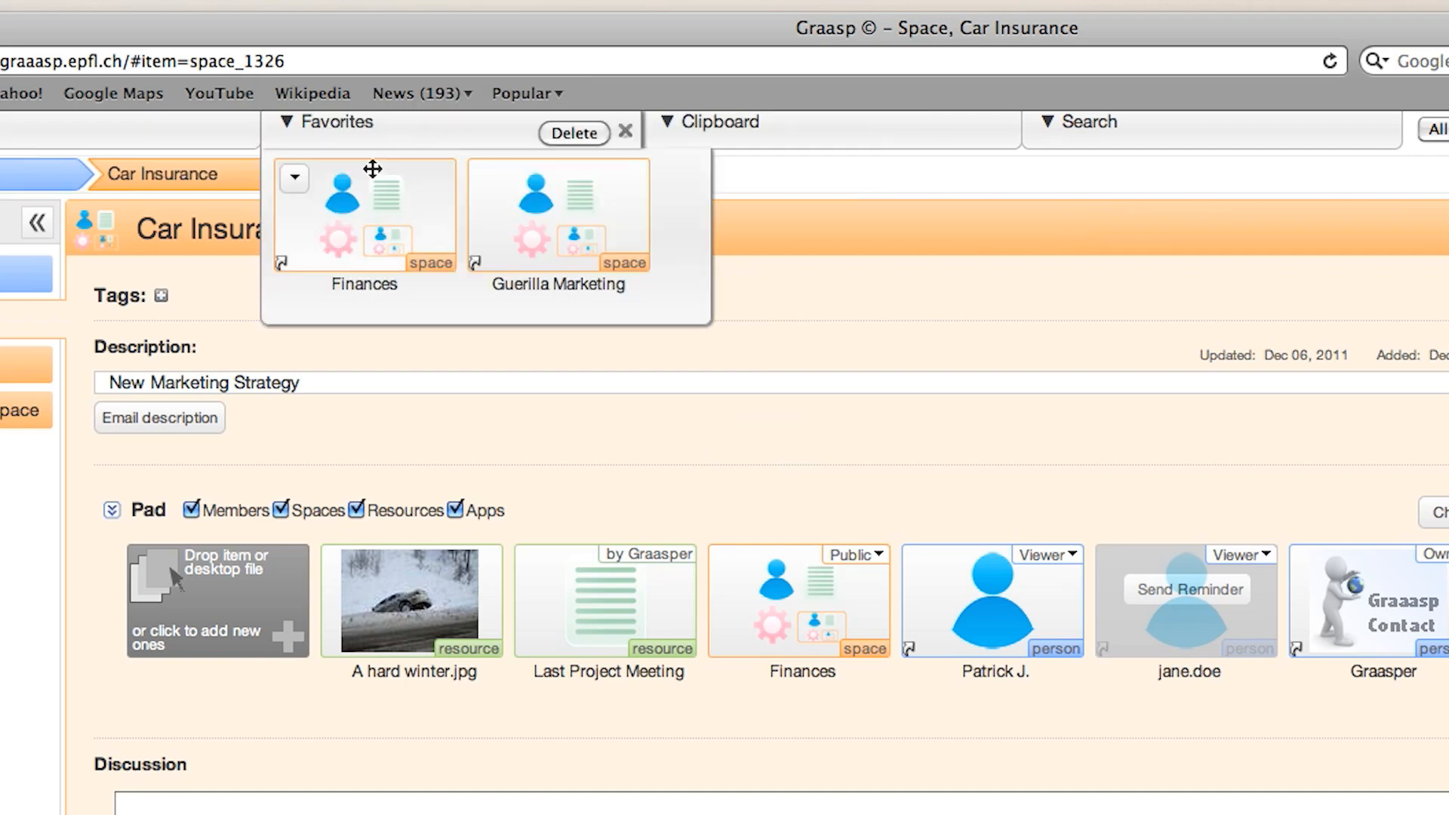
pyautogui.click(625, 133)
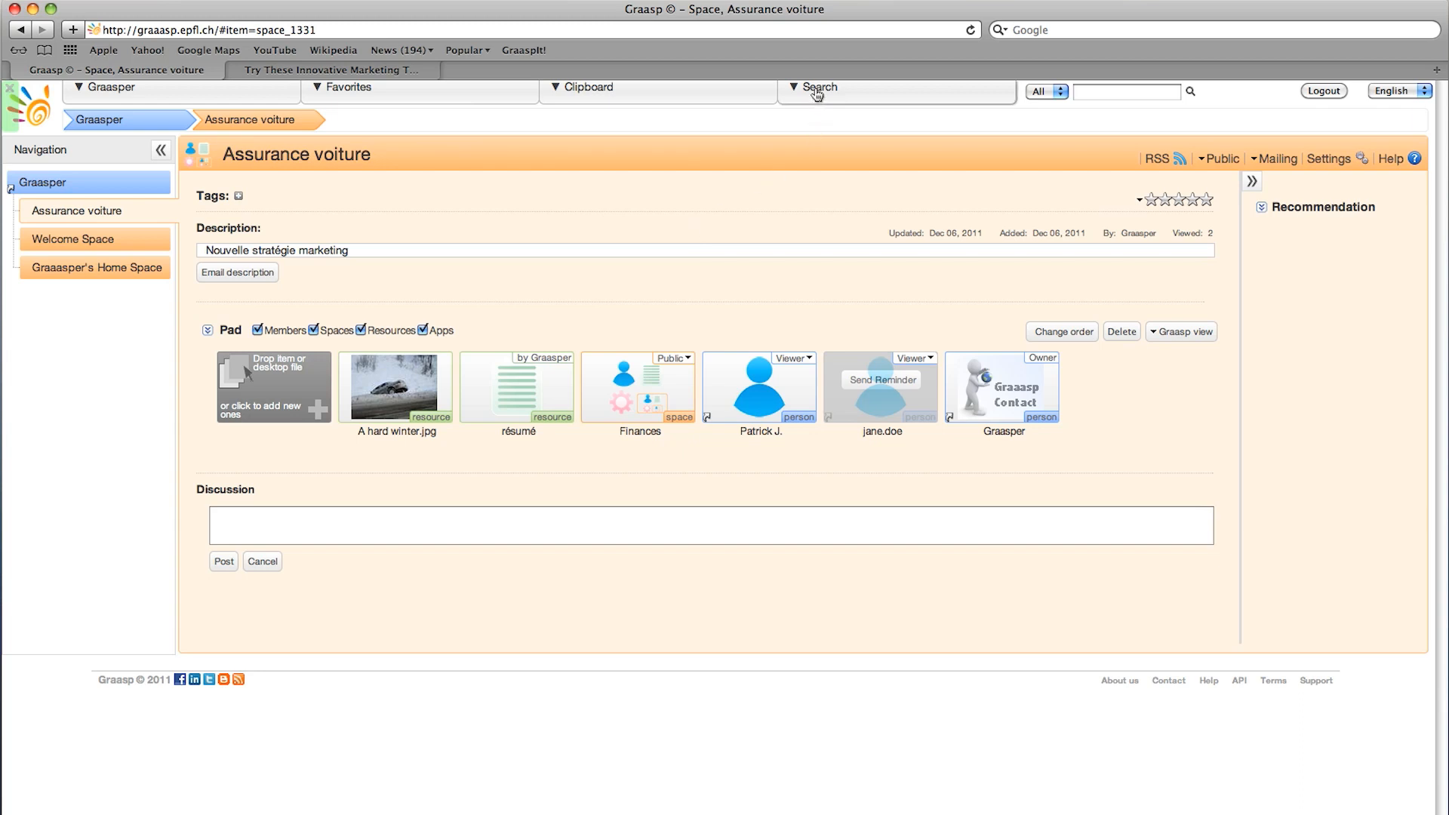
pyautogui.click(1127, 92)
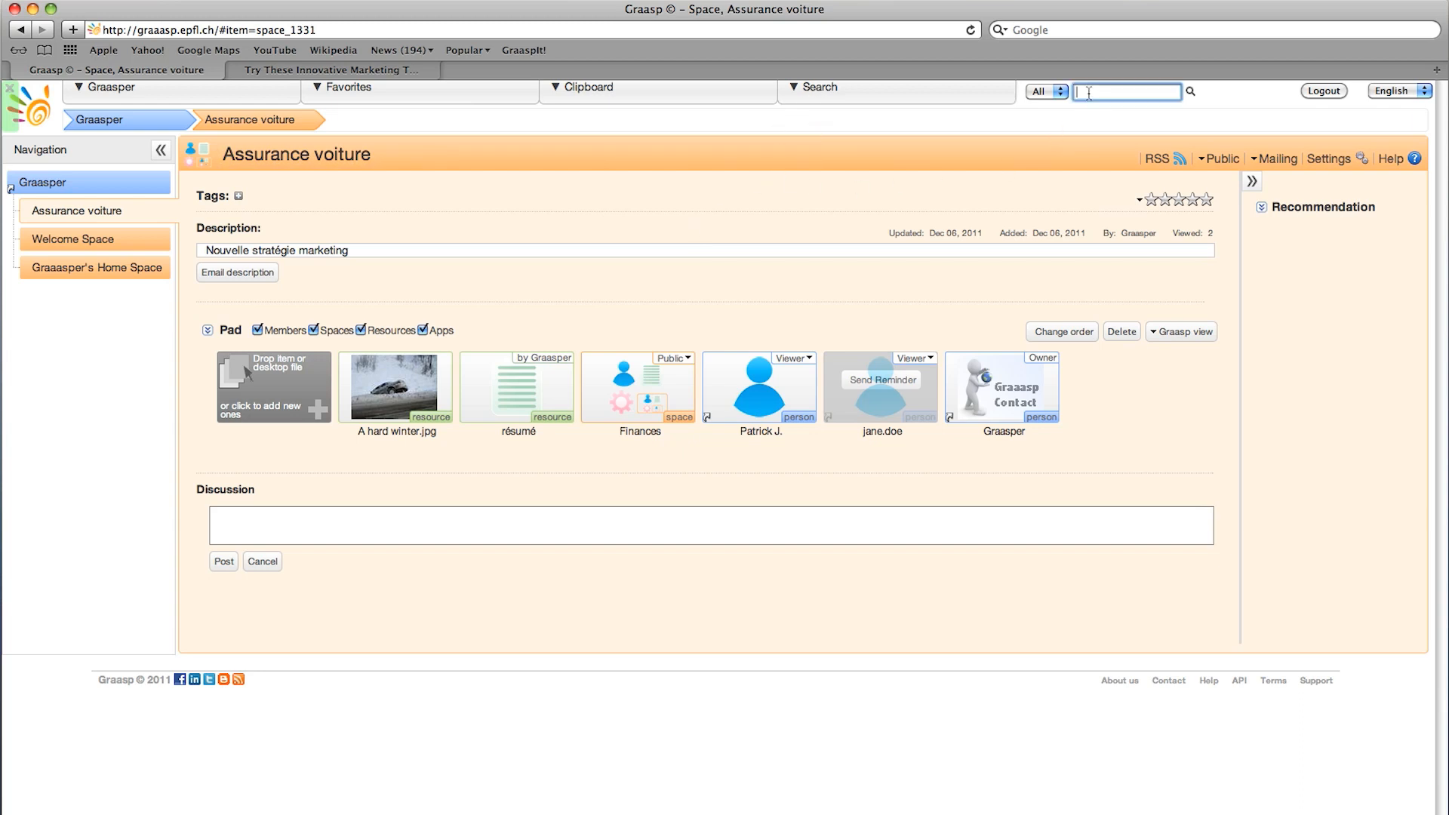
pyautogui.write('na')
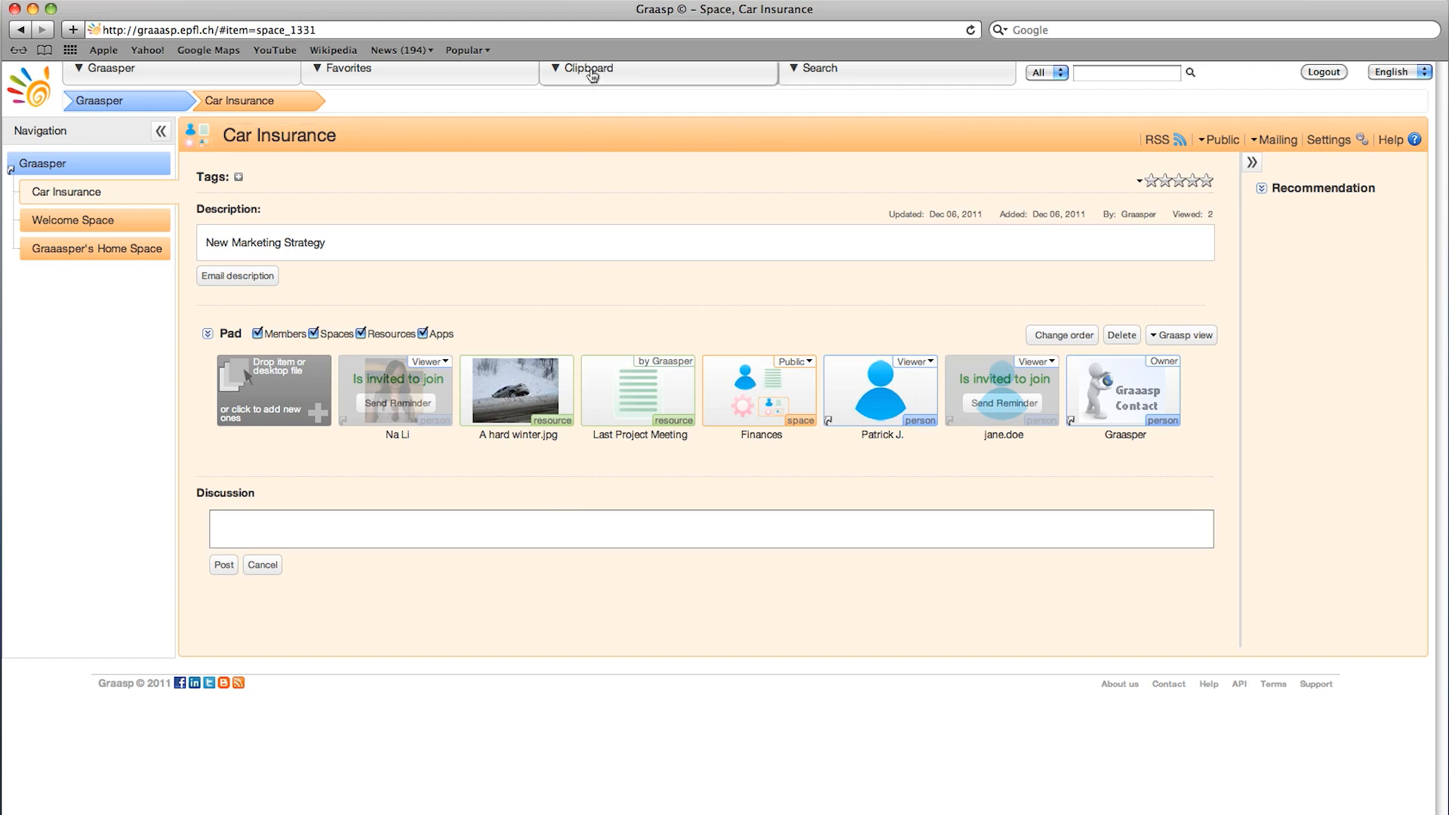
# Bring Jeep Ad.jpg from Guerilla Marketing via the Clipboard into the pad as a copied link
pyautogui.click(346, 68)
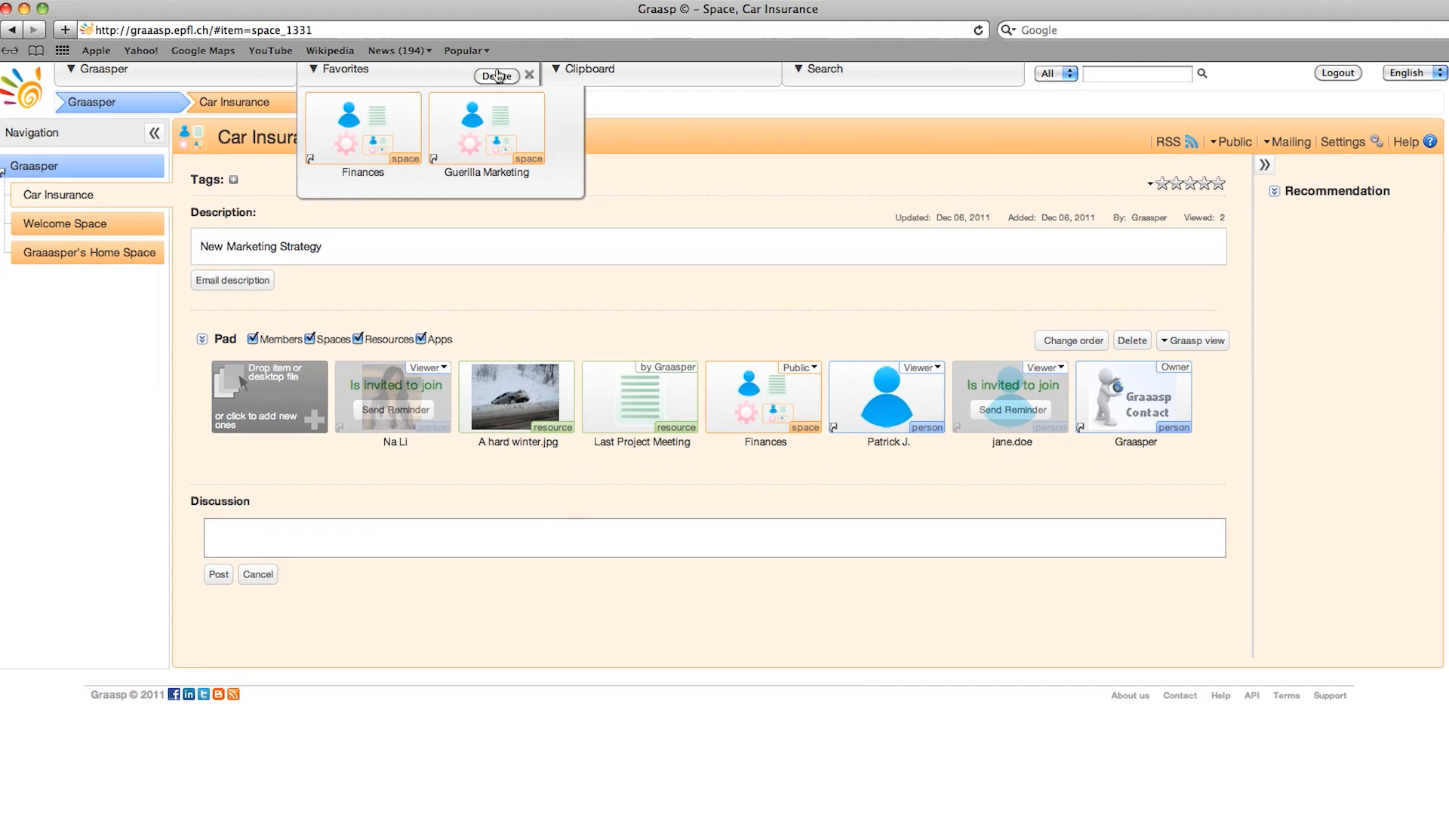
pyautogui.click(487, 130)
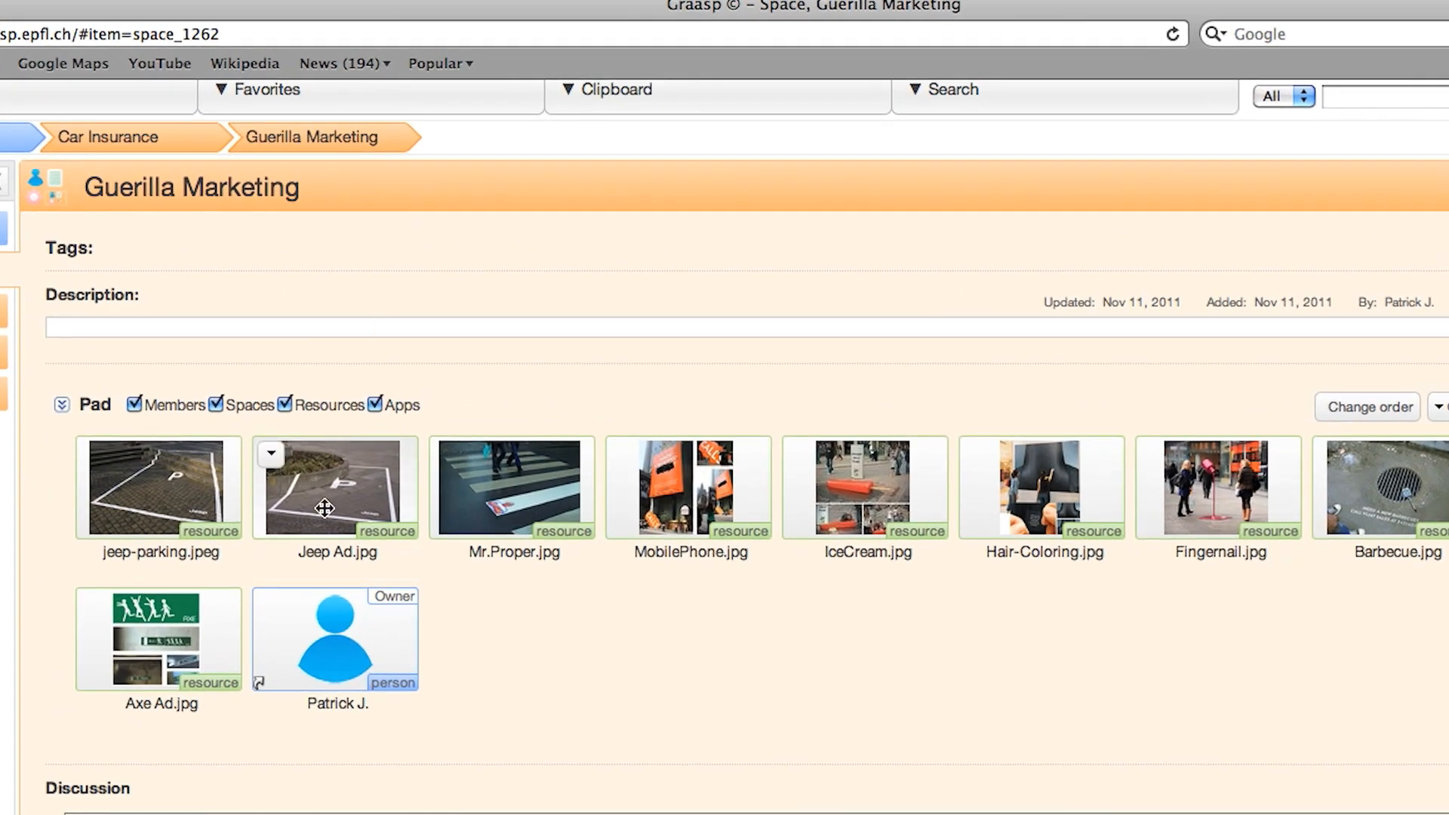
pyautogui.moveTo(335, 488)
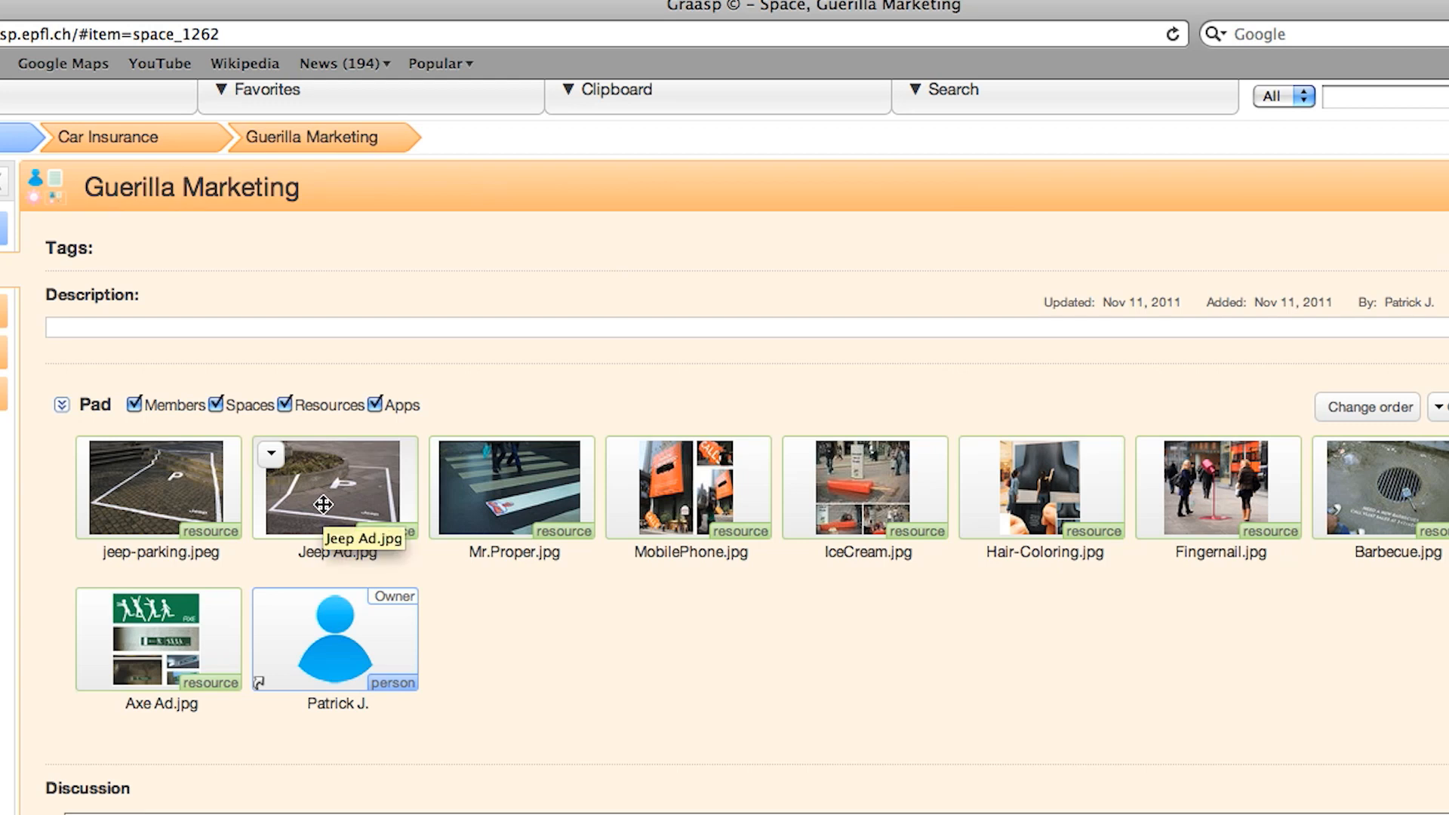
pyautogui.moveTo(335, 488); pyautogui.dragTo(619, 100)
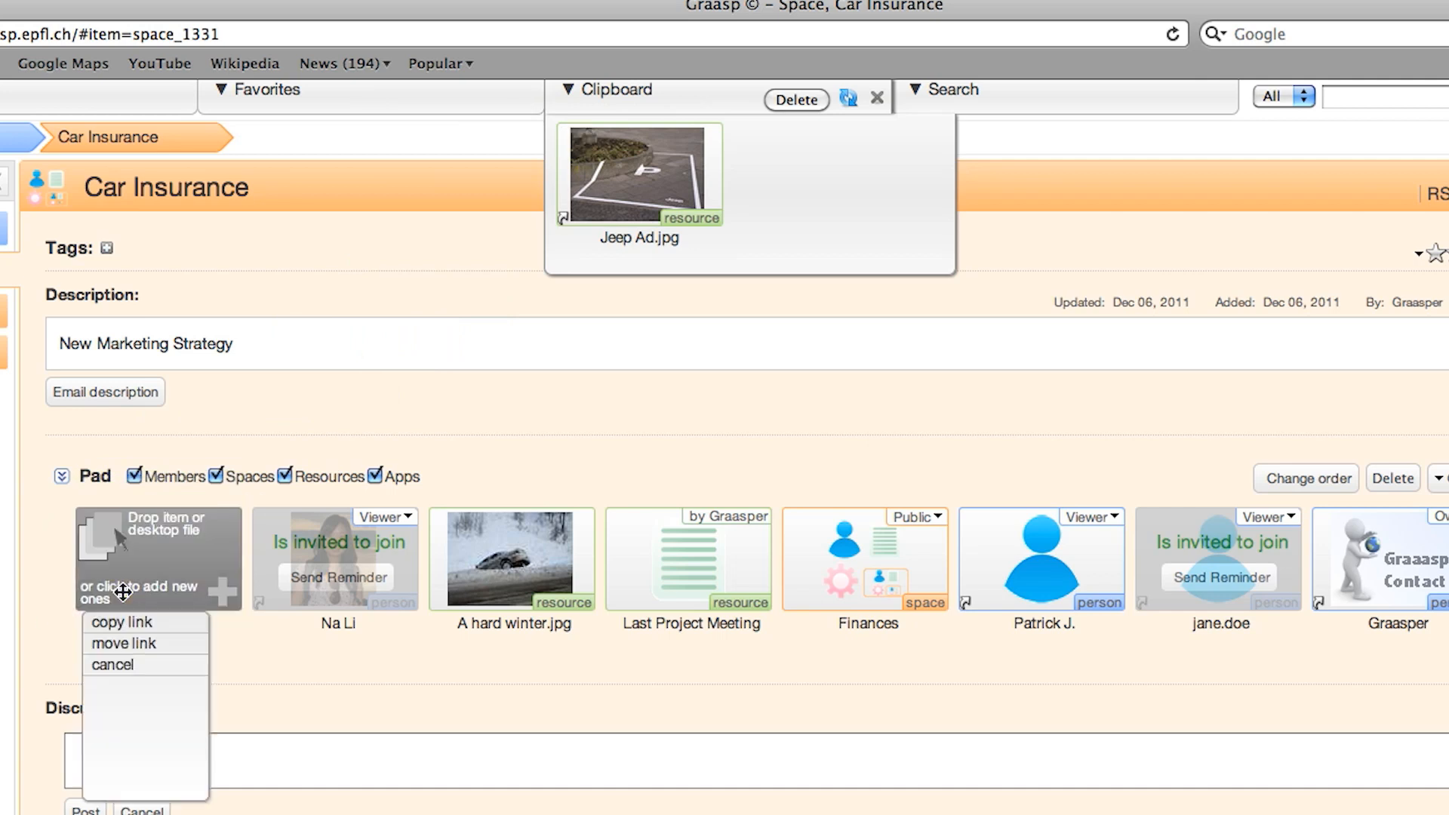
pyautogui.click(121, 622)
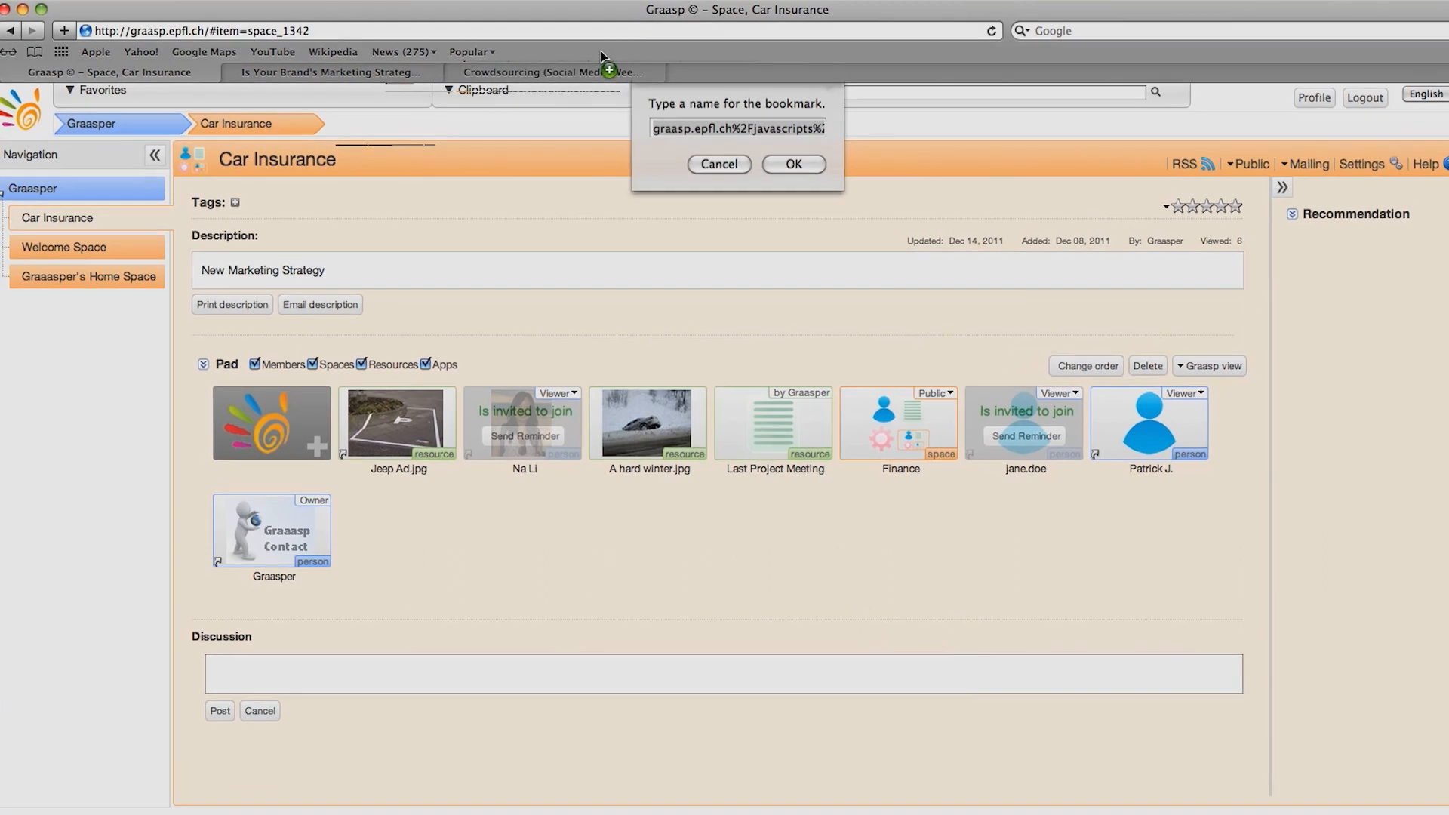
# Save the GraaspIt! capture tool as a browser bookmark named 'Graasp'
pyautogui.write('Graasp')
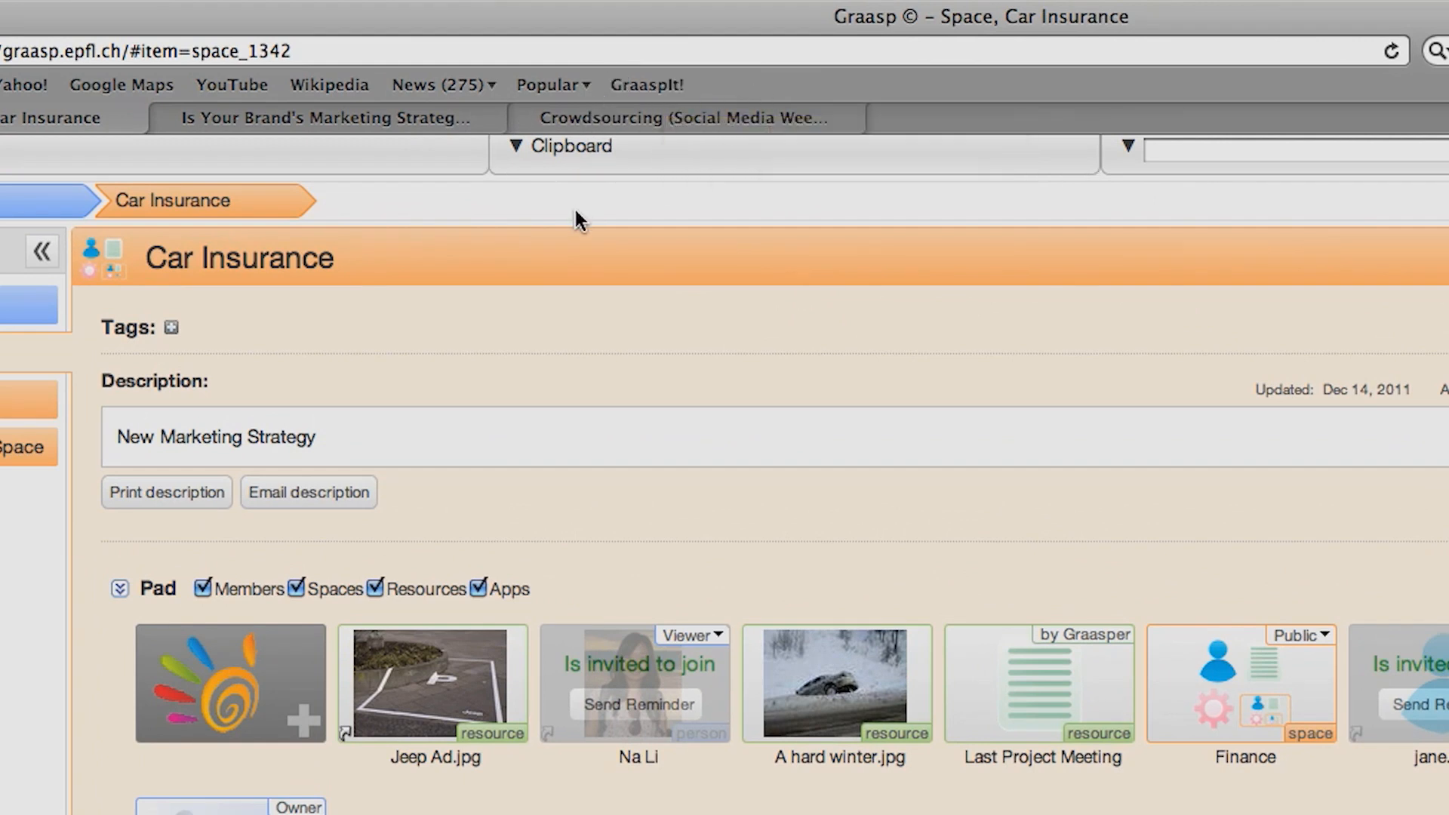
# Capture the Forbes article and the Crowdsourcing YouTube video into Graasp with GraaspIt!
pyautogui.click(328, 117)
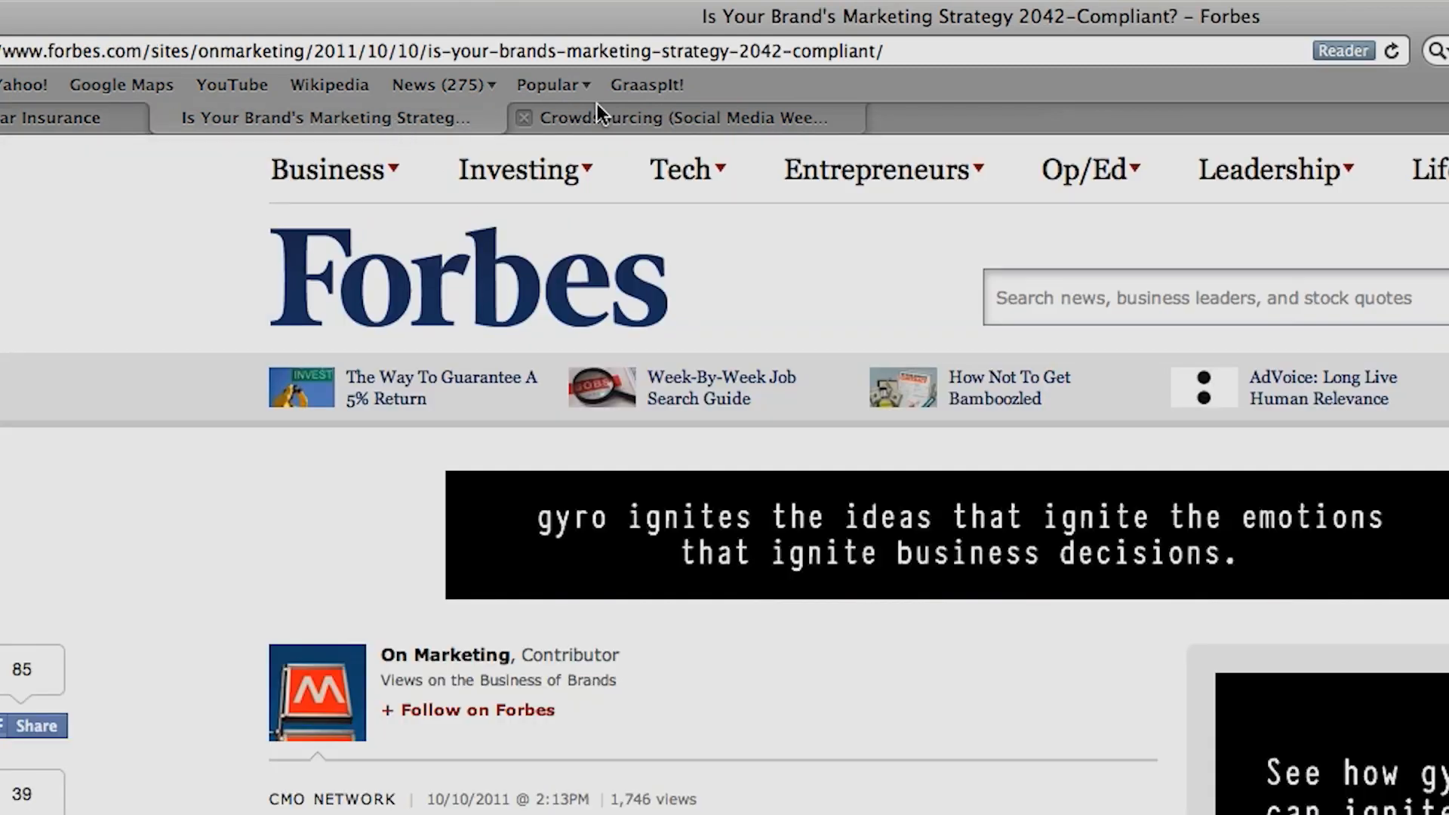
pyautogui.click(648, 84)
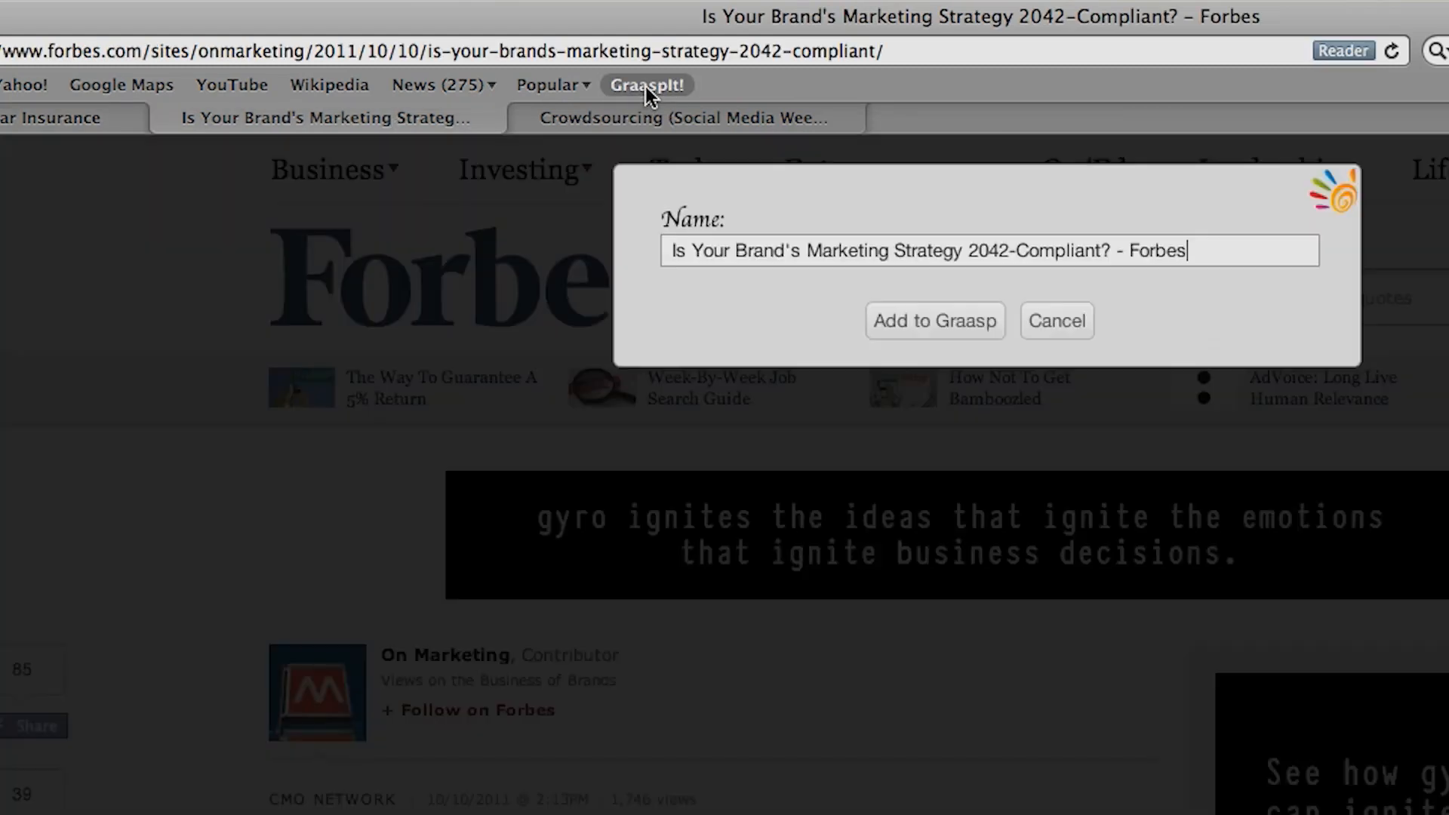
pyautogui.click(1057, 320)
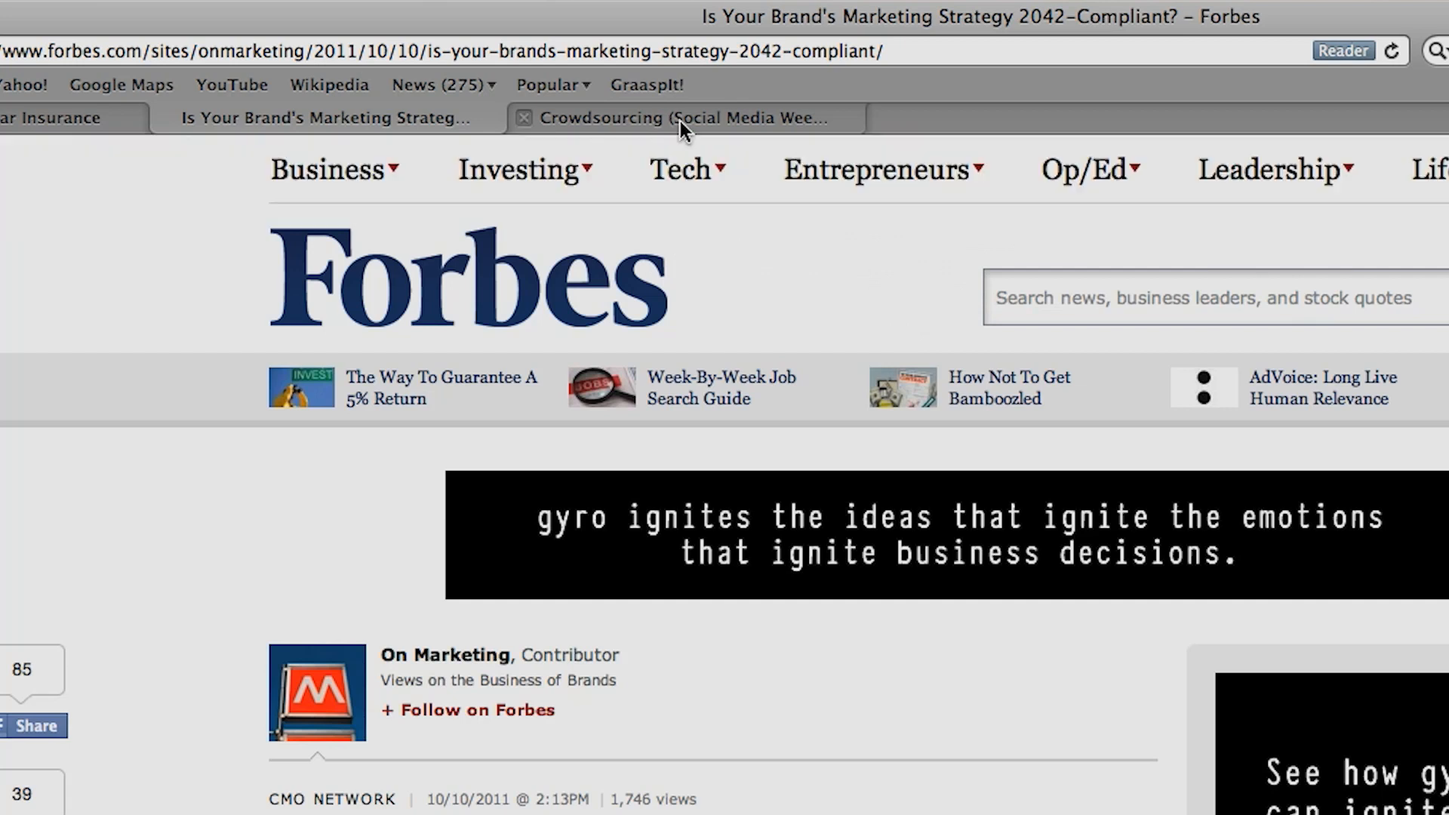
pyautogui.click(685, 118)
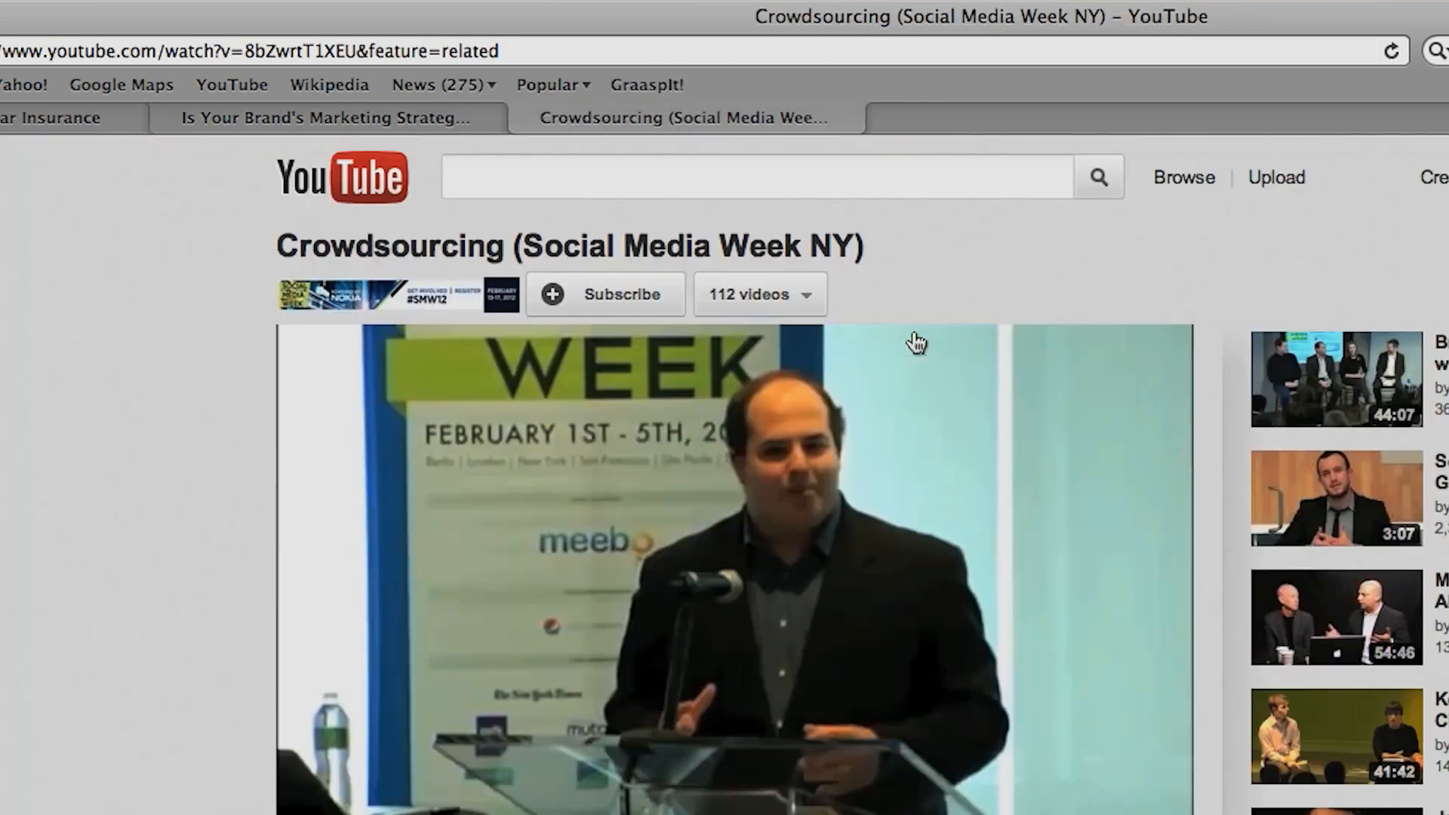
pyautogui.click(55, 117)
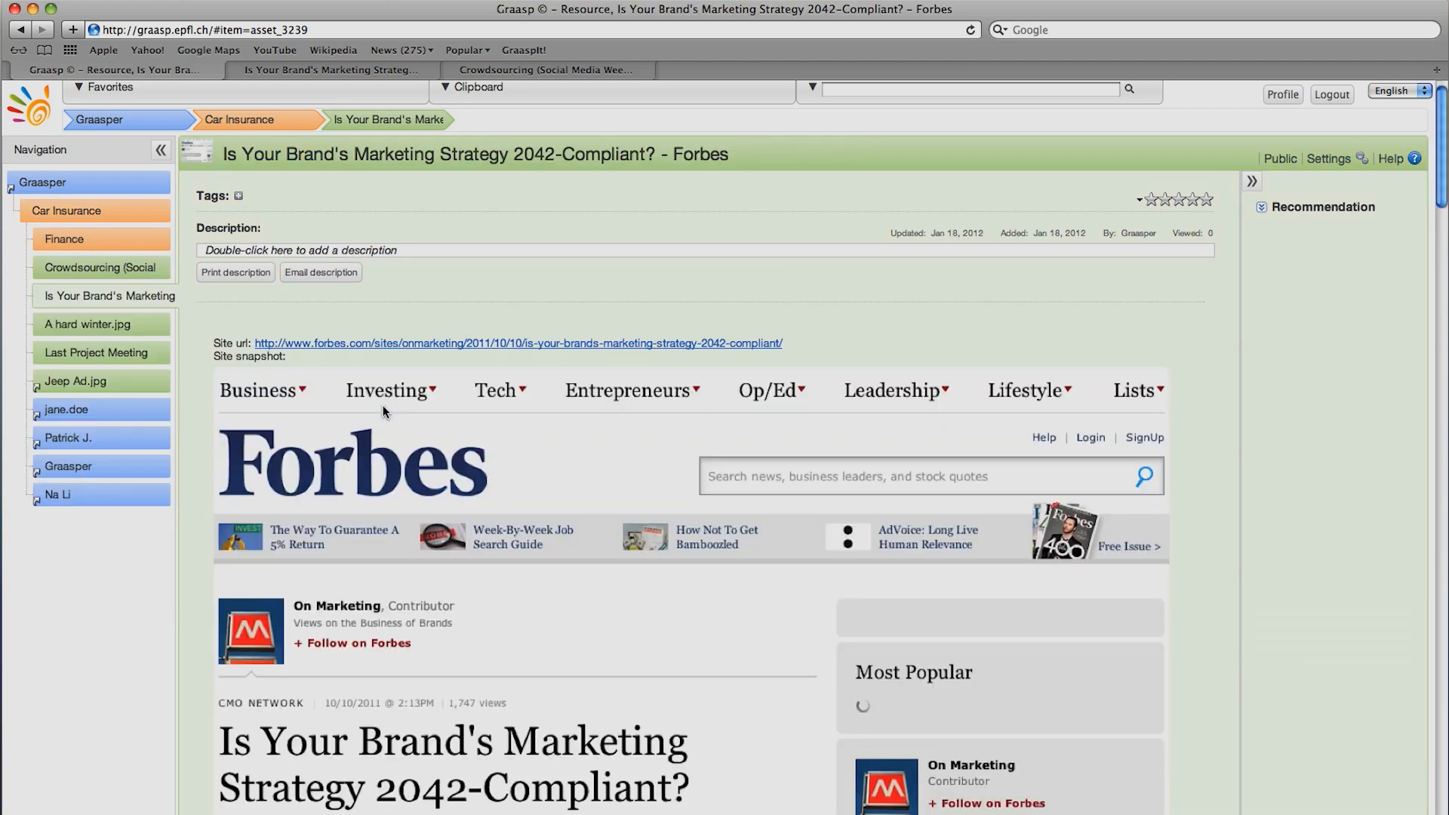
# Return to the Car Insurance space via its breadcrumb, showing the captured article and video
pyautogui.scroll(-3)
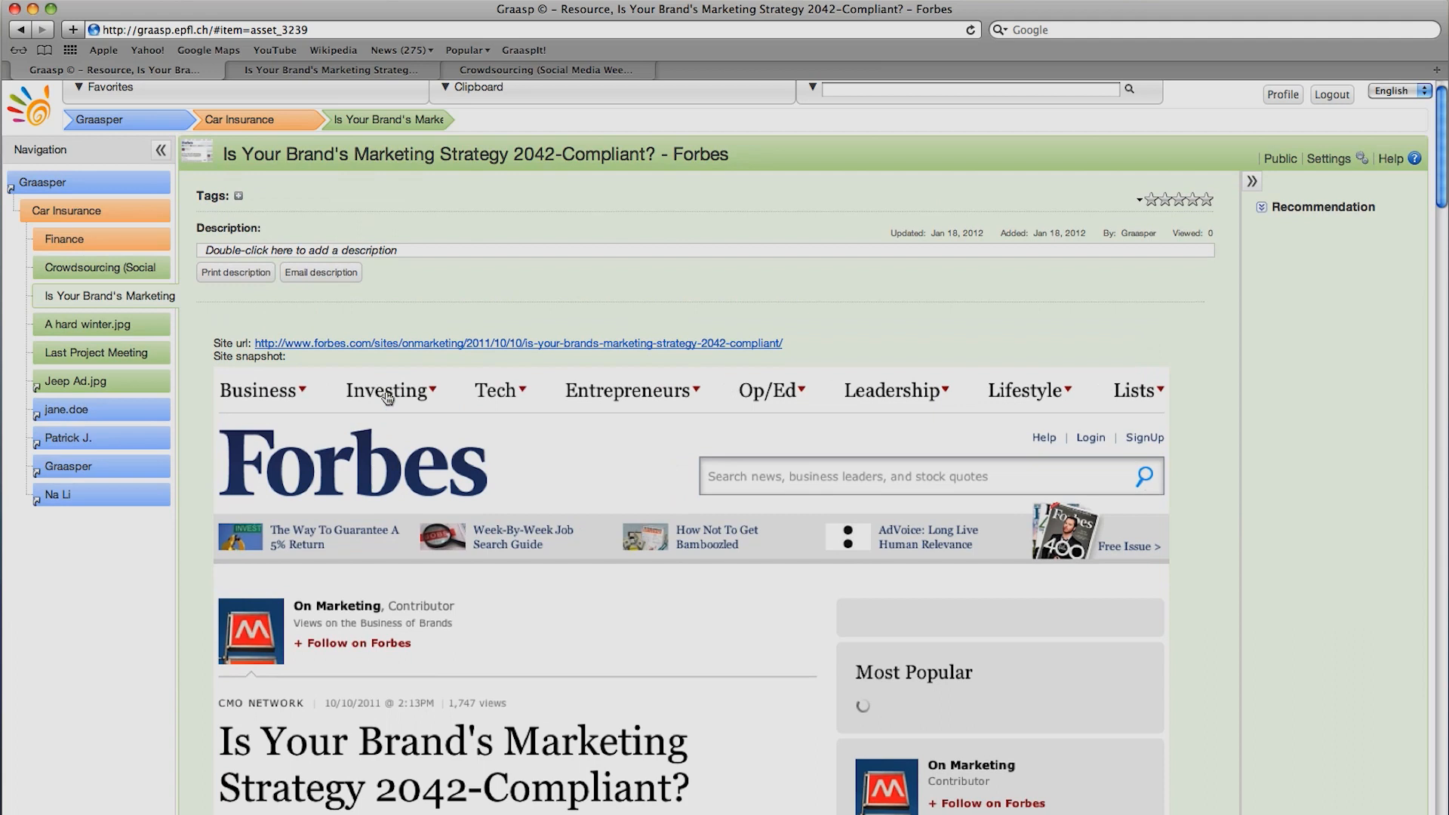
pyautogui.click(240, 119)
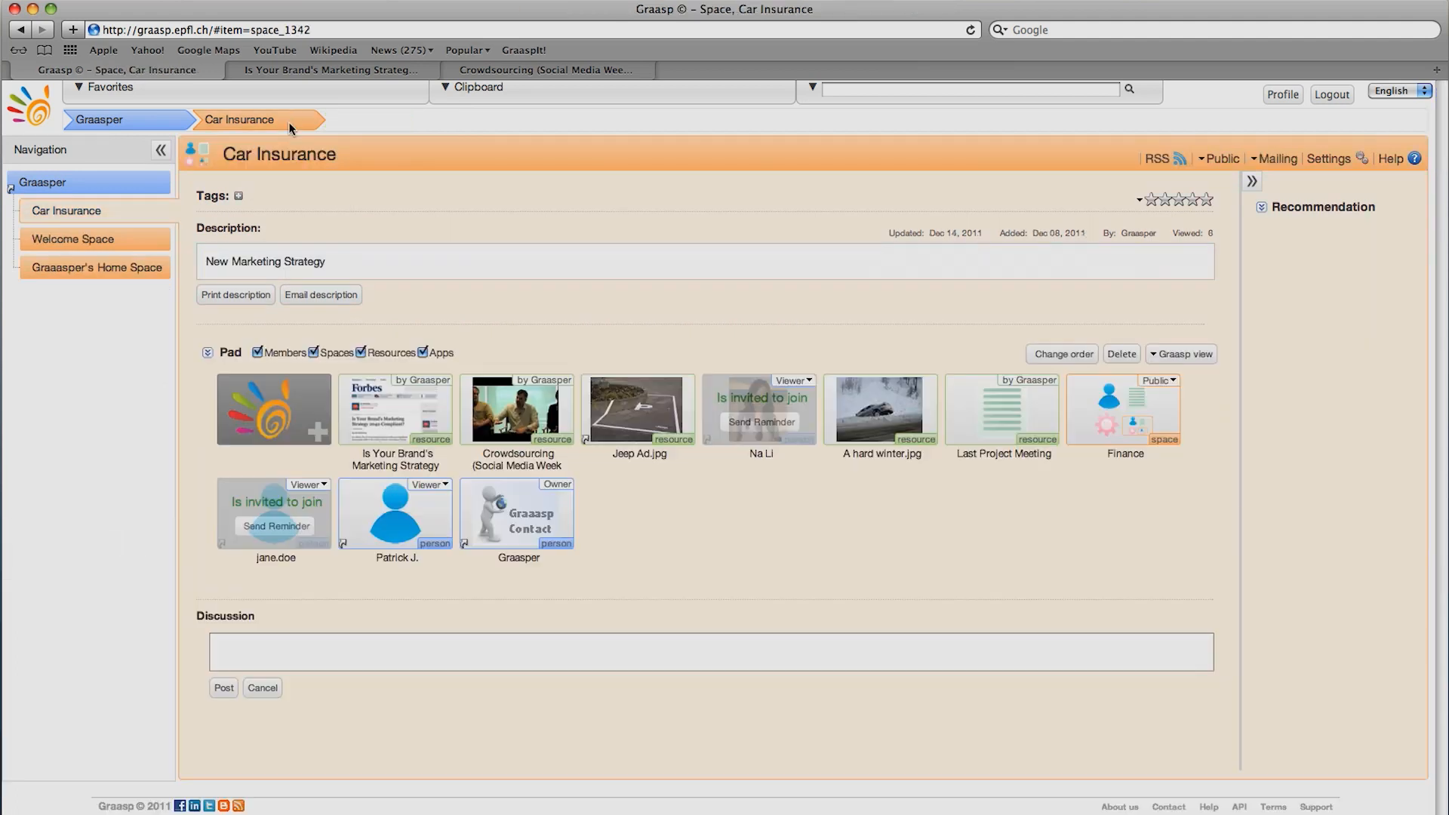